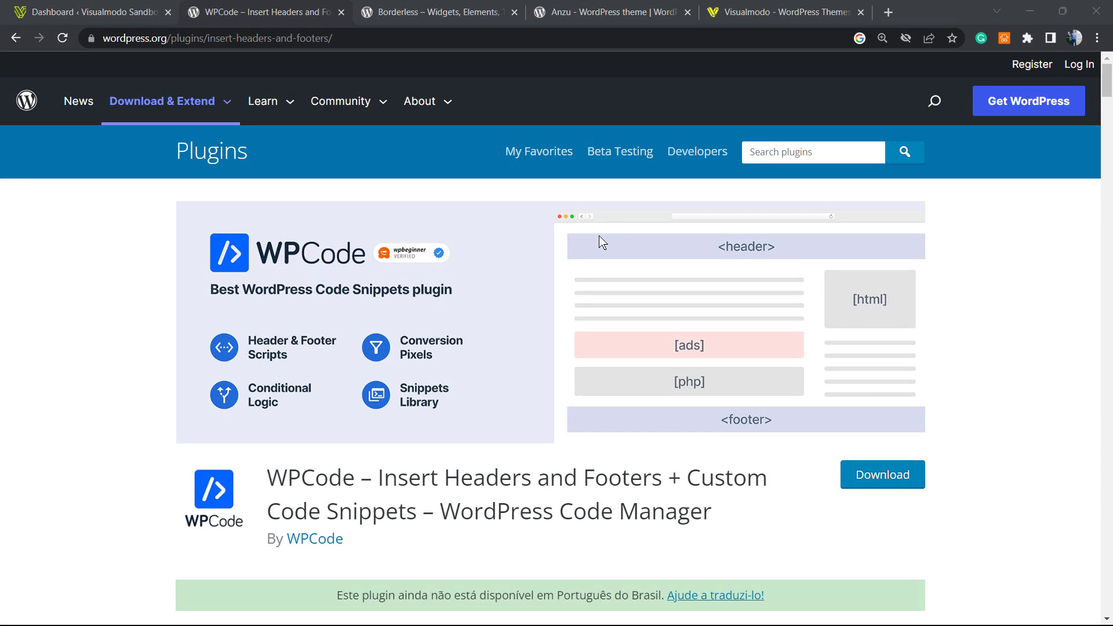
mouse_move(515, 322)
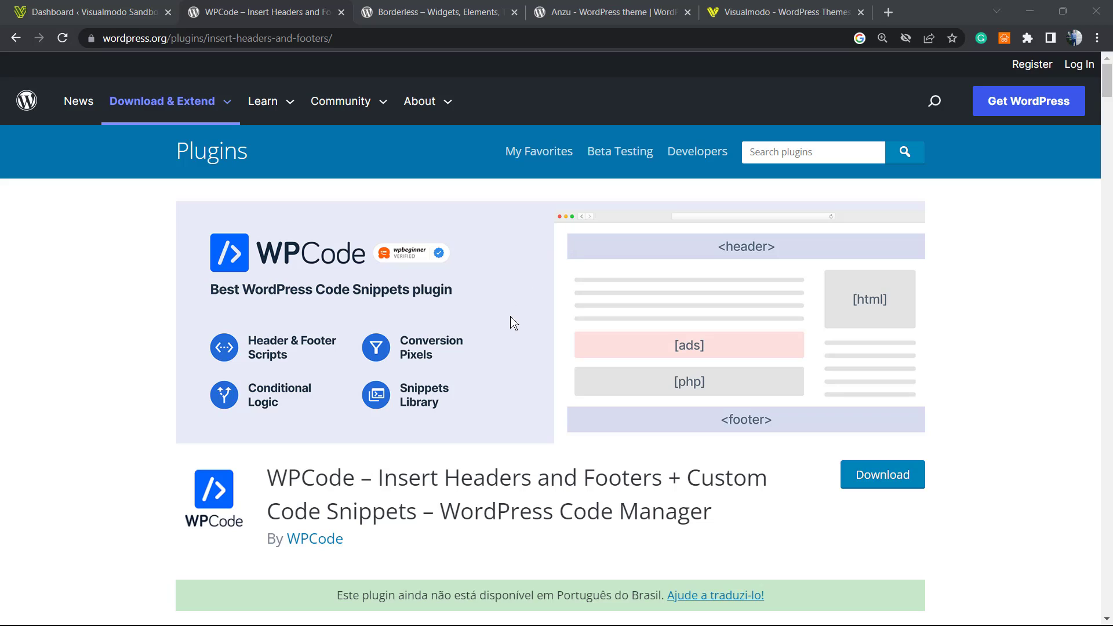
mouse_move(511, 326)
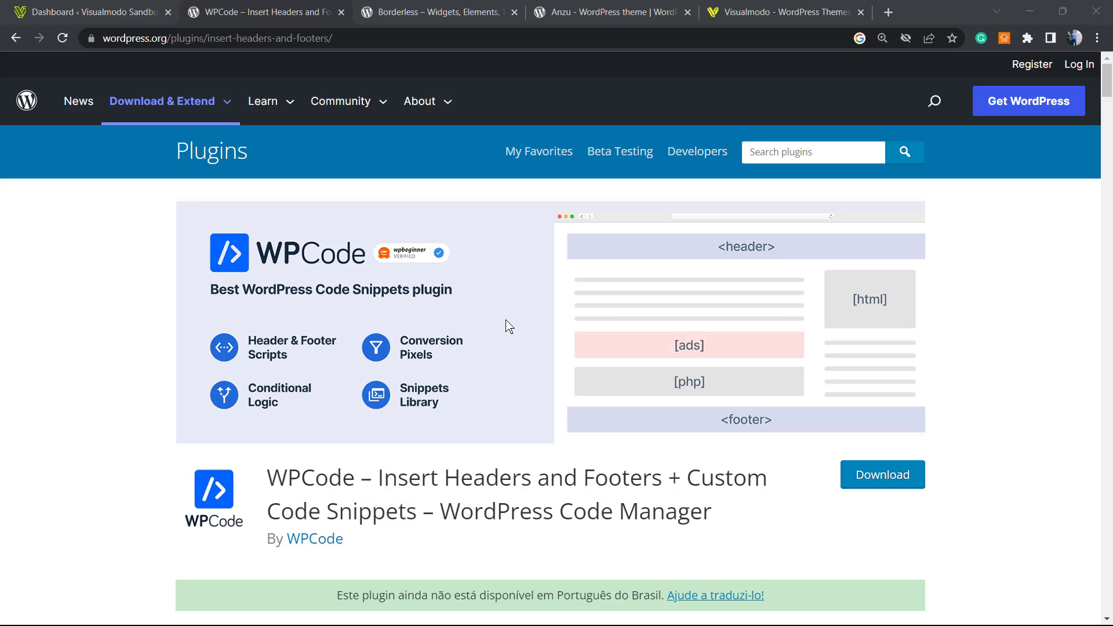
mouse_move(489, 374)
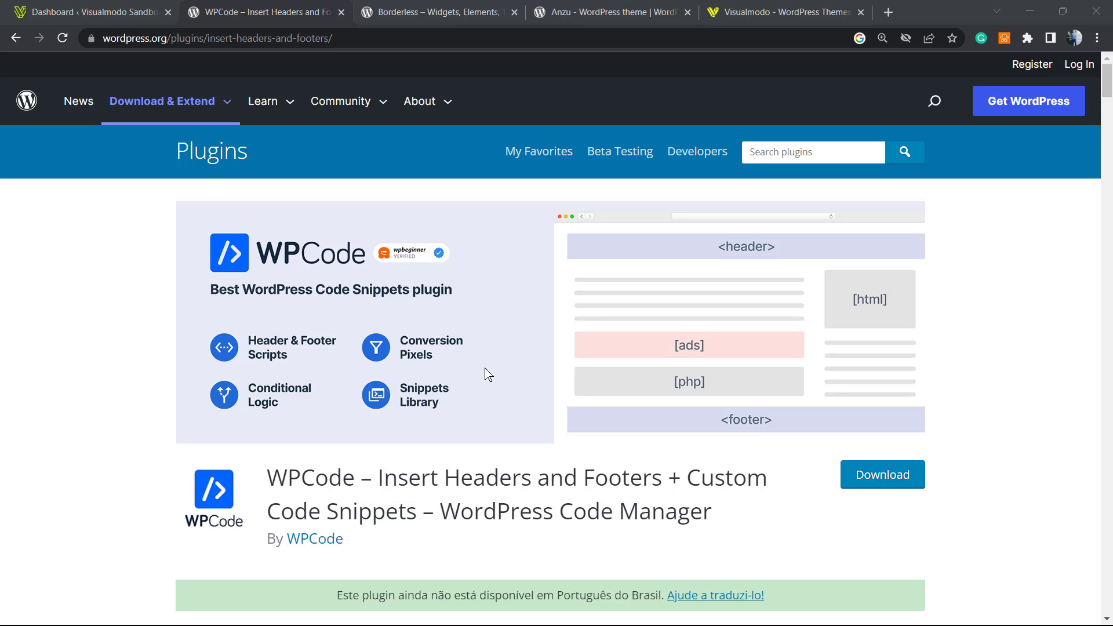
mouse_move(475, 386)
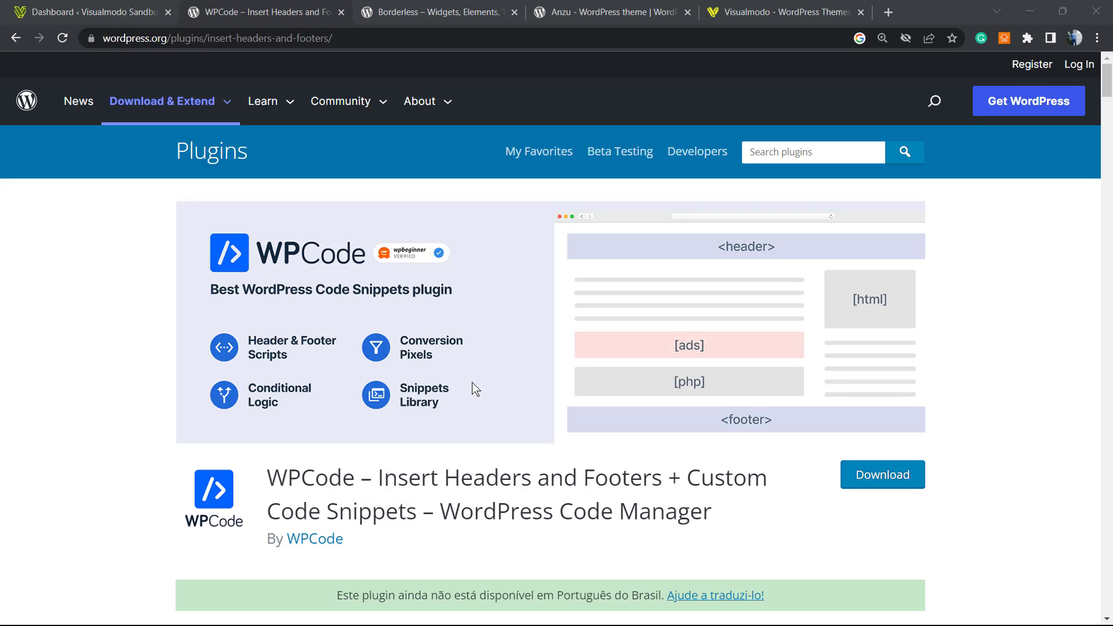
mouse_move(463, 398)
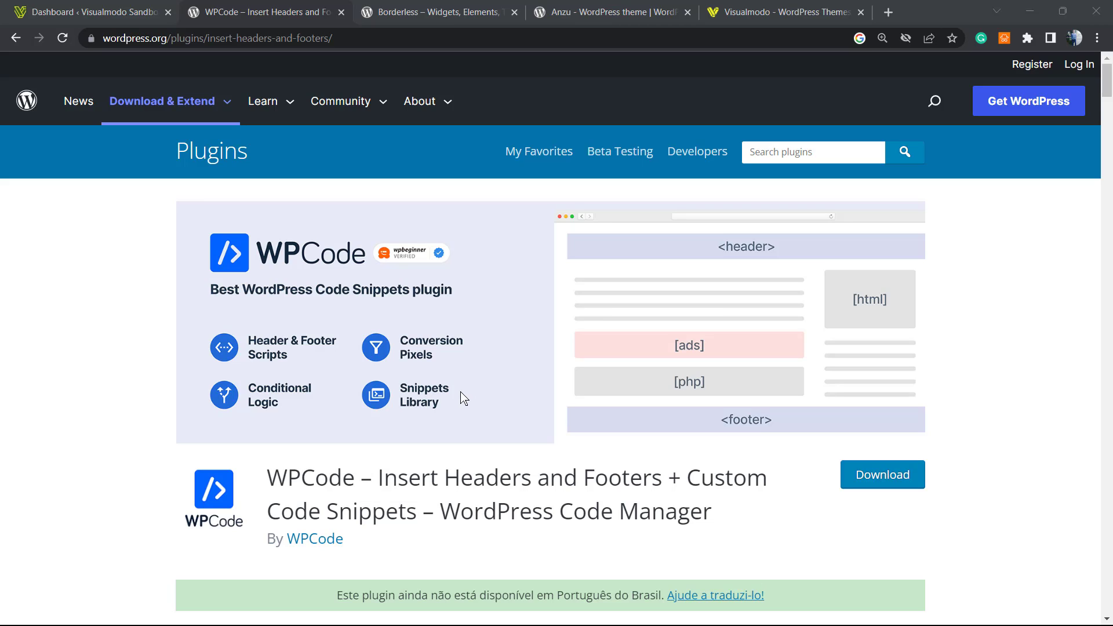
mouse_move(459, 402)
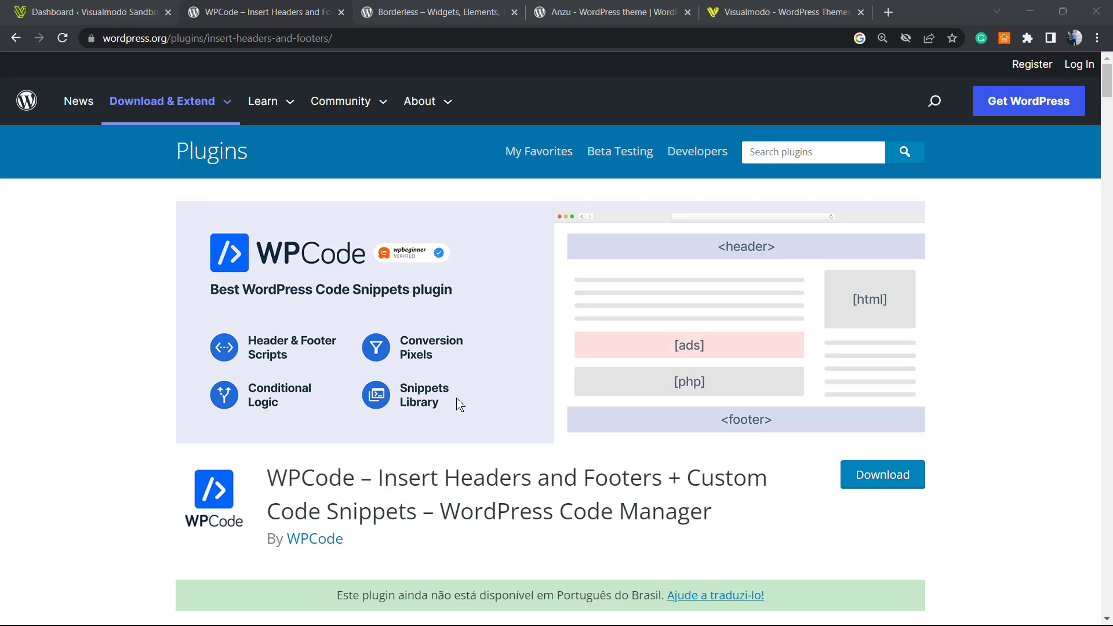
mouse_move(447, 407)
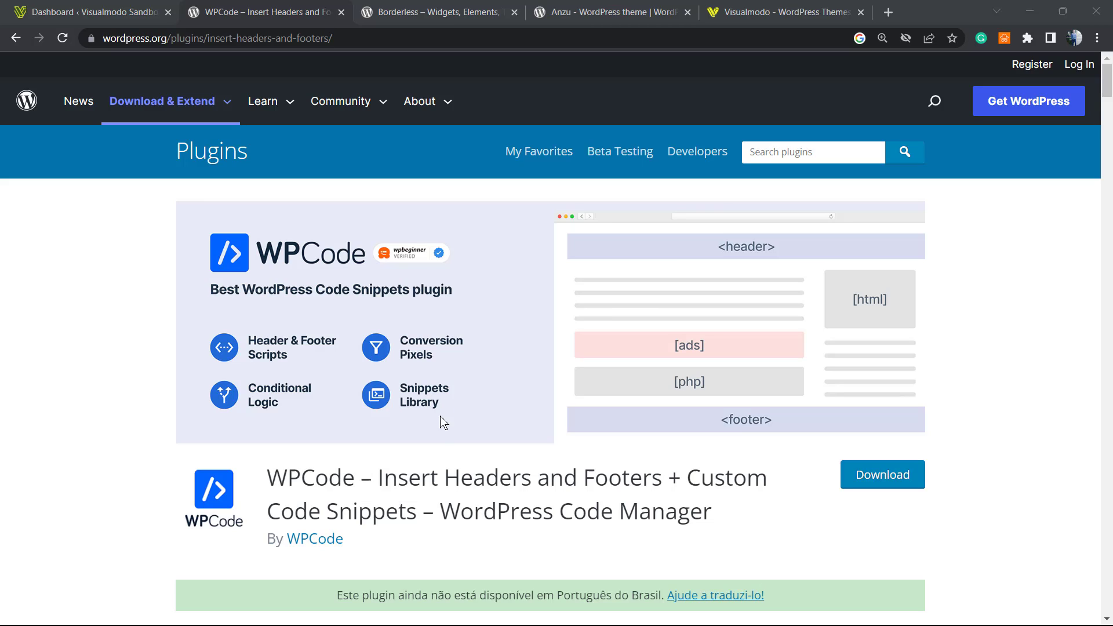
mouse_move(494, 463)
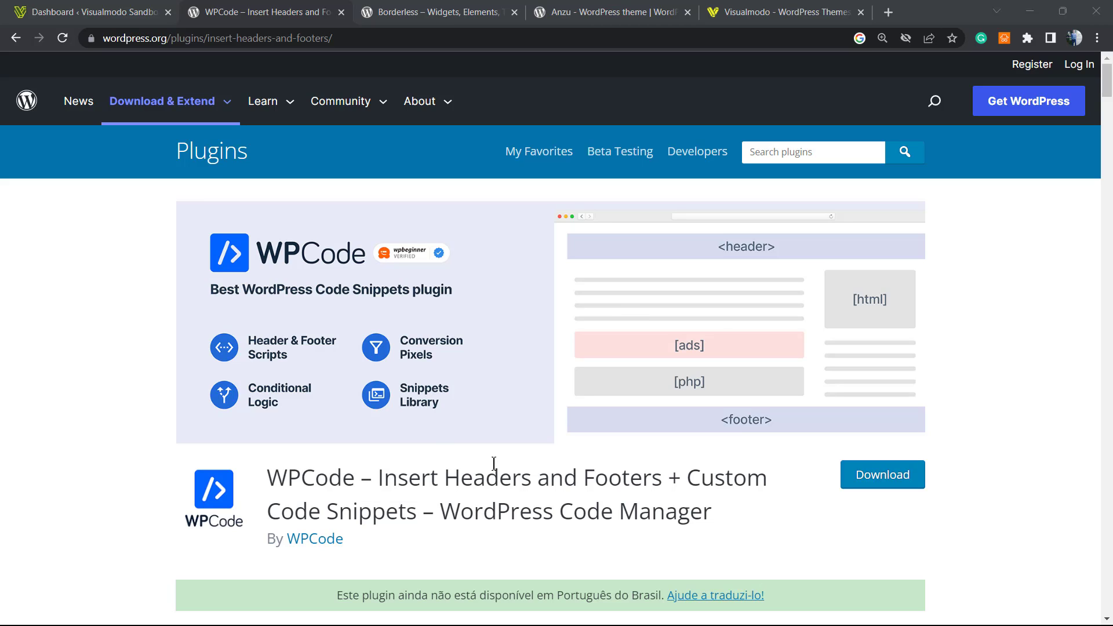
Step: Switch to the site's admin dashboard and open the Add Plugins page under Plugins
scroll("down", 3)
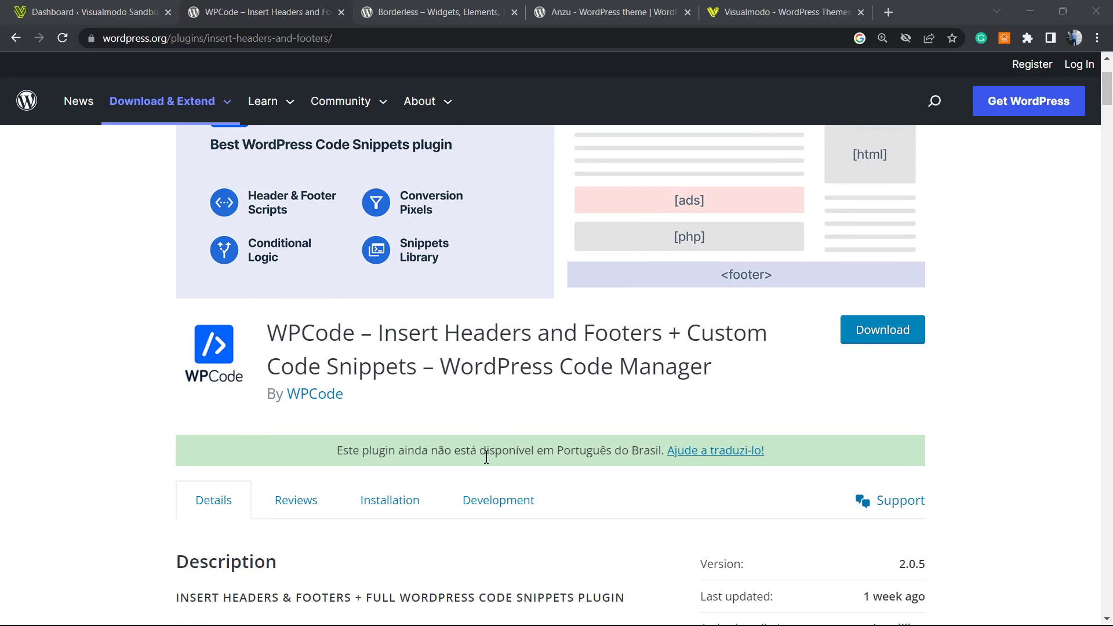
scroll("up", 3)
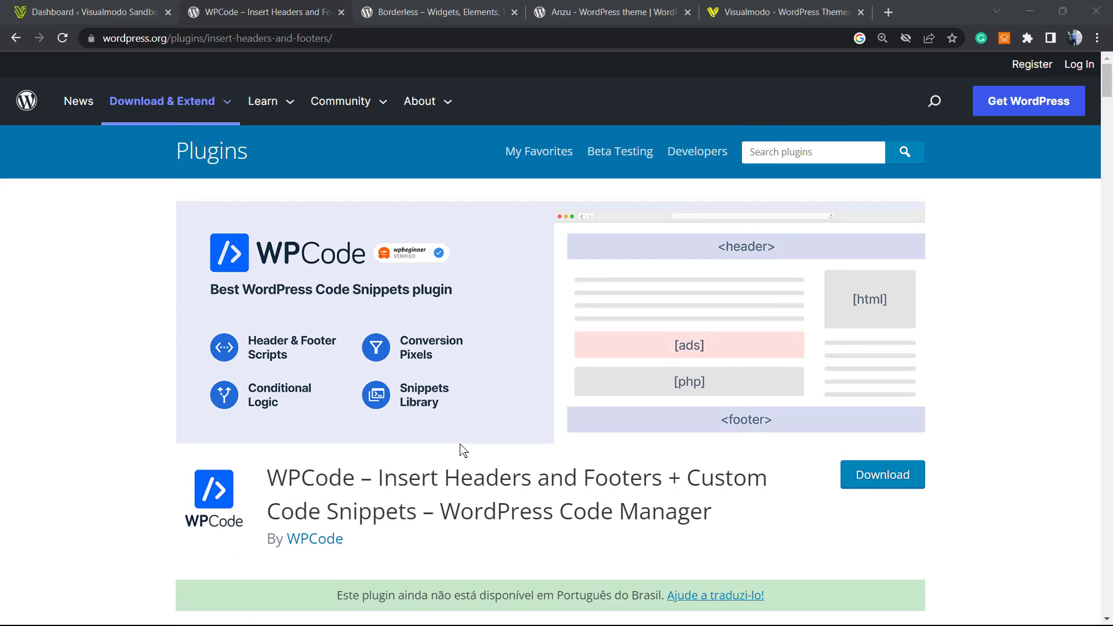
mouse_move(455, 448)
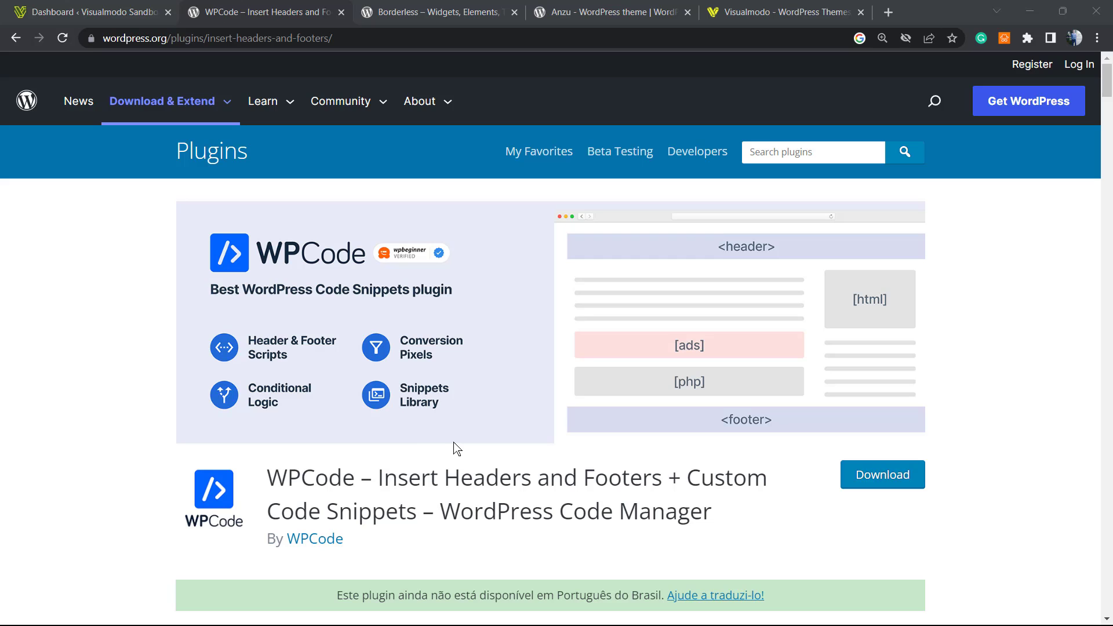
mouse_move(411, 420)
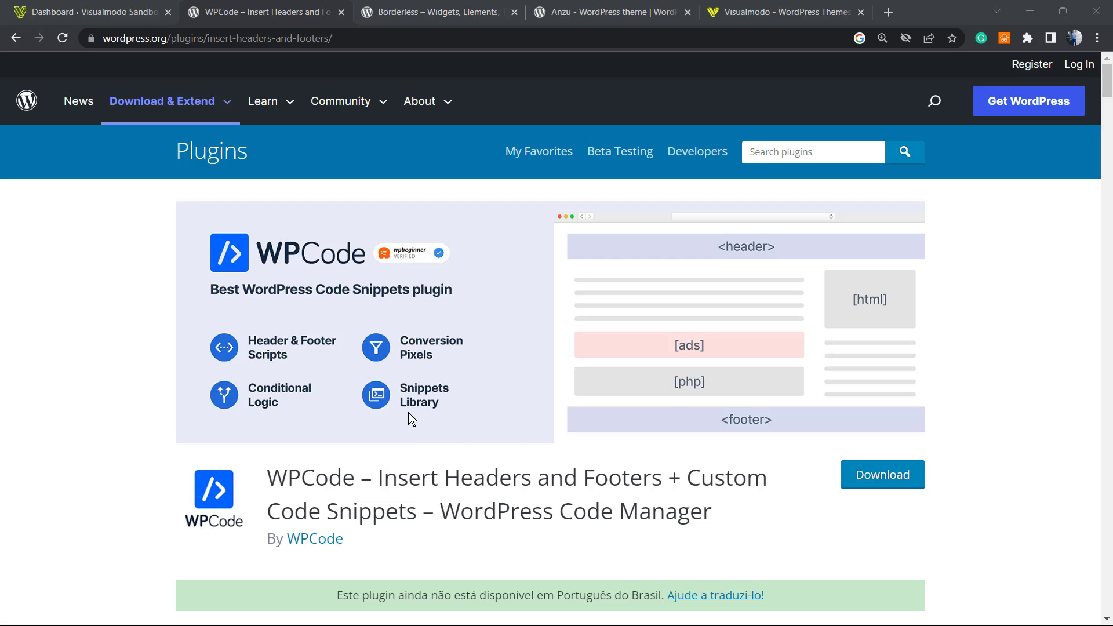
mouse_move(398, 420)
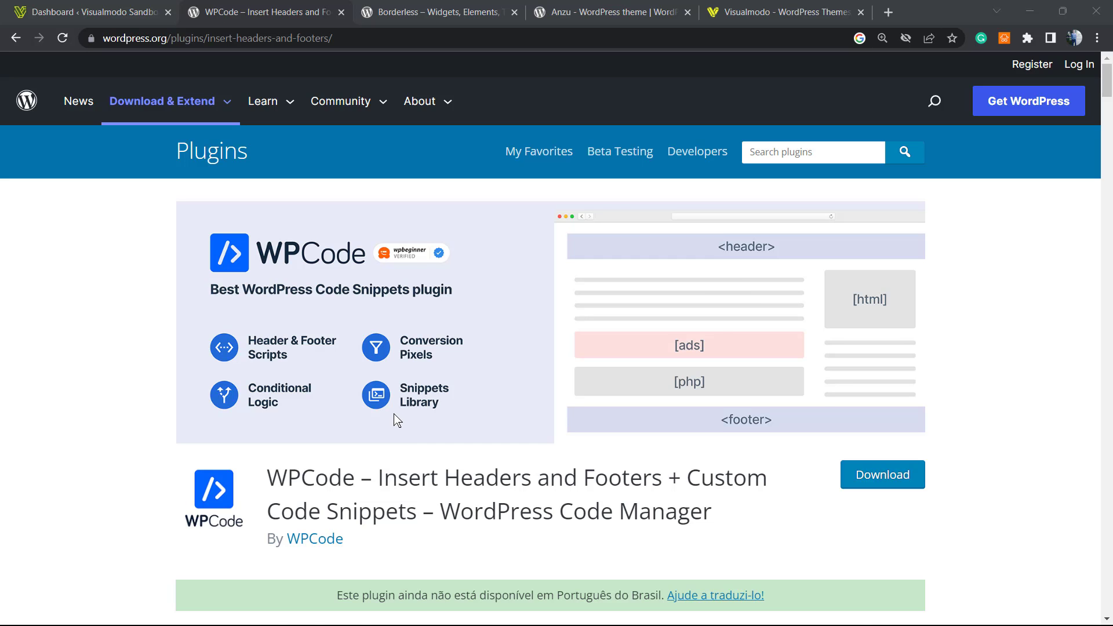
mouse_move(400, 413)
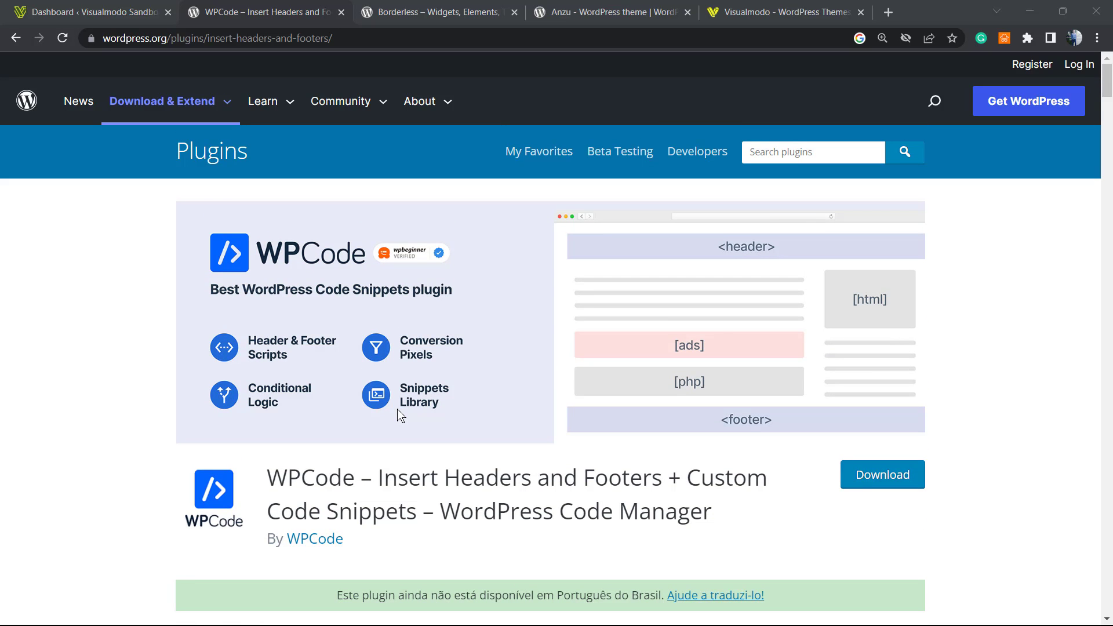
mouse_move(407, 429)
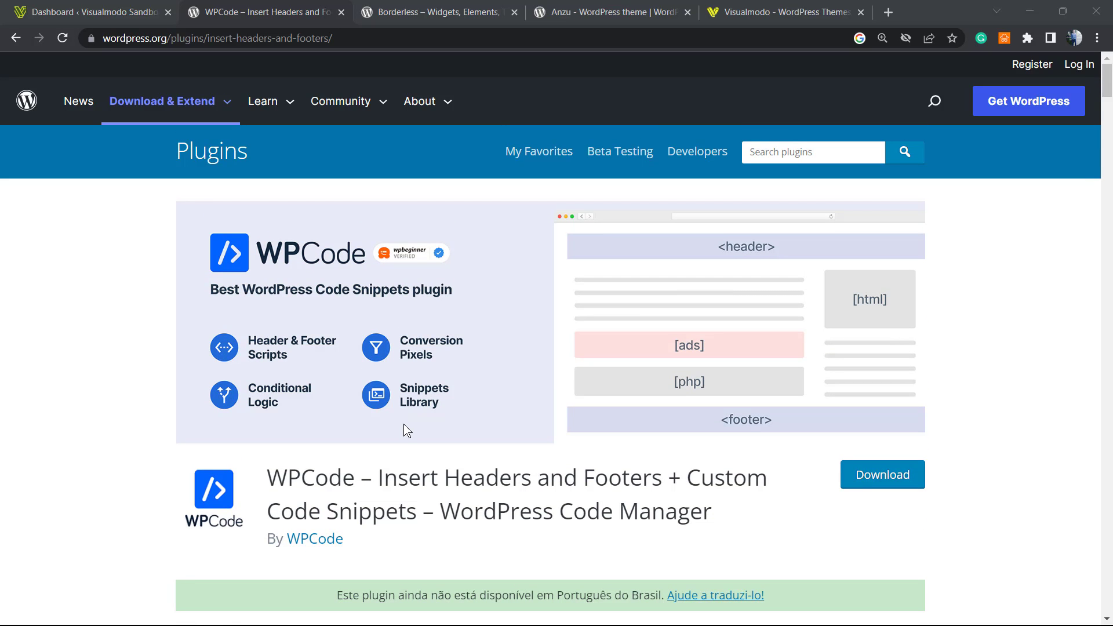
mouse_move(405, 424)
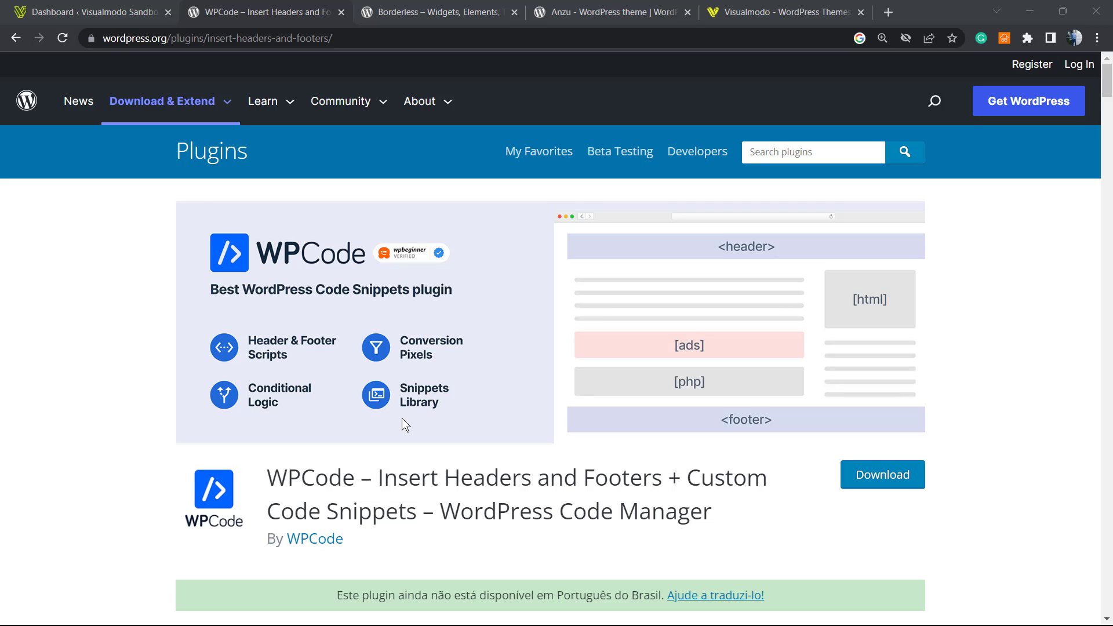
mouse_move(397, 413)
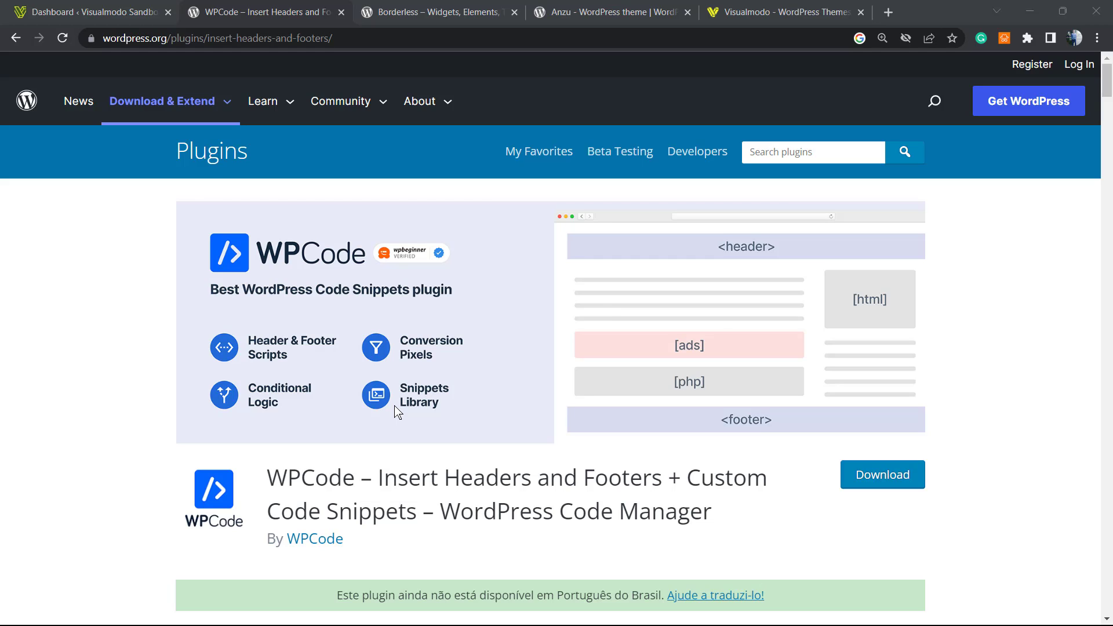
mouse_move(433, 384)
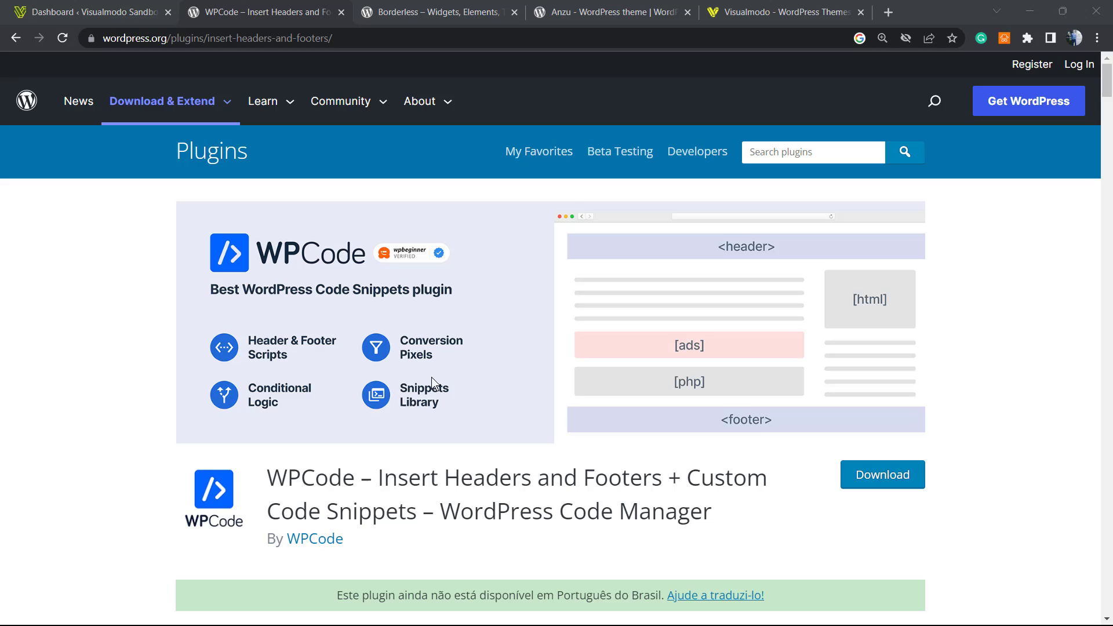
mouse_move(416, 311)
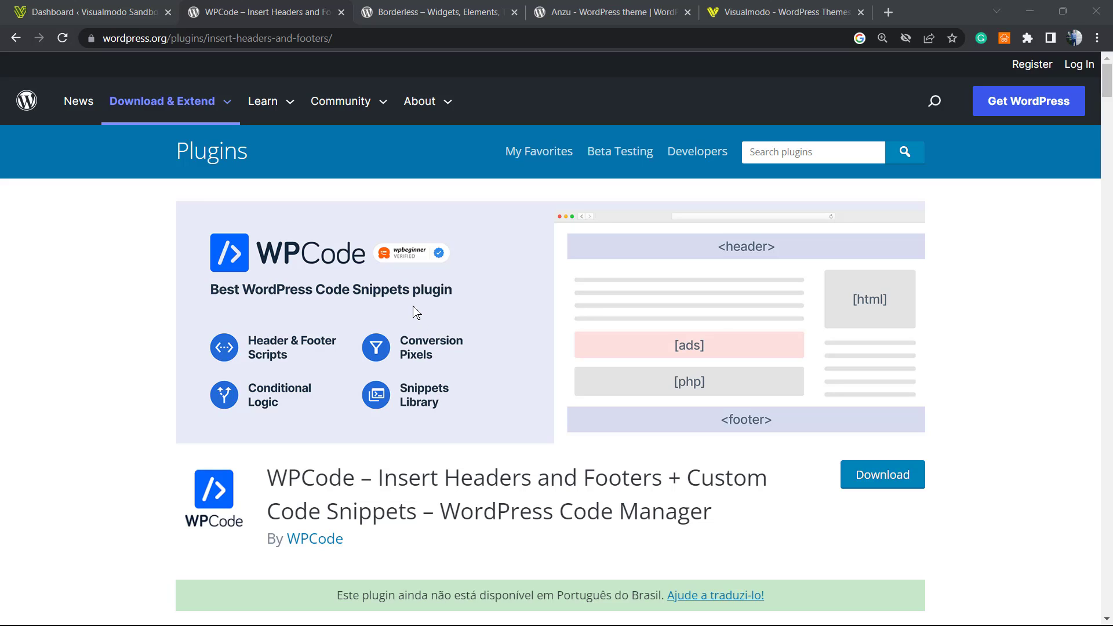
mouse_move(131, 7)
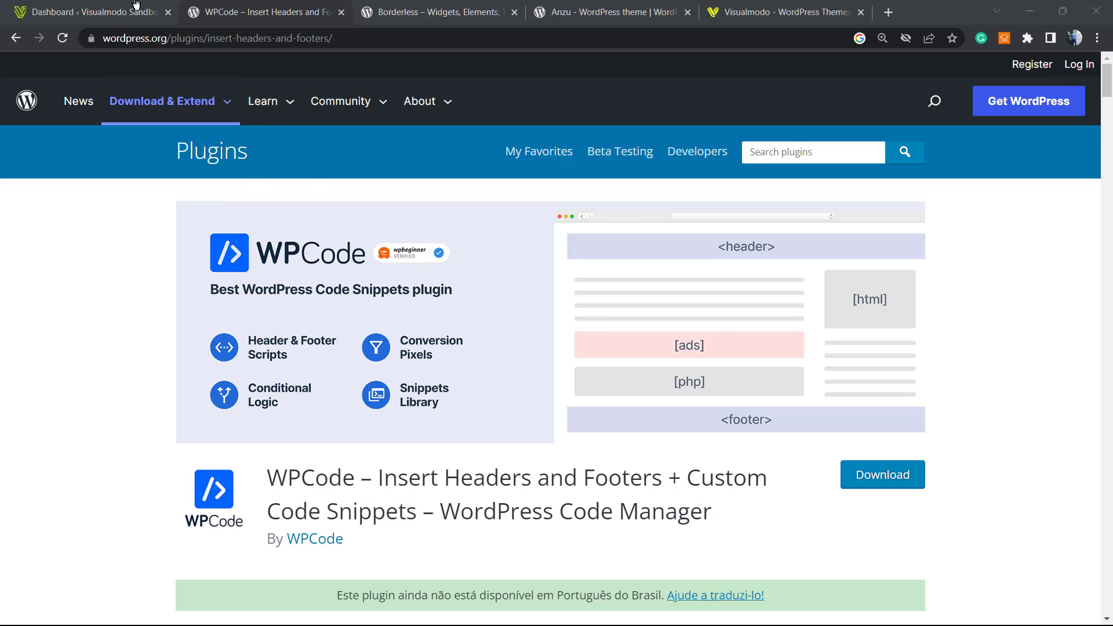
mouse_move(382, 307)
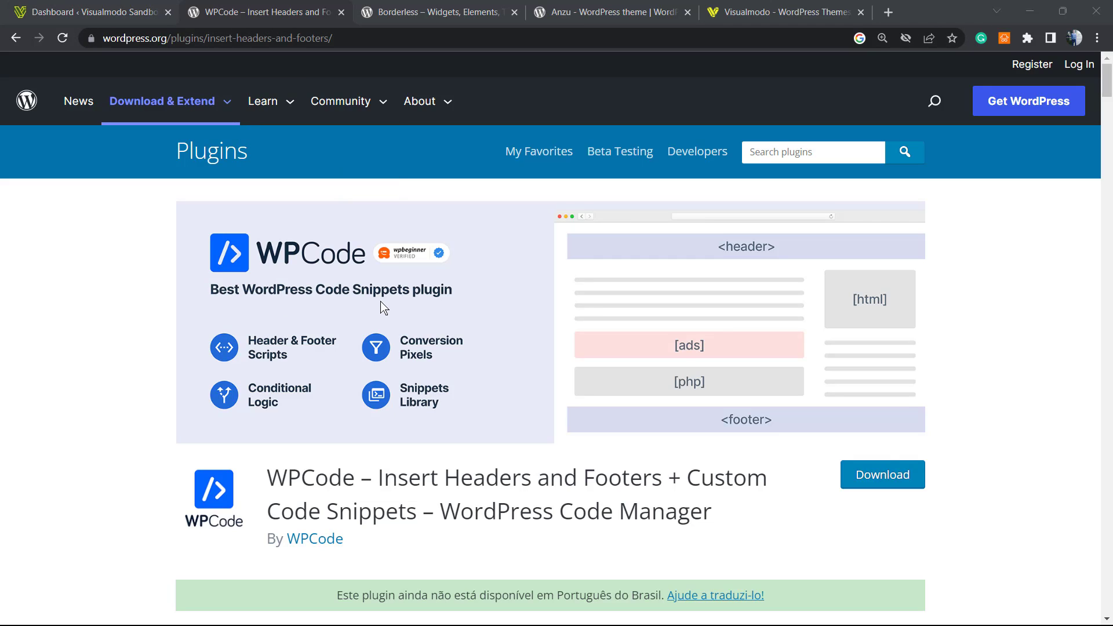
mouse_move(177, 380)
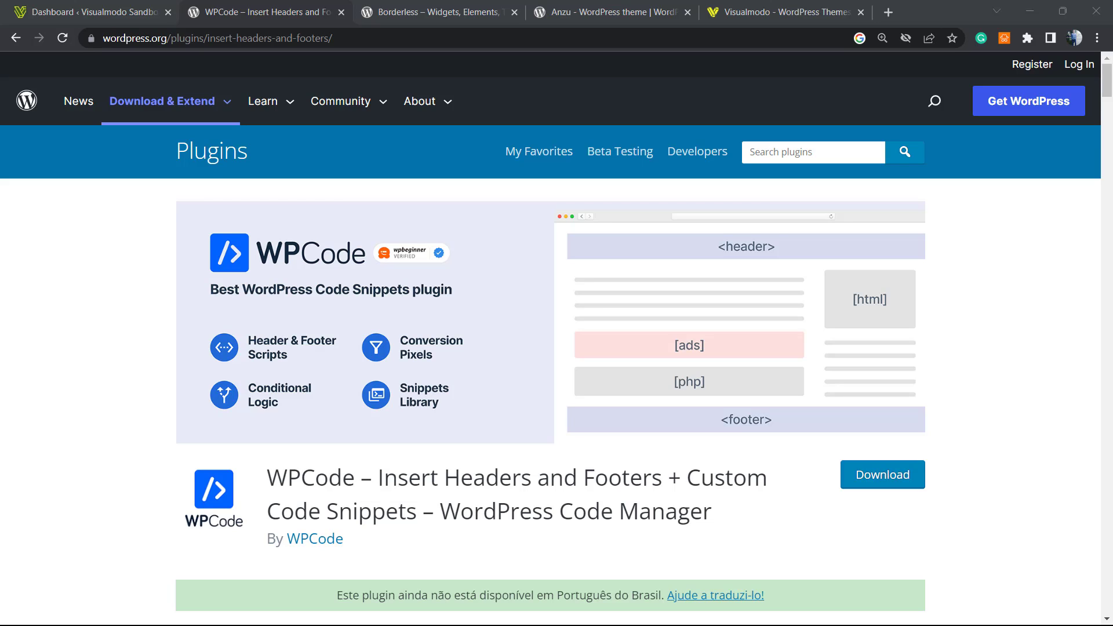
mouse_move(47, 506)
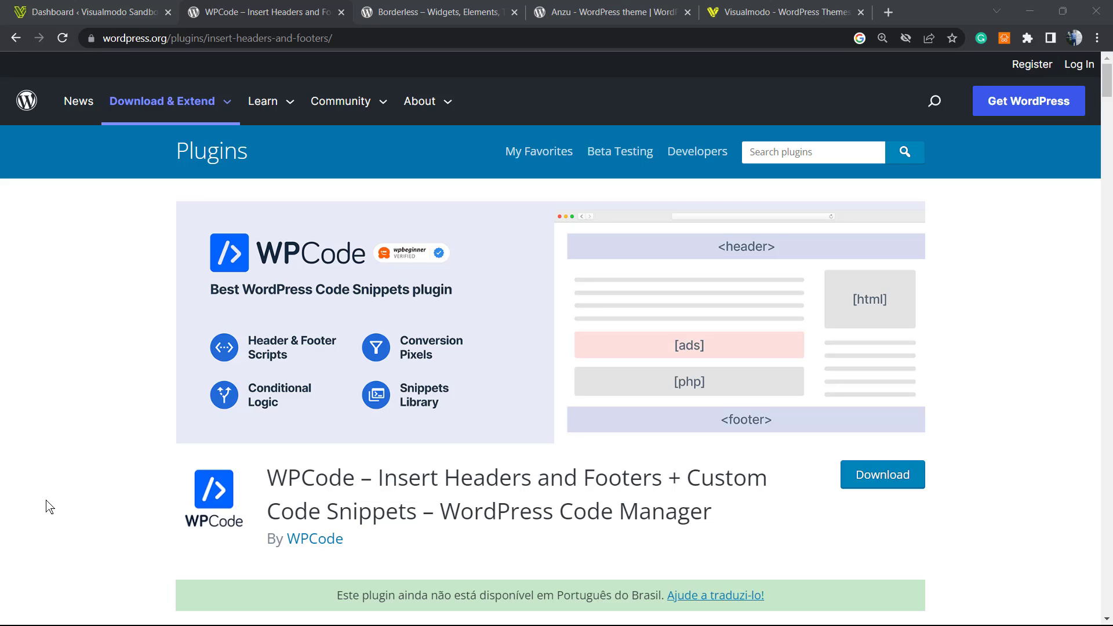
left_click(92, 12)
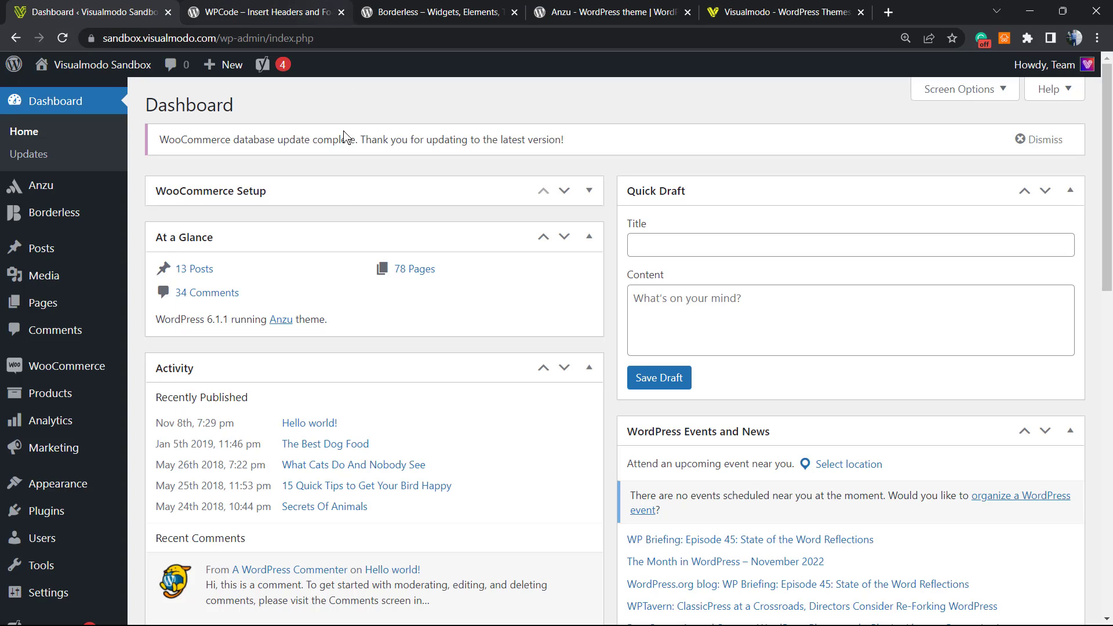
mouse_move(210, 529)
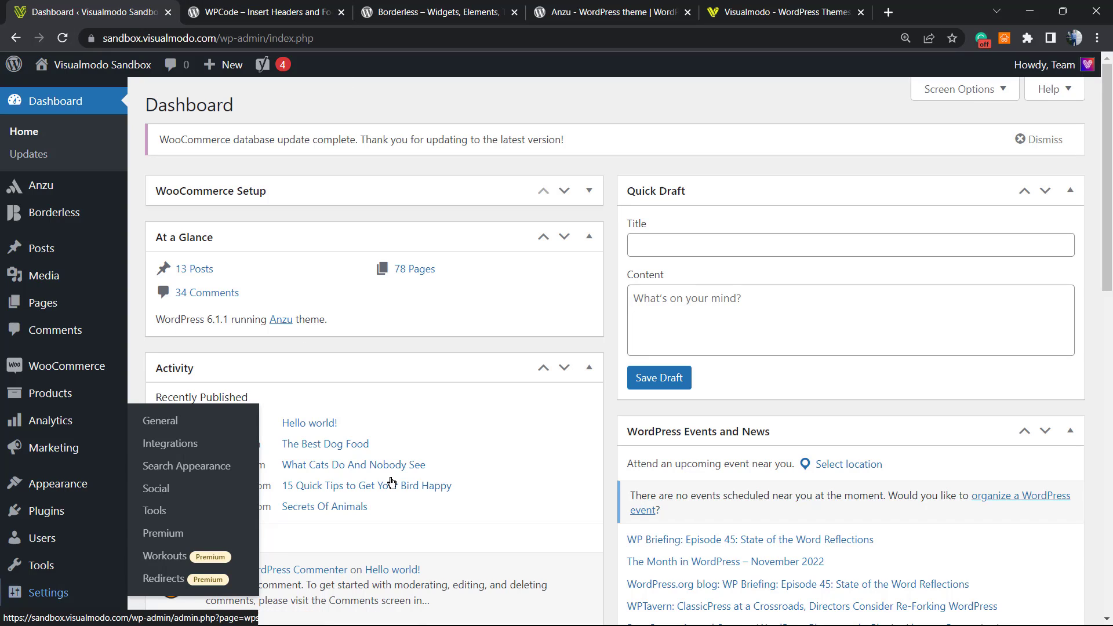
scroll("down", 3)
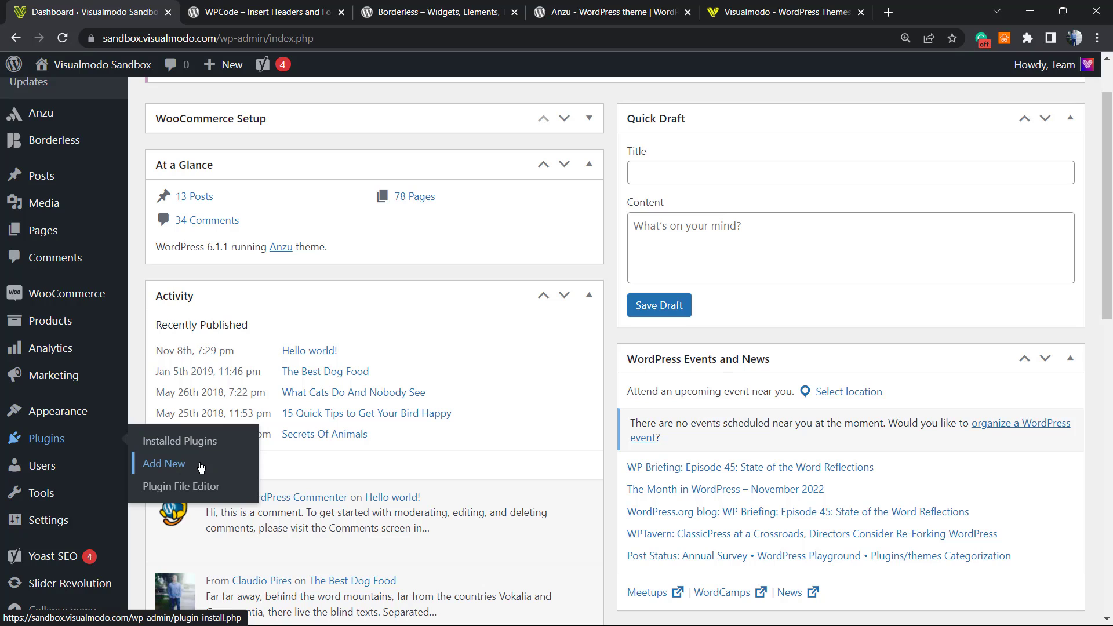
left_click(163, 464)
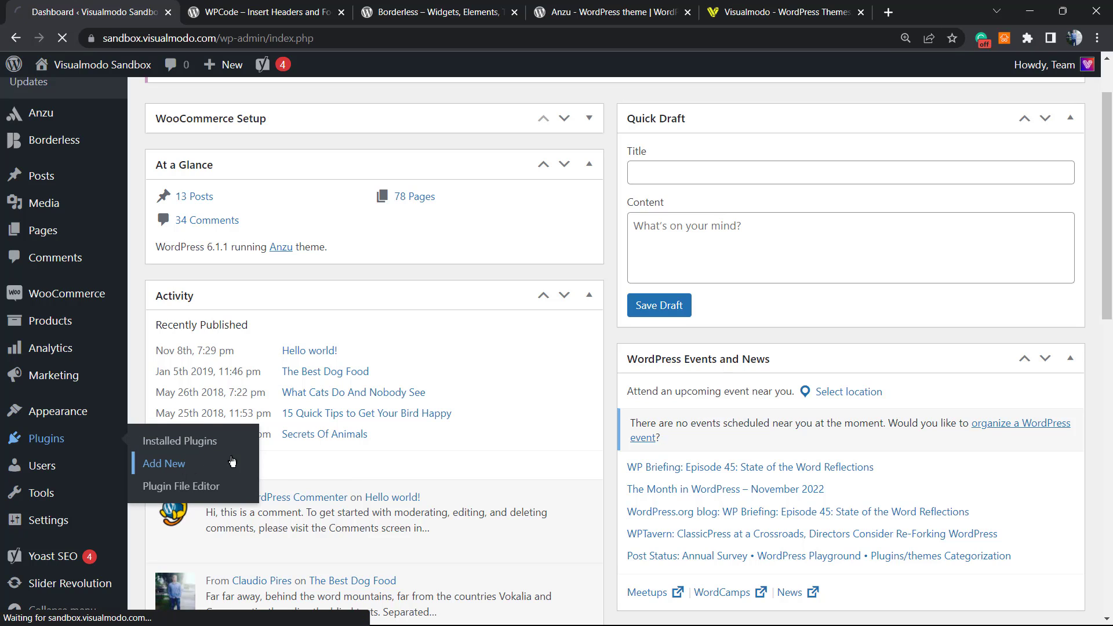
left_click(163, 463)
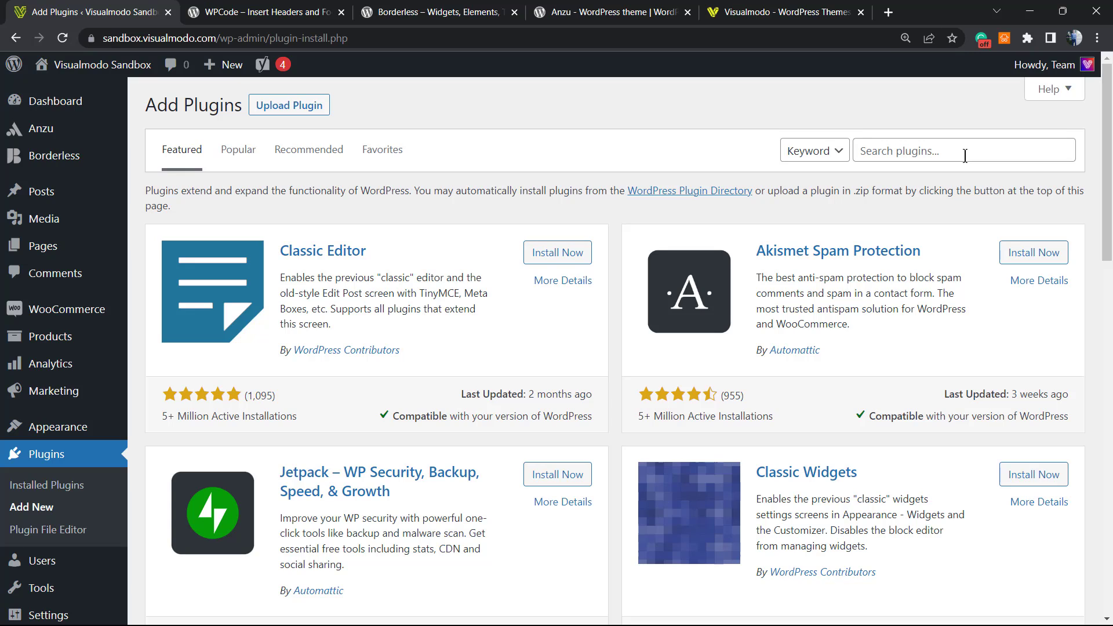
Step: Search plugins for 'wp code', then install and activate WPCode
type("wp cod")
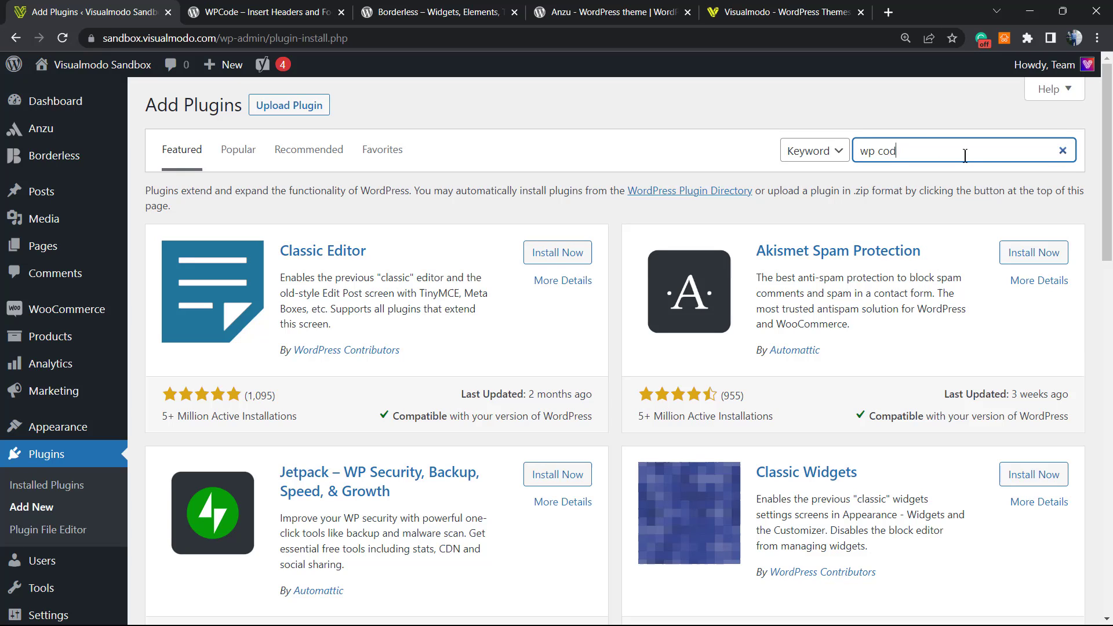
key("Enter")
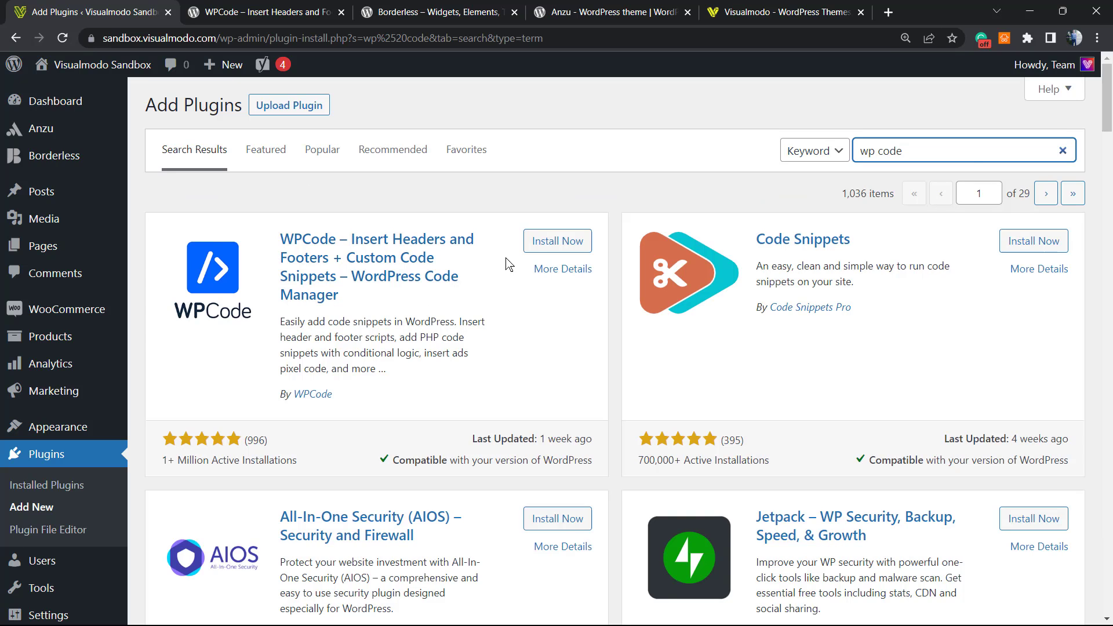
left_click(556, 240)
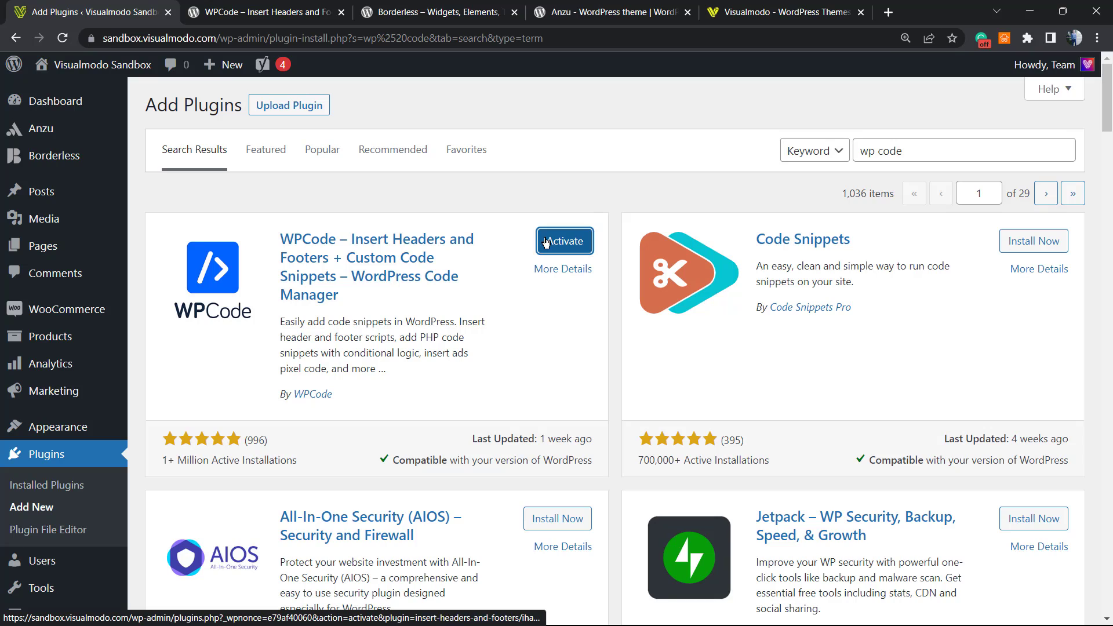
left_click(564, 241)
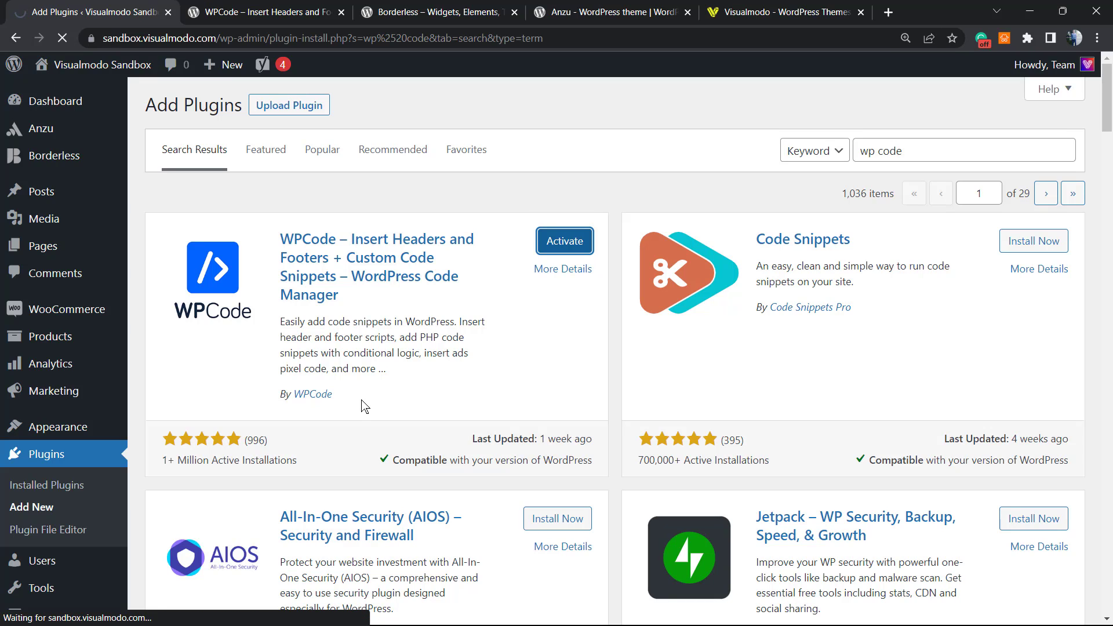
Step: Open Code Snippets' All Snippets list and highlight the '46 FREE snippets' text
left_click(564, 240)
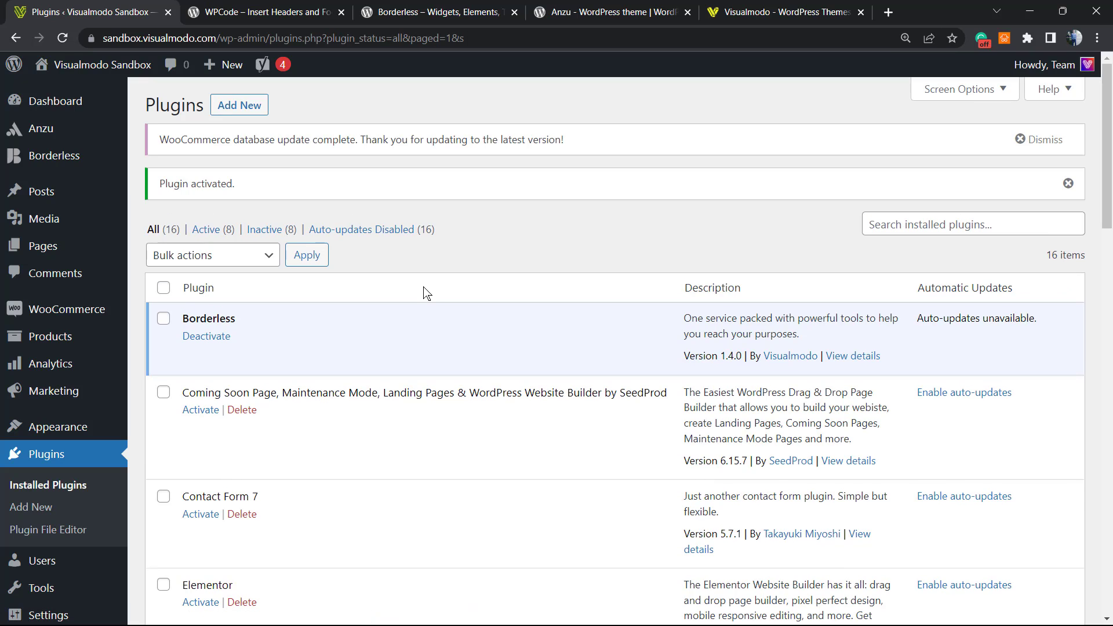
mouse_move(423, 296)
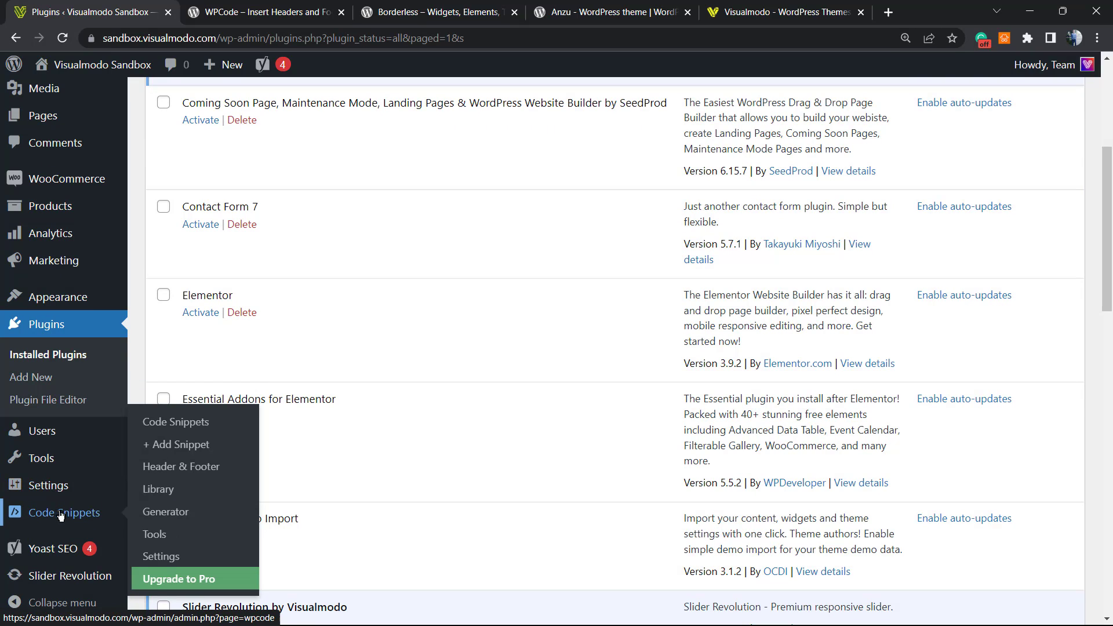
mouse_move(57, 522)
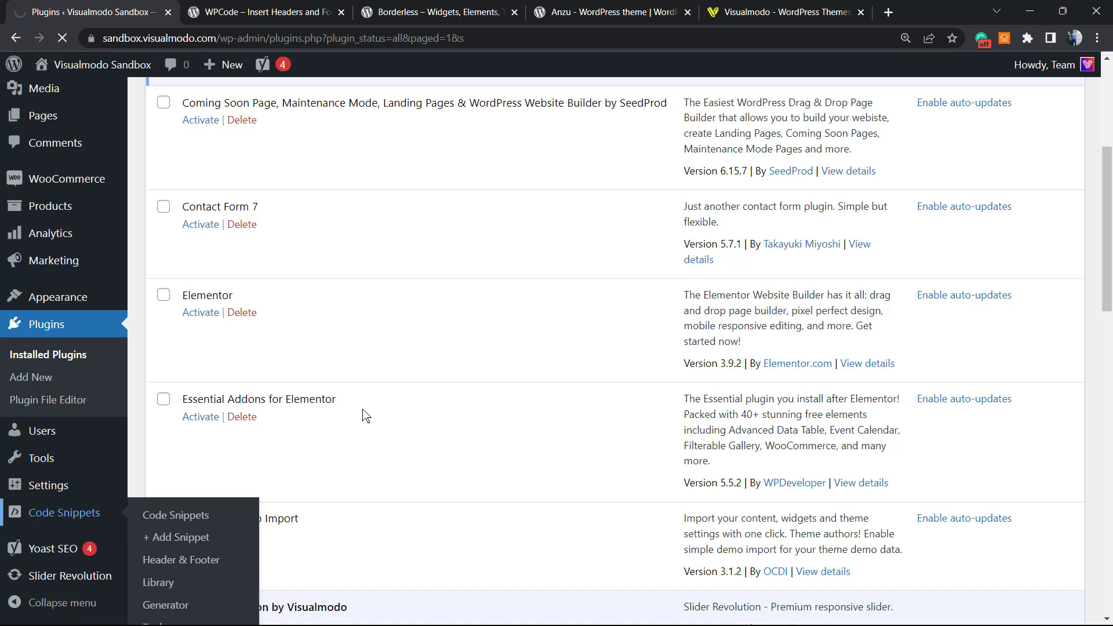
left_click(175, 515)
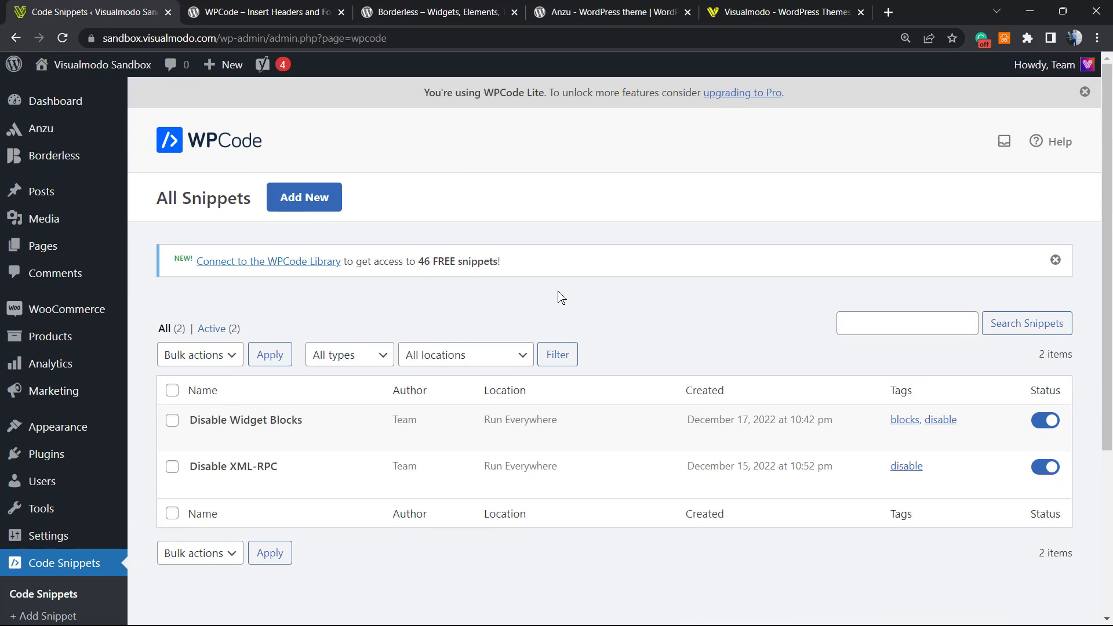
left_click(704, 390)
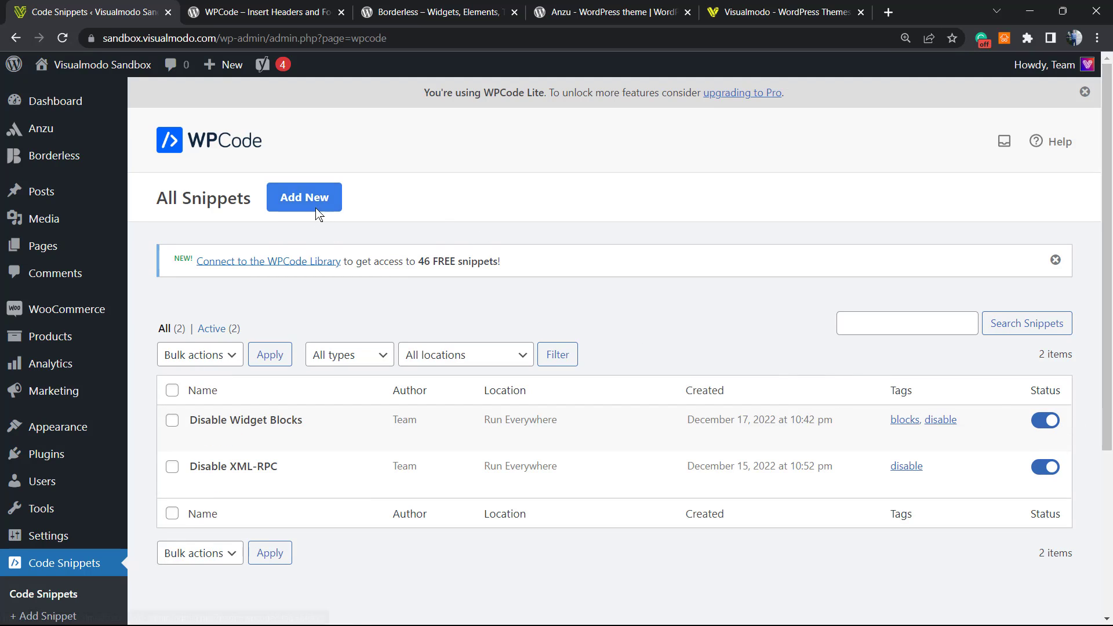
mouse_move(377, 285)
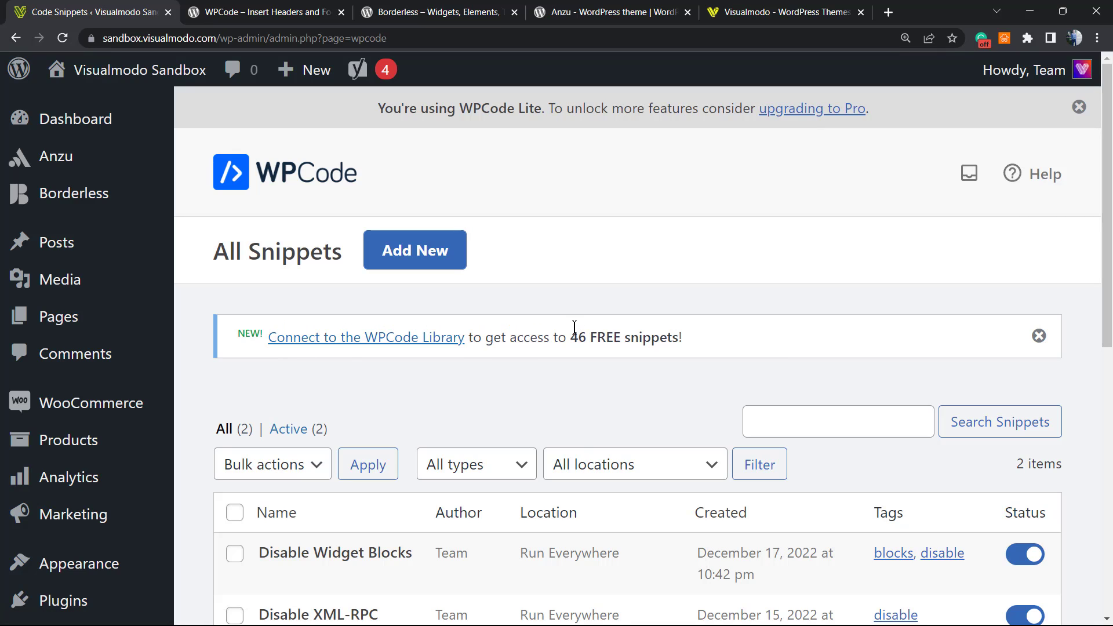
mouse_move(575, 337)
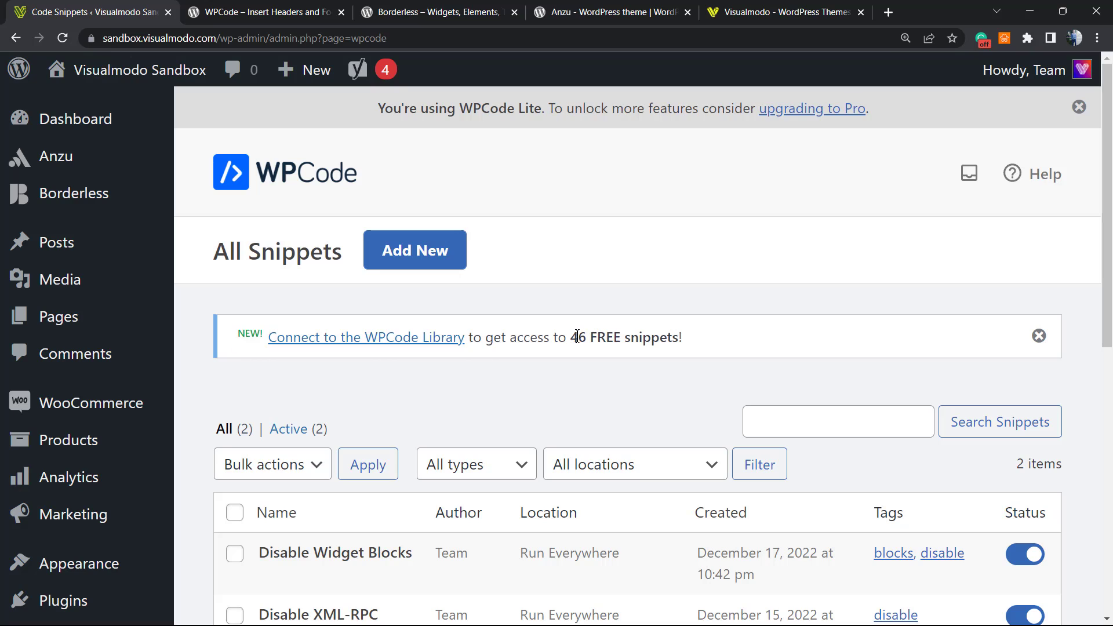
left_click_drag(576, 336, 685, 341)
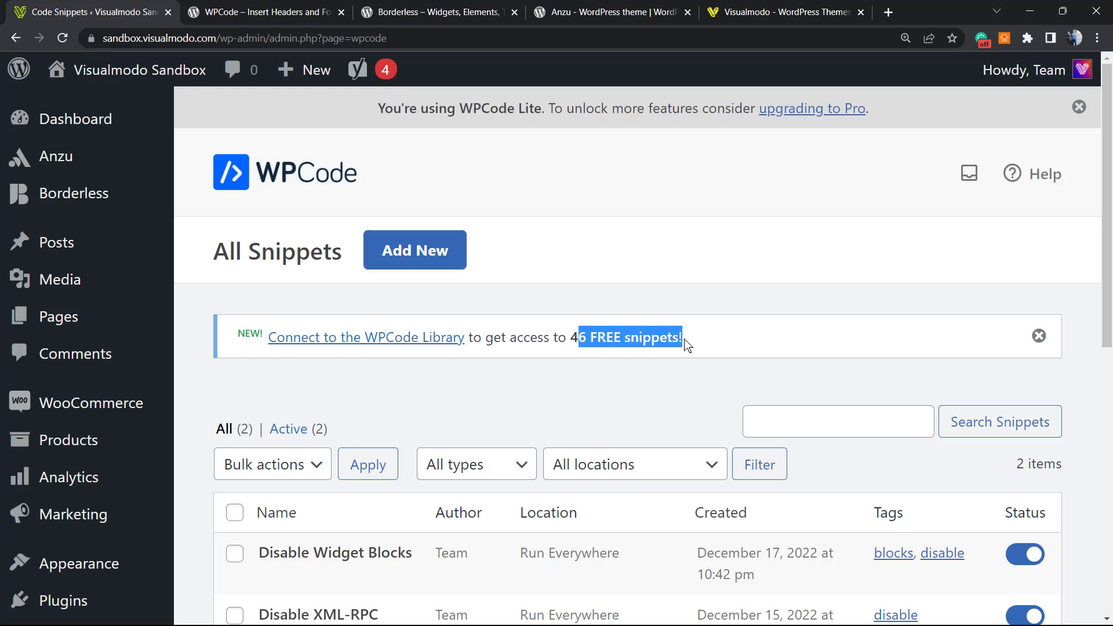
mouse_move(639, 377)
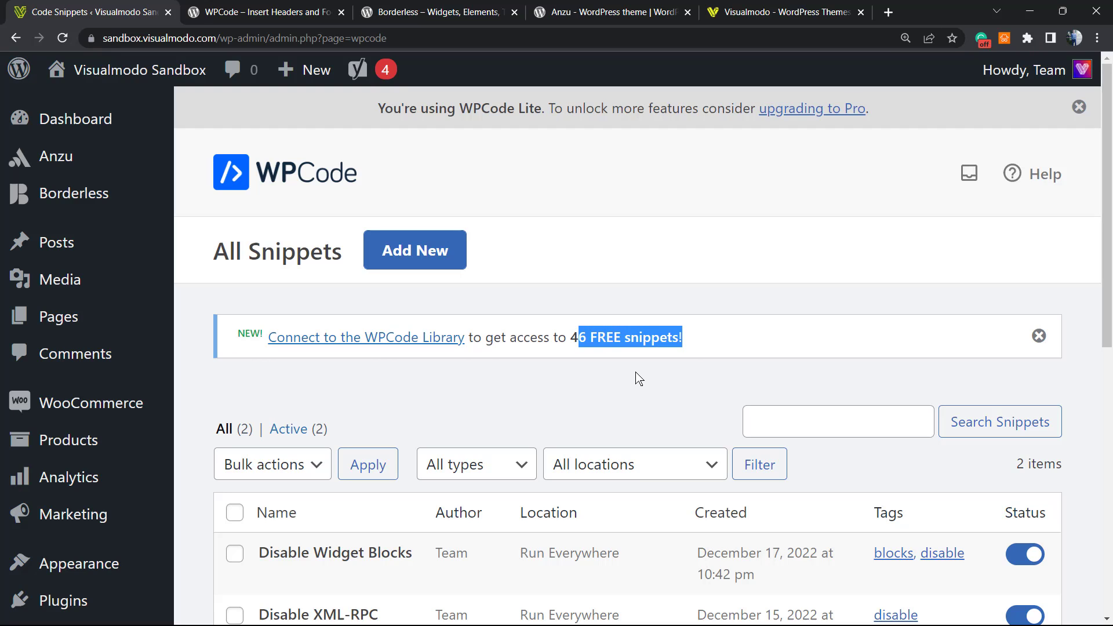
mouse_move(488, 290)
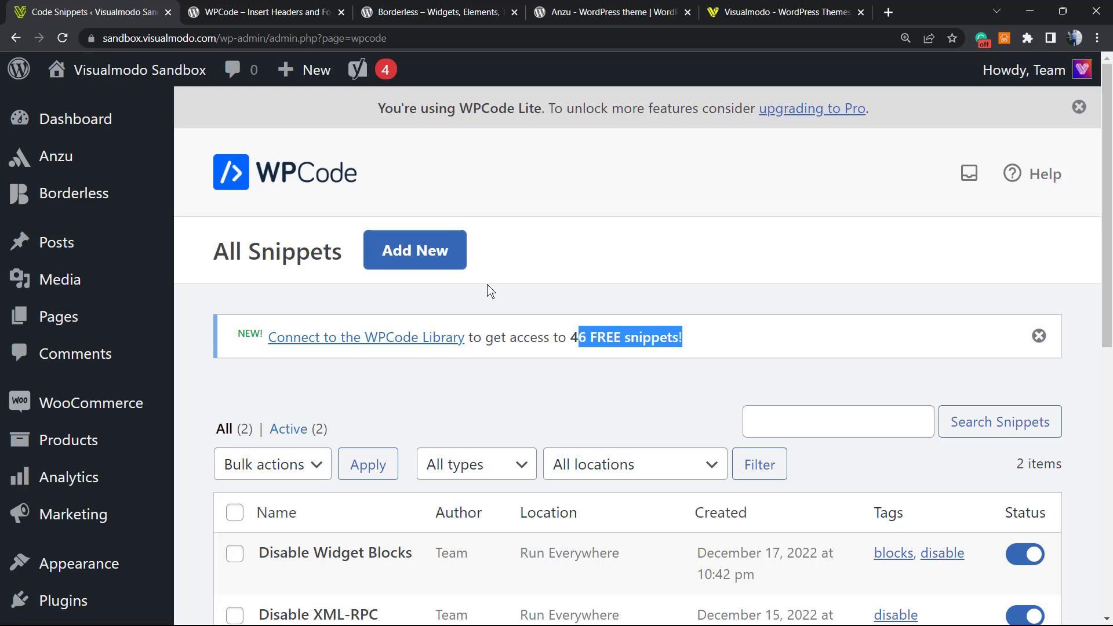
mouse_move(323, 339)
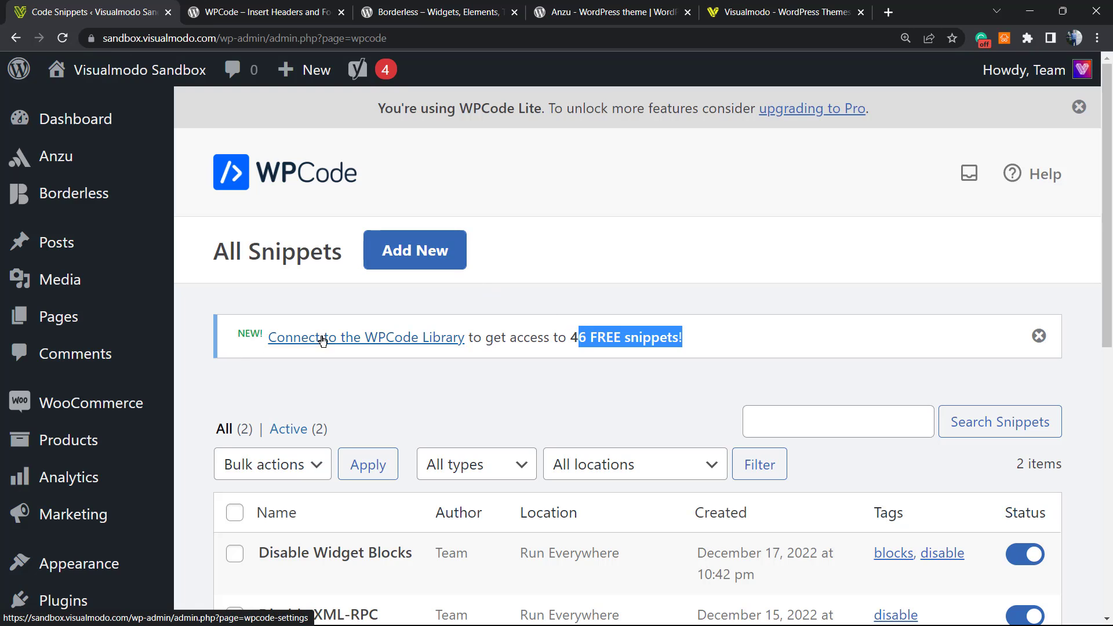
mouse_move(436, 259)
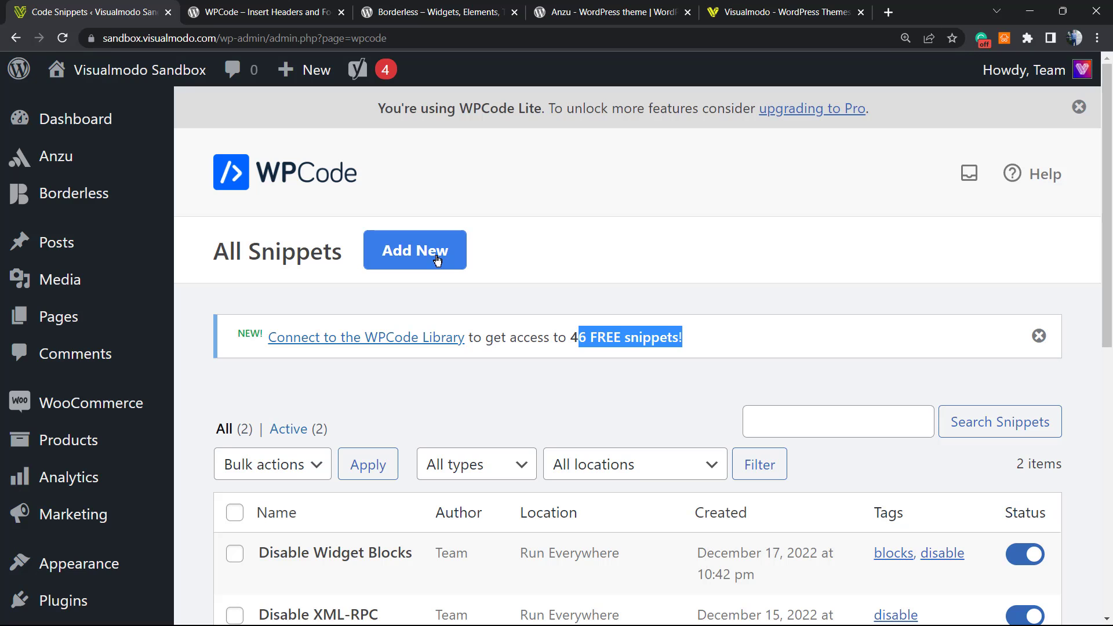
Step: Start a new snippet and scroll to the 'Get Access to Our Library' box
left_click(415, 250)
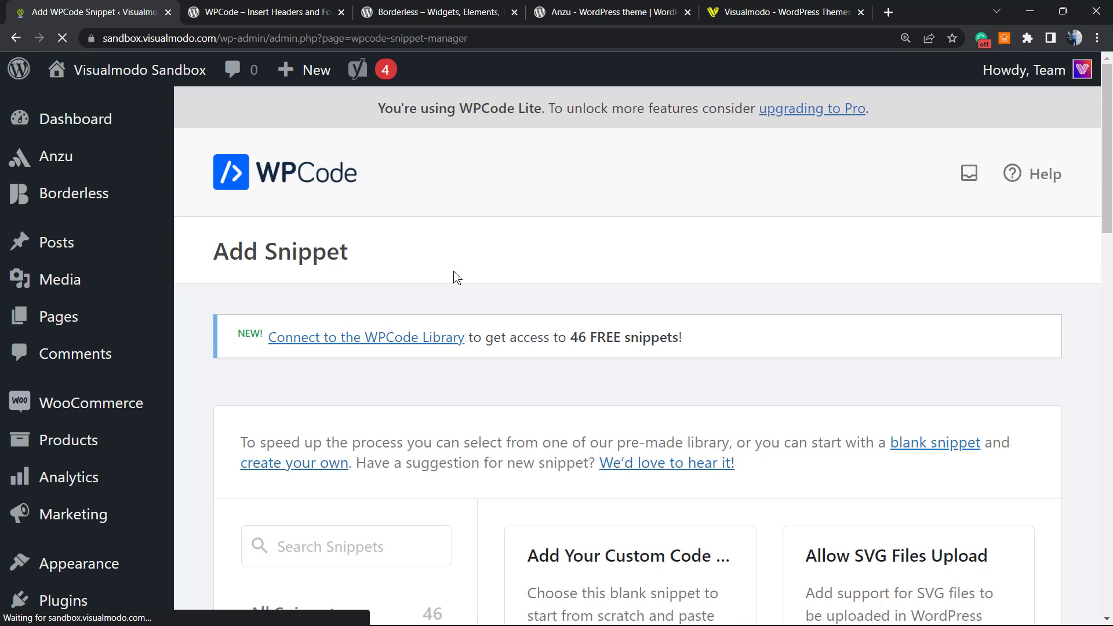
scroll("down", 3)
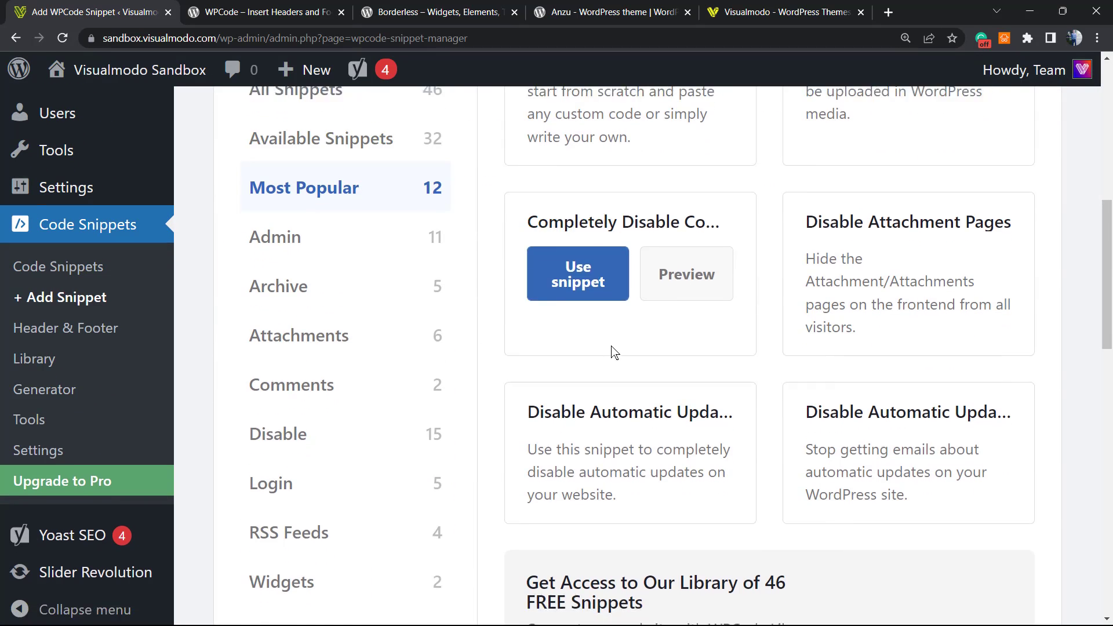
scroll("down", 3)
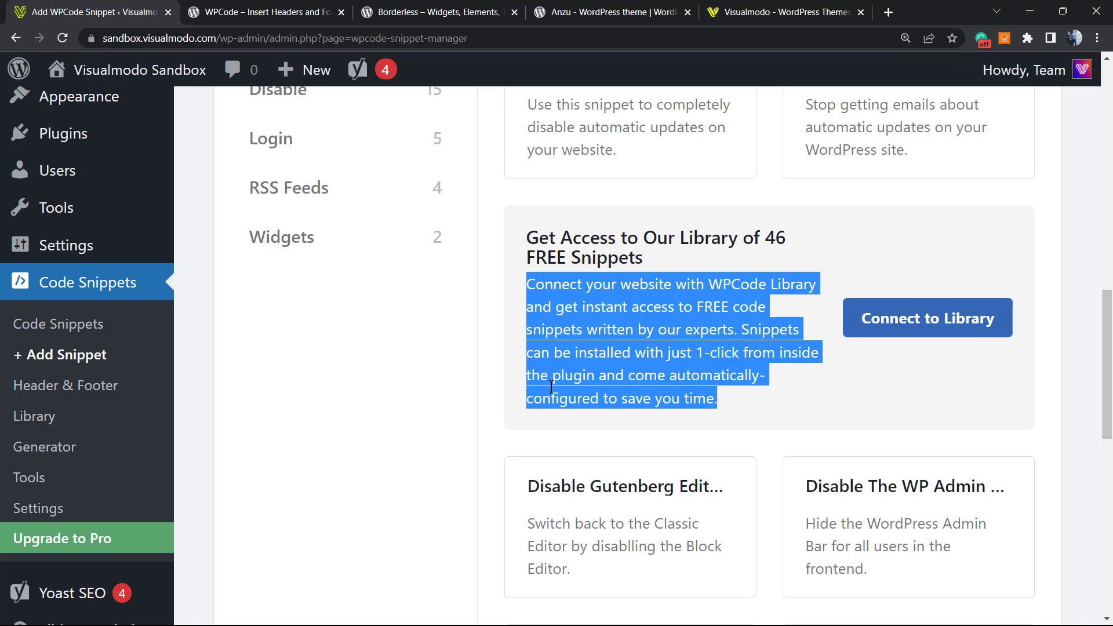
mouse_move(636, 380)
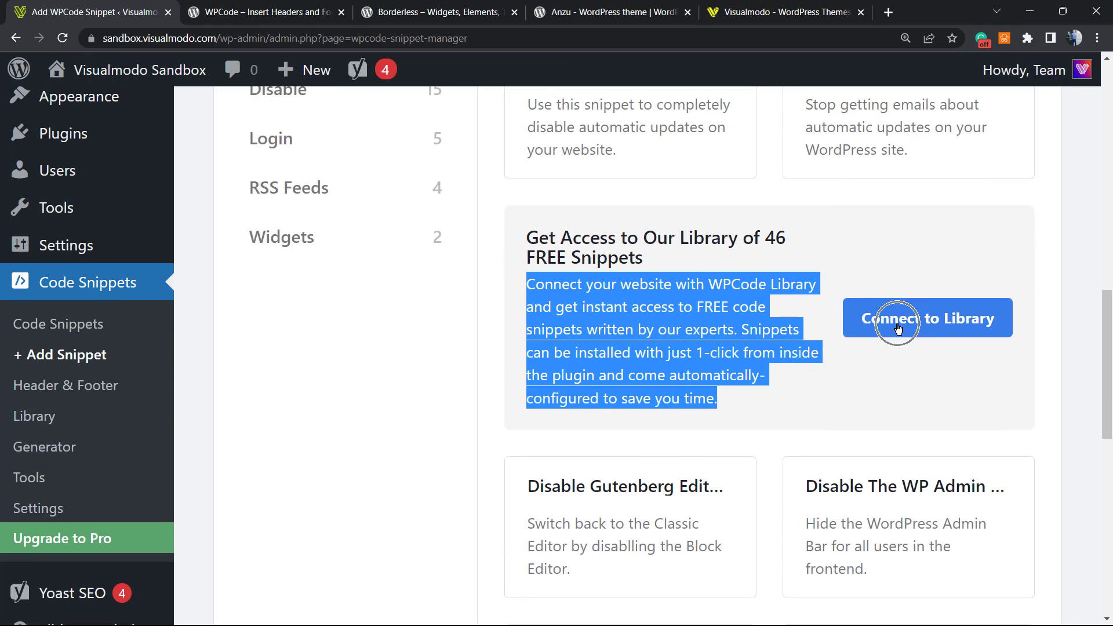
Step: Register a WPCode Library account, save its password, and connect the site to the library
left_click(899, 328)
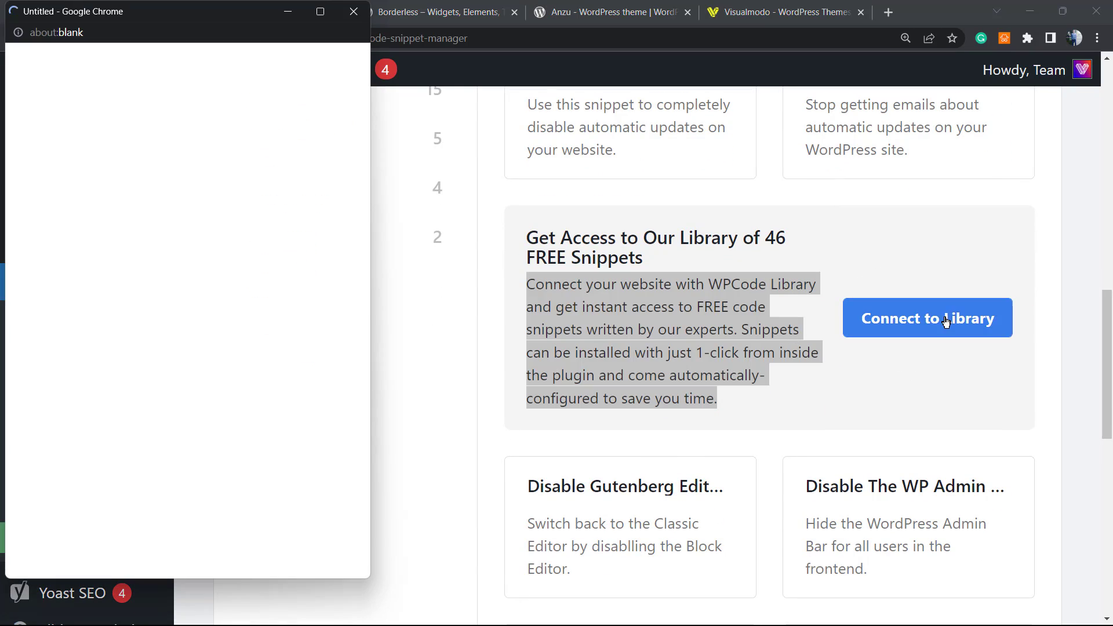
left_click(928, 317)
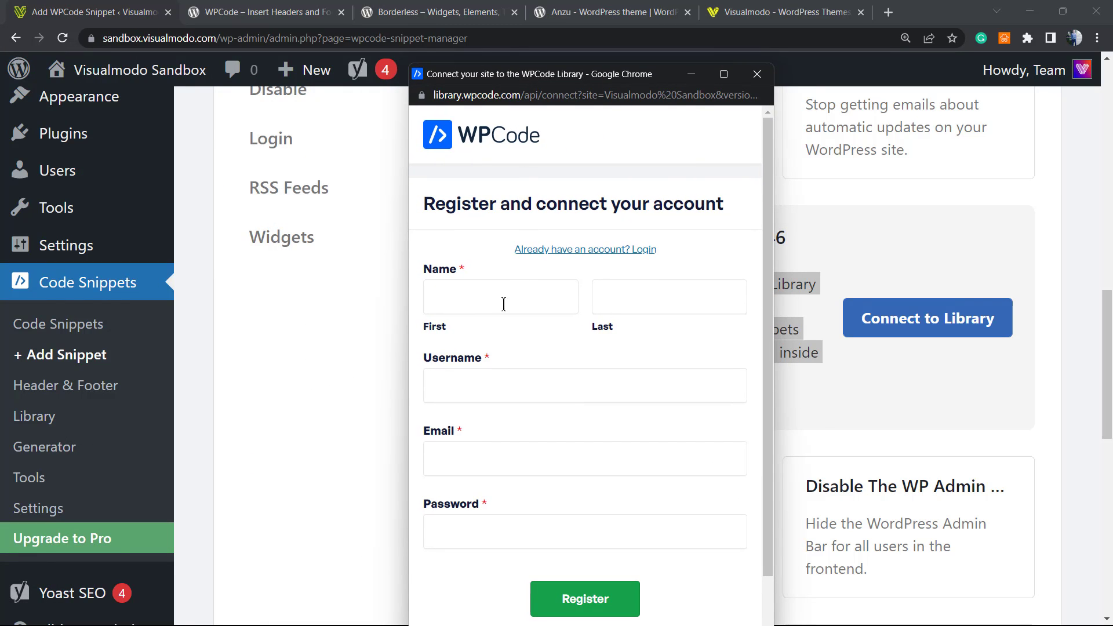
mouse_move(461, 278)
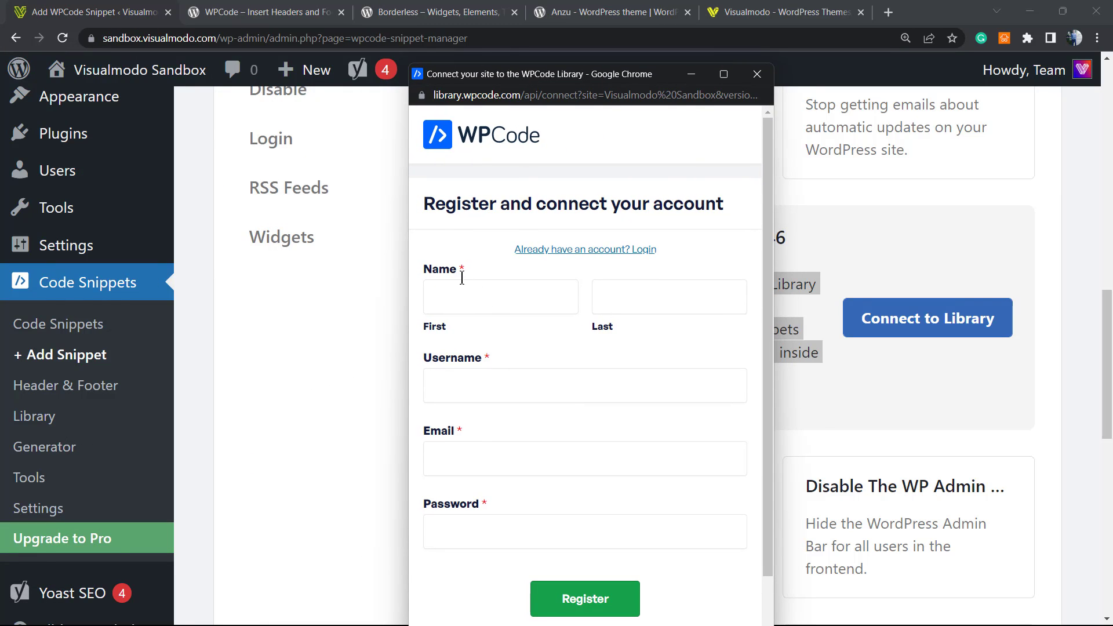
left_click(585, 598)
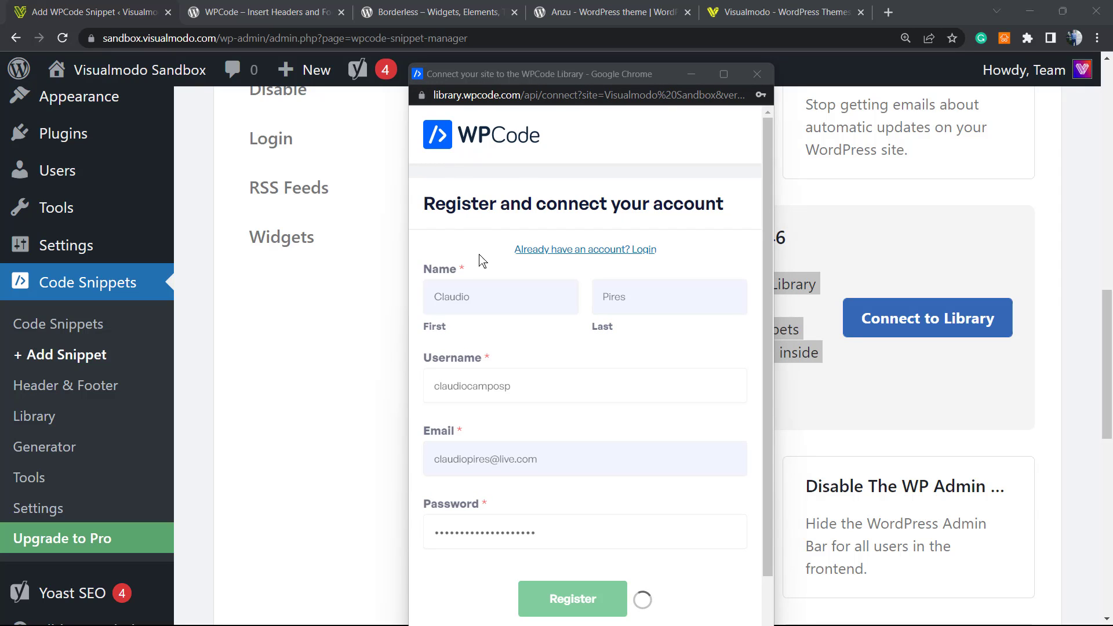
left_click(573, 599)
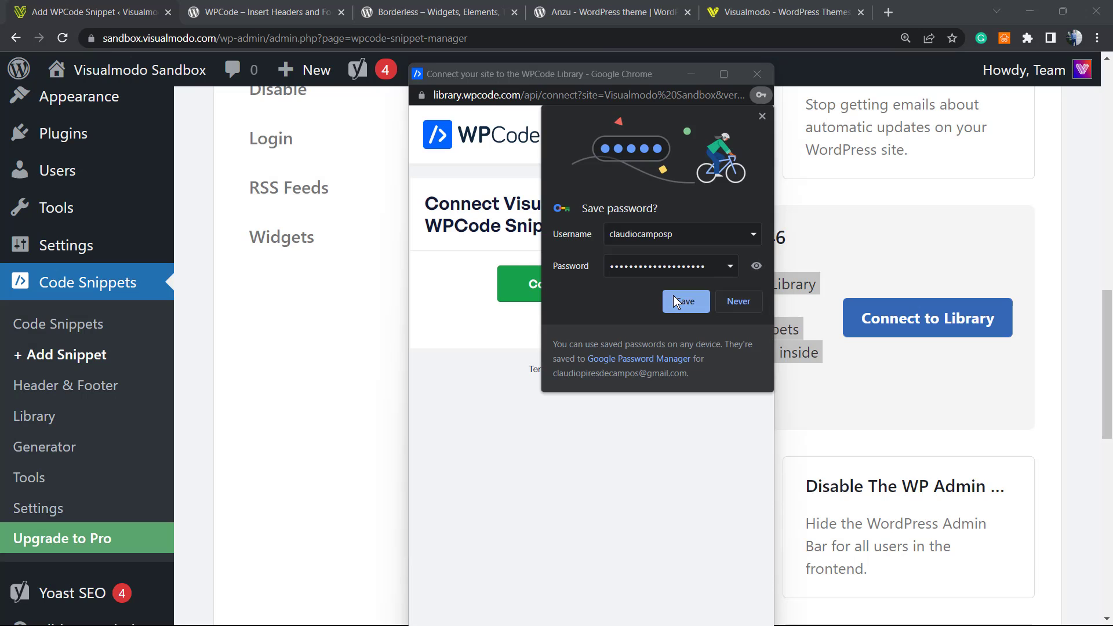
left_click(685, 302)
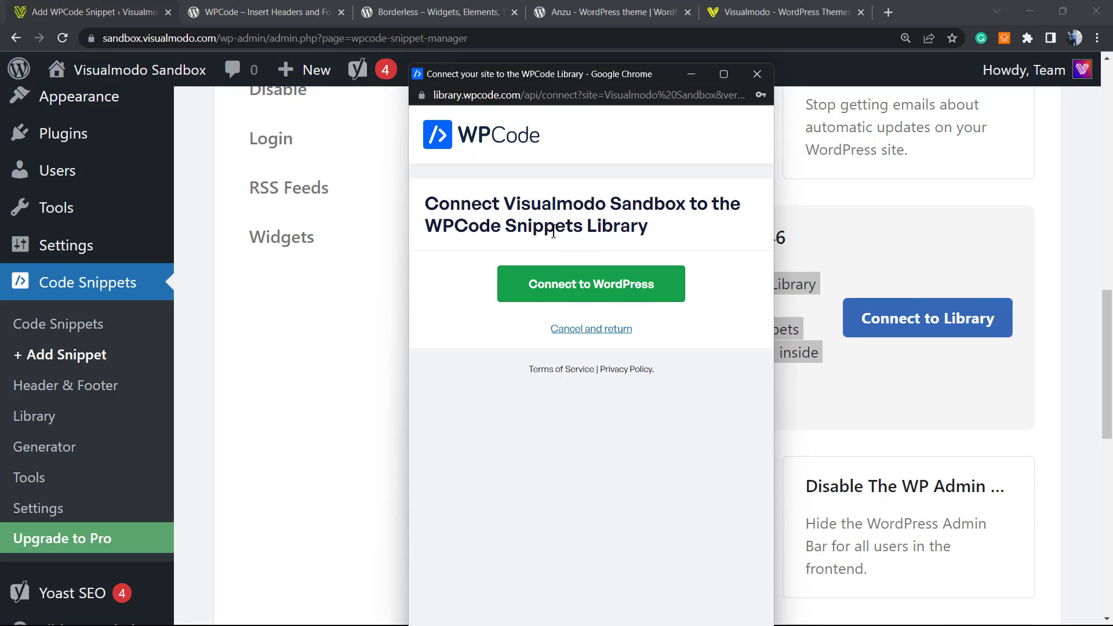
mouse_move(636, 192)
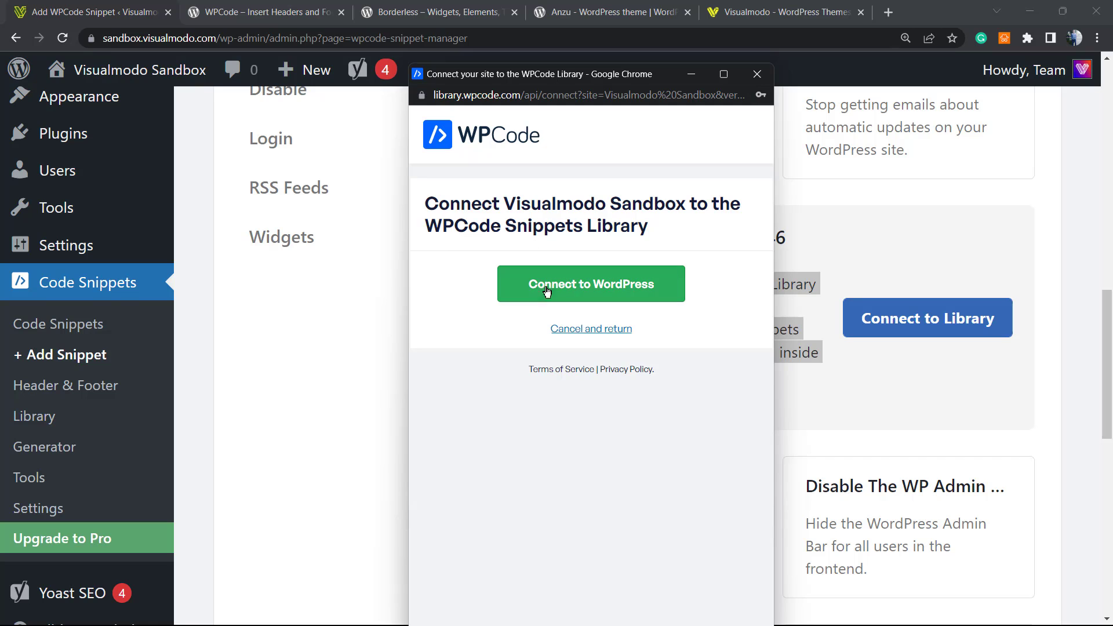
left_click(757, 74)
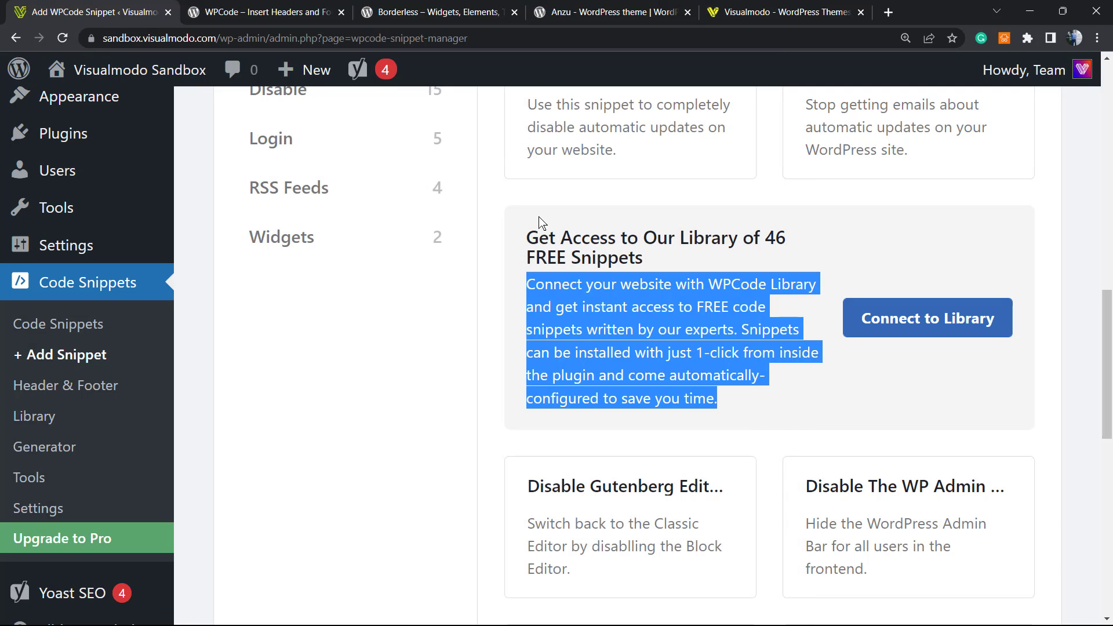
Step: Scroll the snippet library and use the Remove Dashboard Welcome Panel snippet
left_click(928, 318)
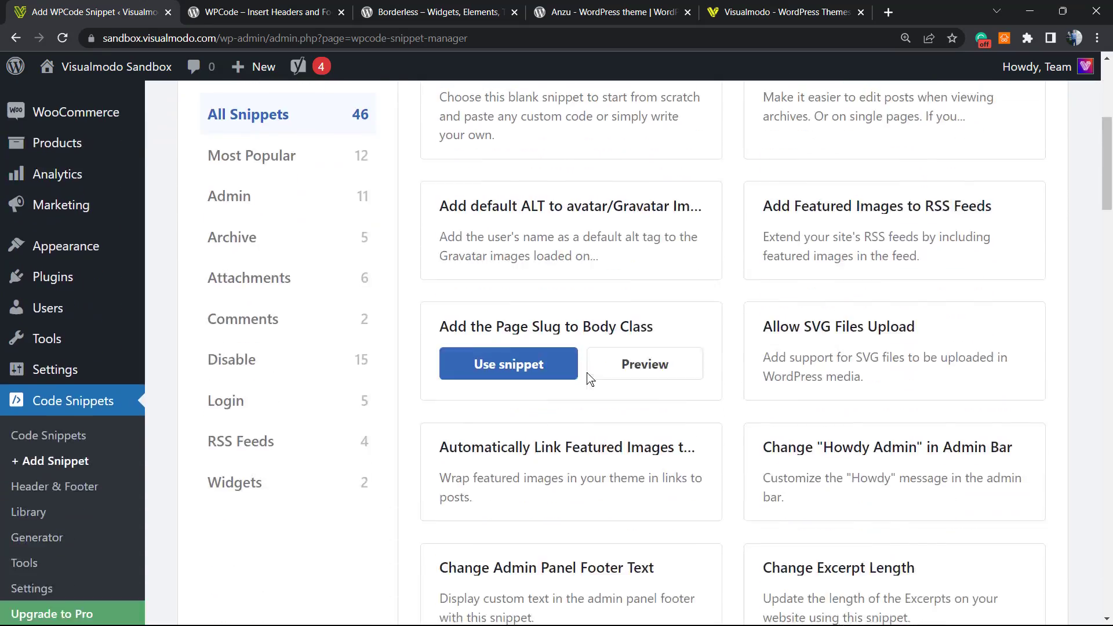
scroll("down", 3)
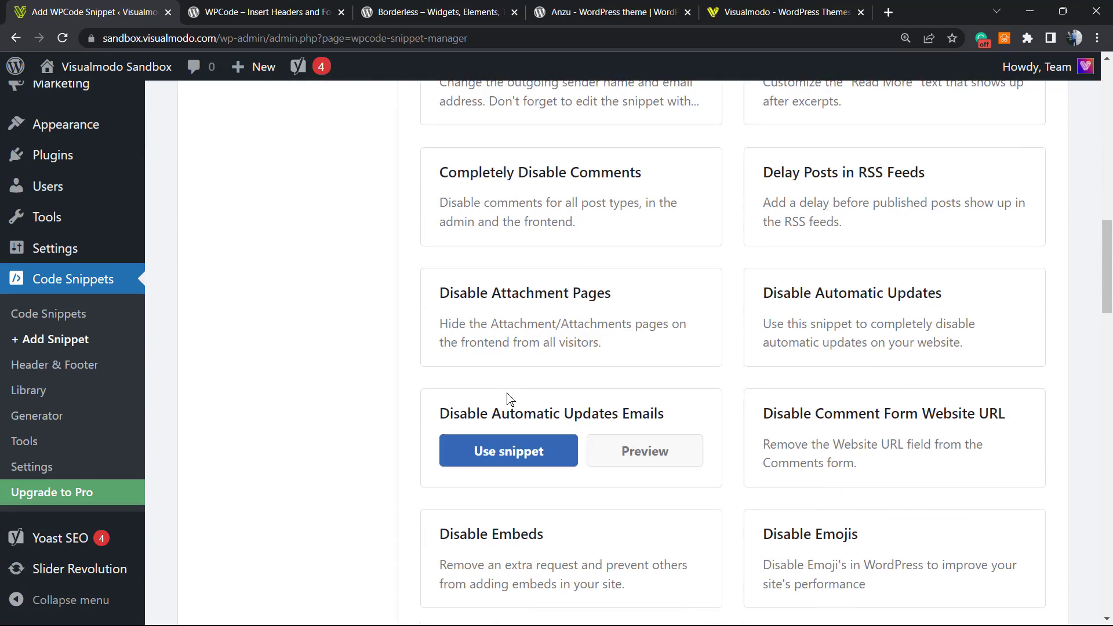
scroll("down", 3)
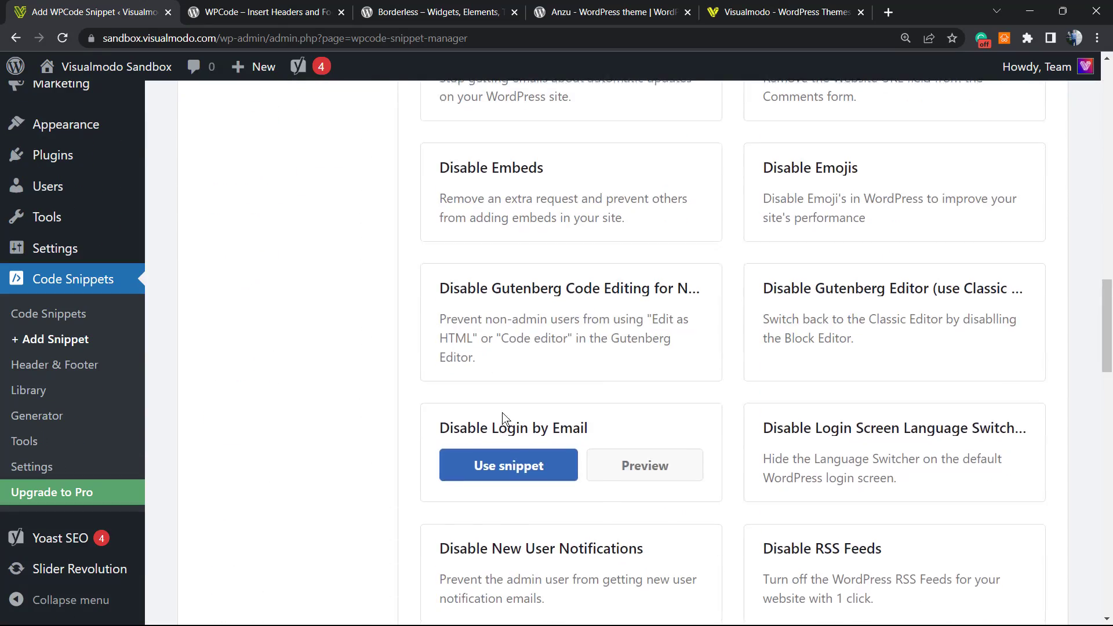
scroll("down", 3)
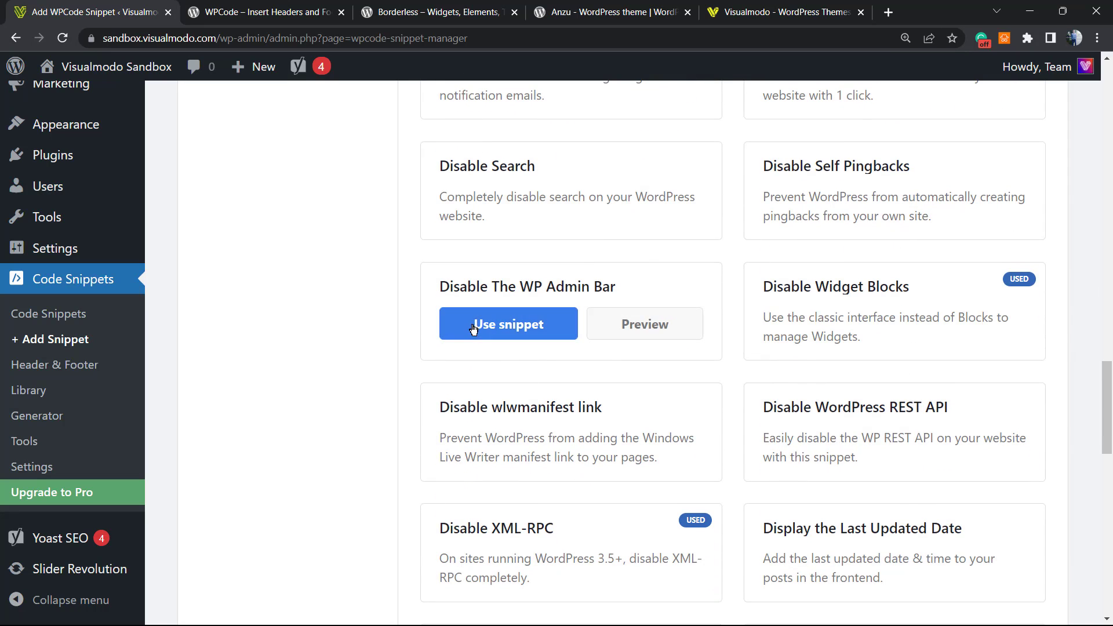
scroll("down", 3)
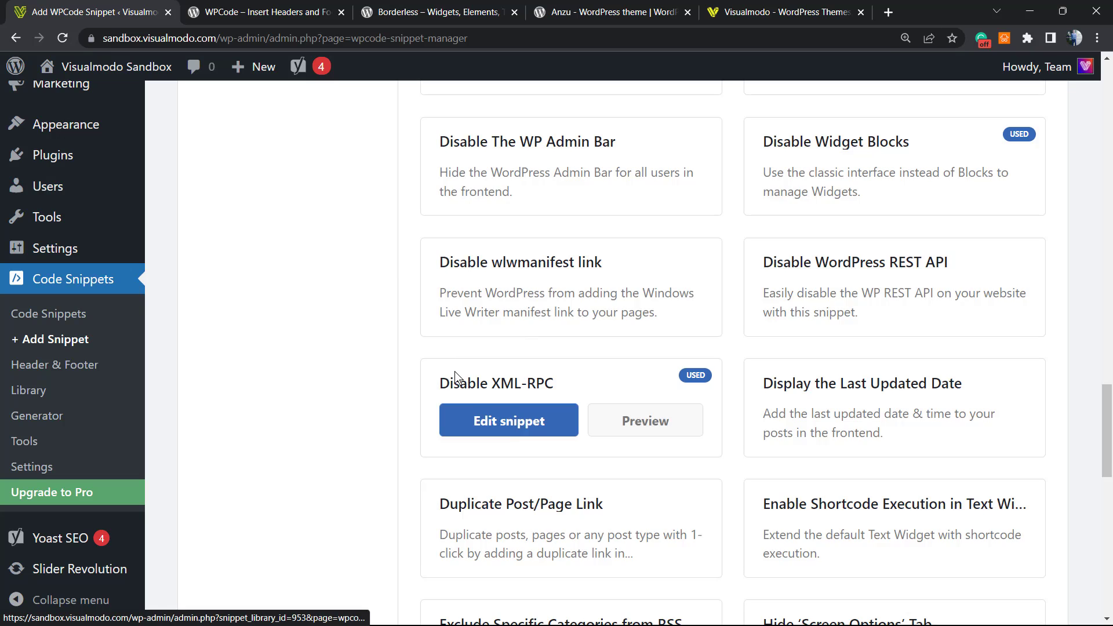
scroll("down", 3)
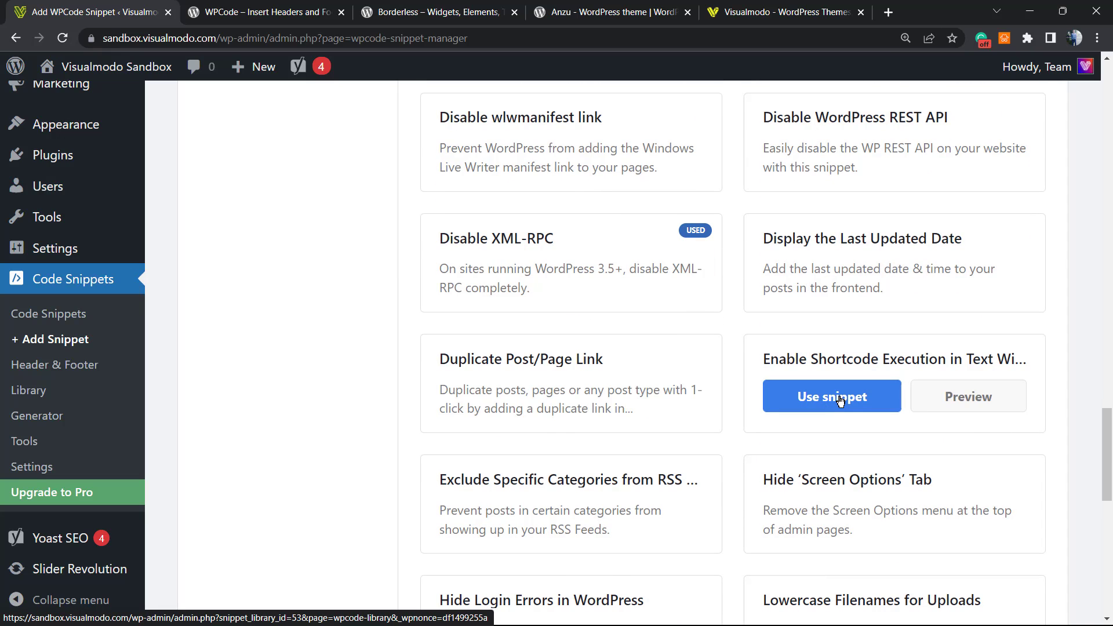
mouse_move(787, 393)
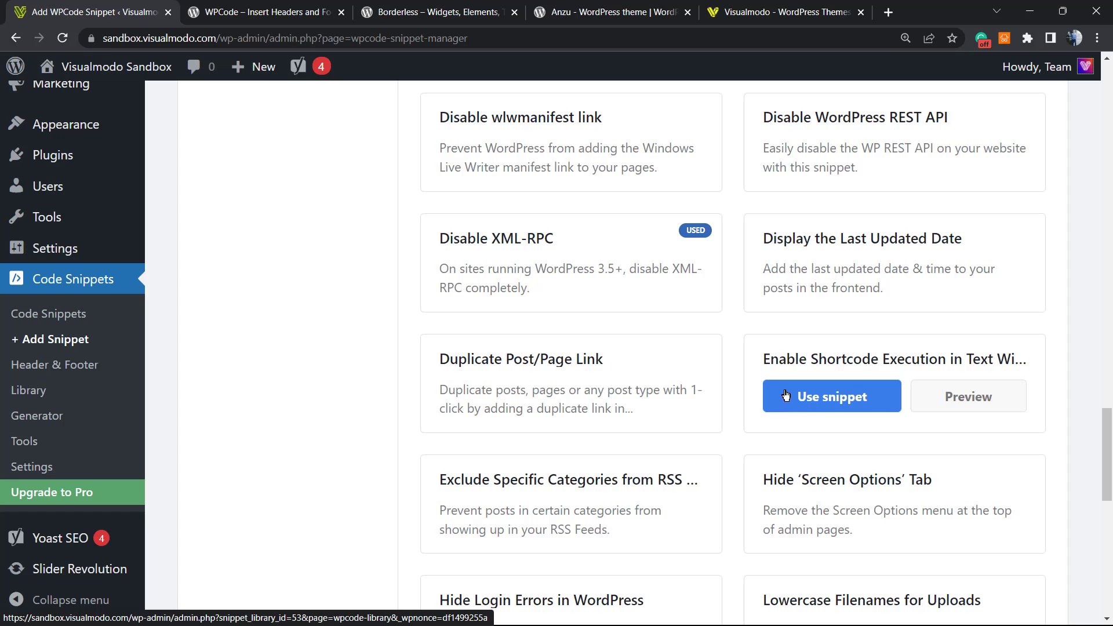
scroll("down", 3)
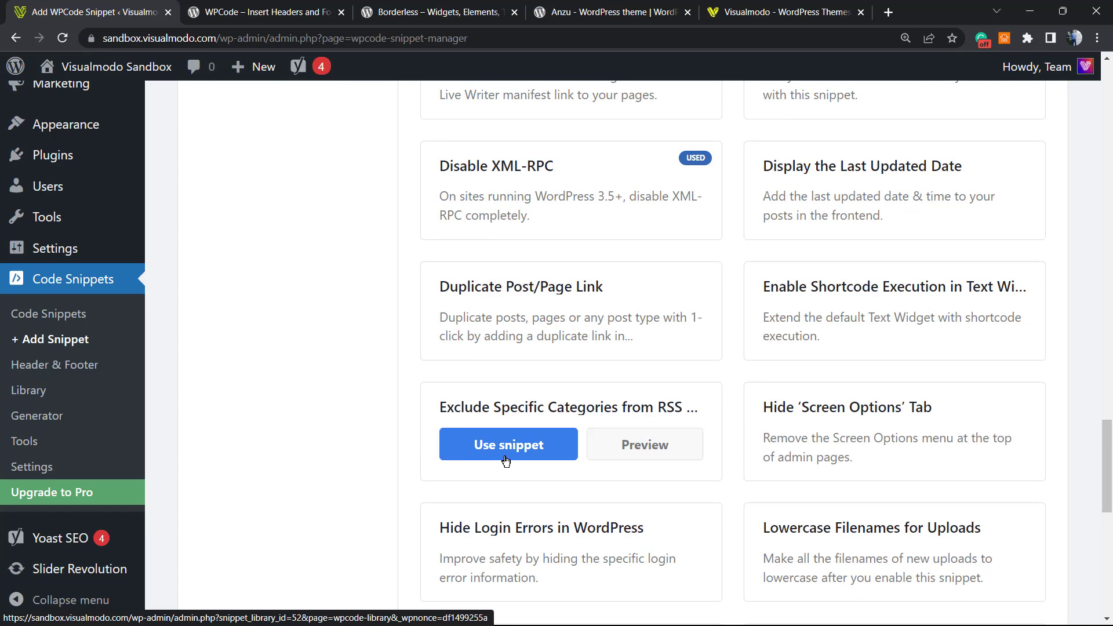
scroll("down", 3)
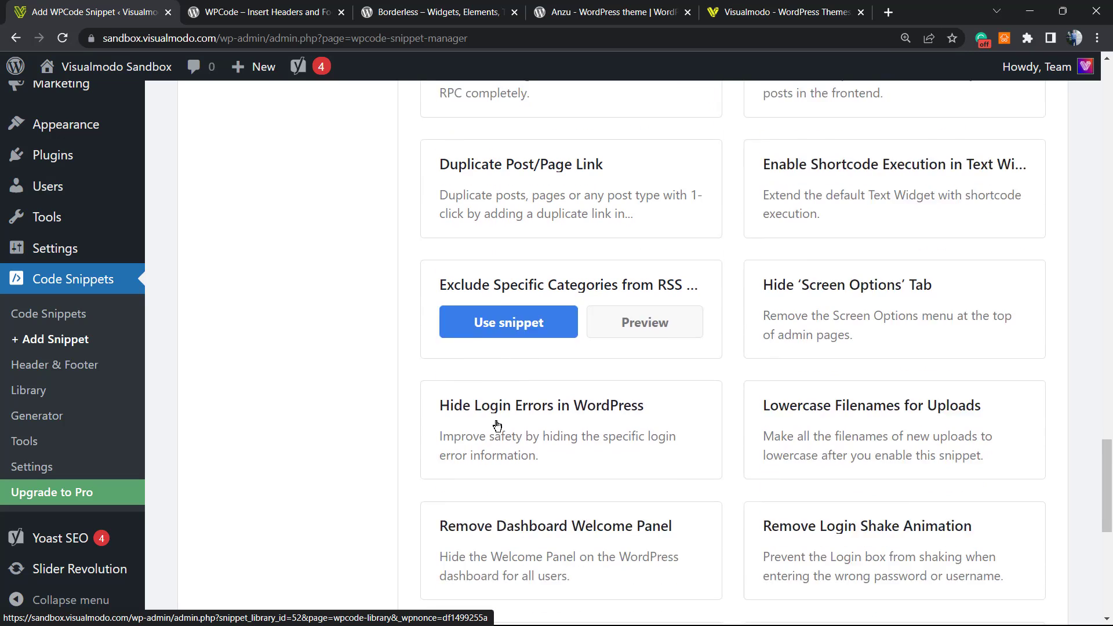
scroll("down", 3)
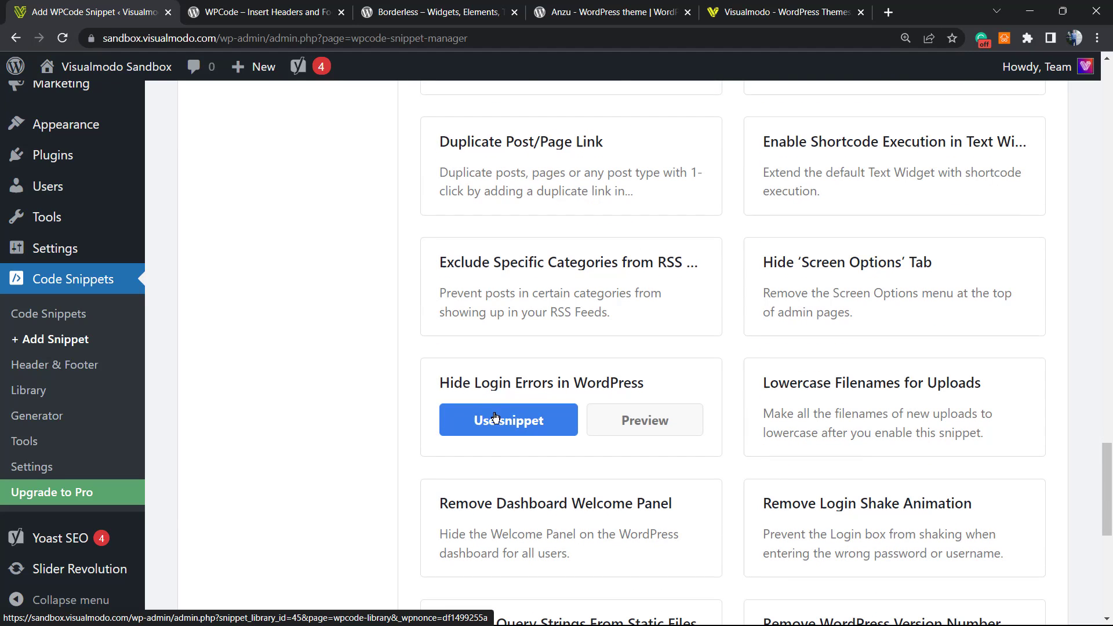
scroll("down", 3)
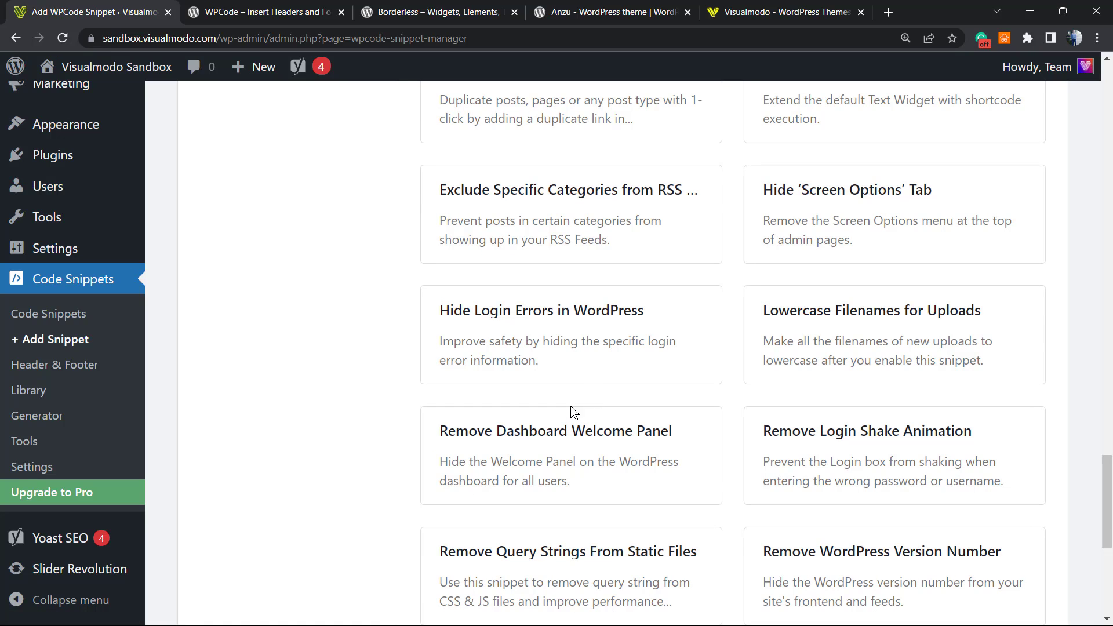
mouse_move(478, 482)
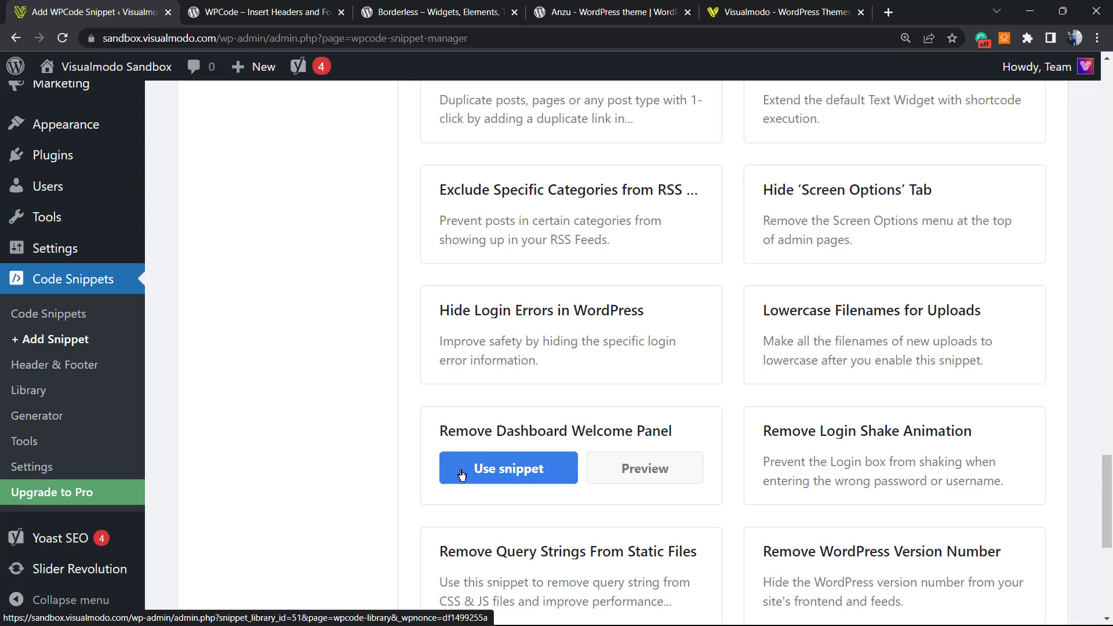
left_click(509, 468)
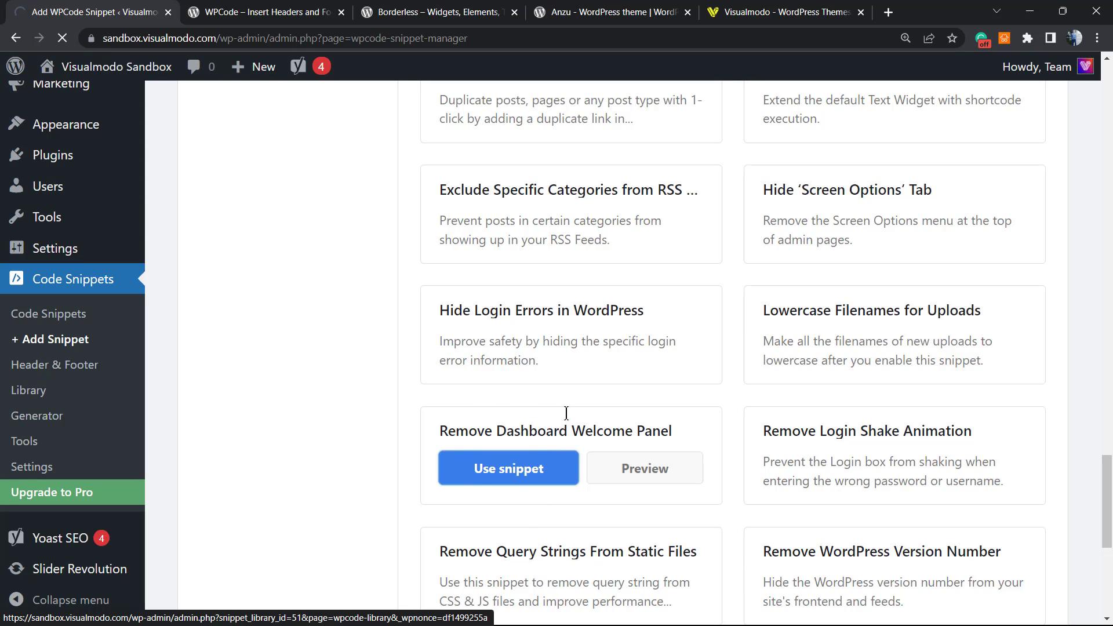
Step: Review the Remove Dashboard Welcome Panel PHP code and highlight its Inactive status
left_click(509, 468)
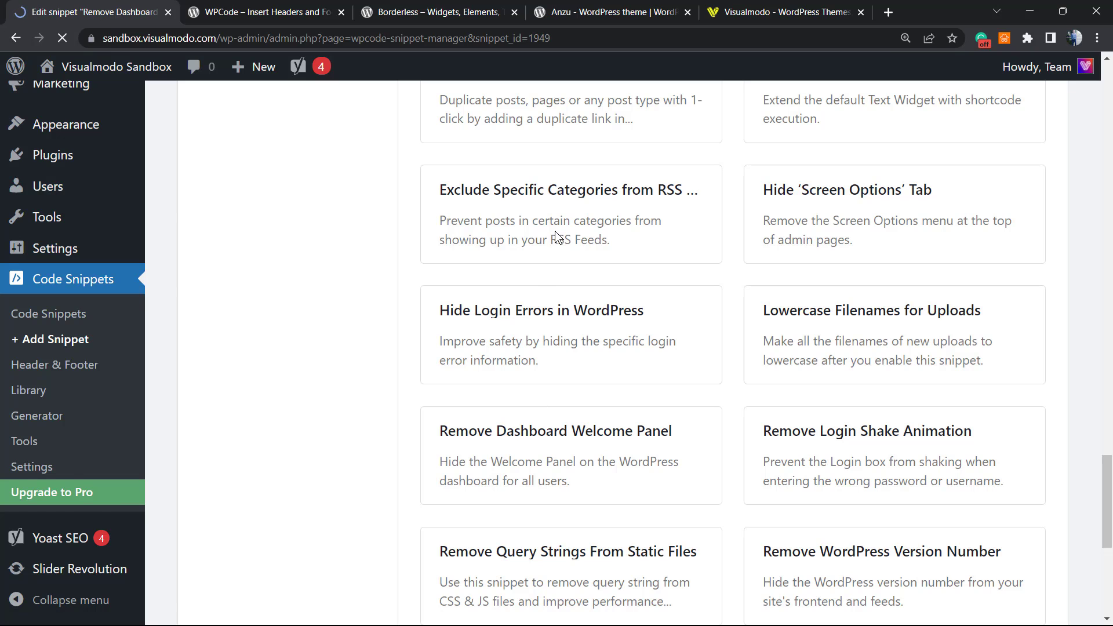
left_click(555, 431)
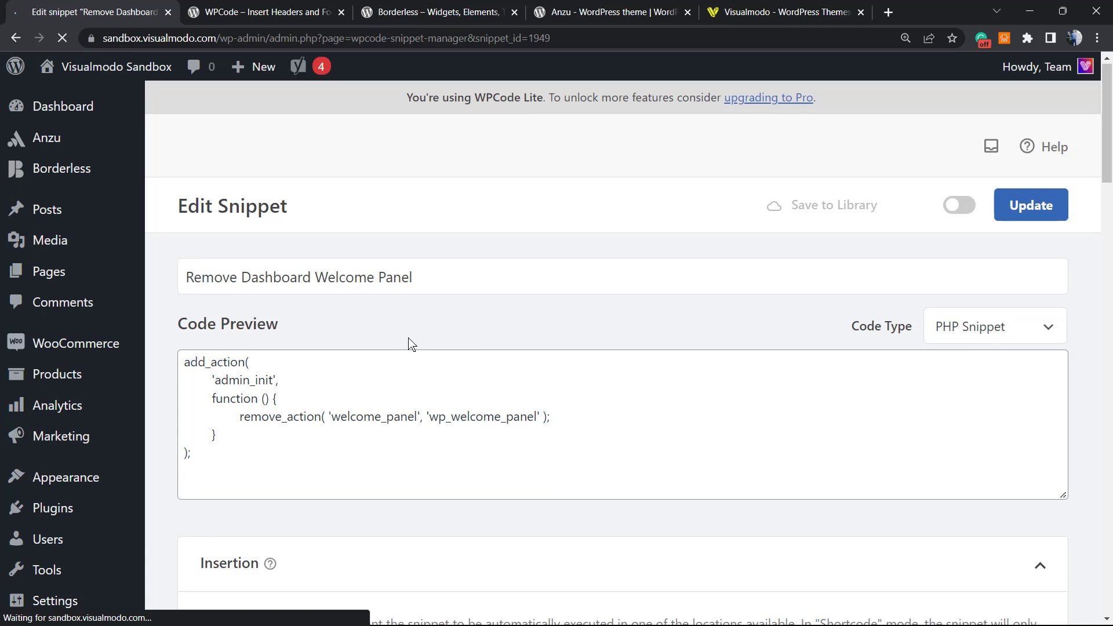
scroll("down", 3)
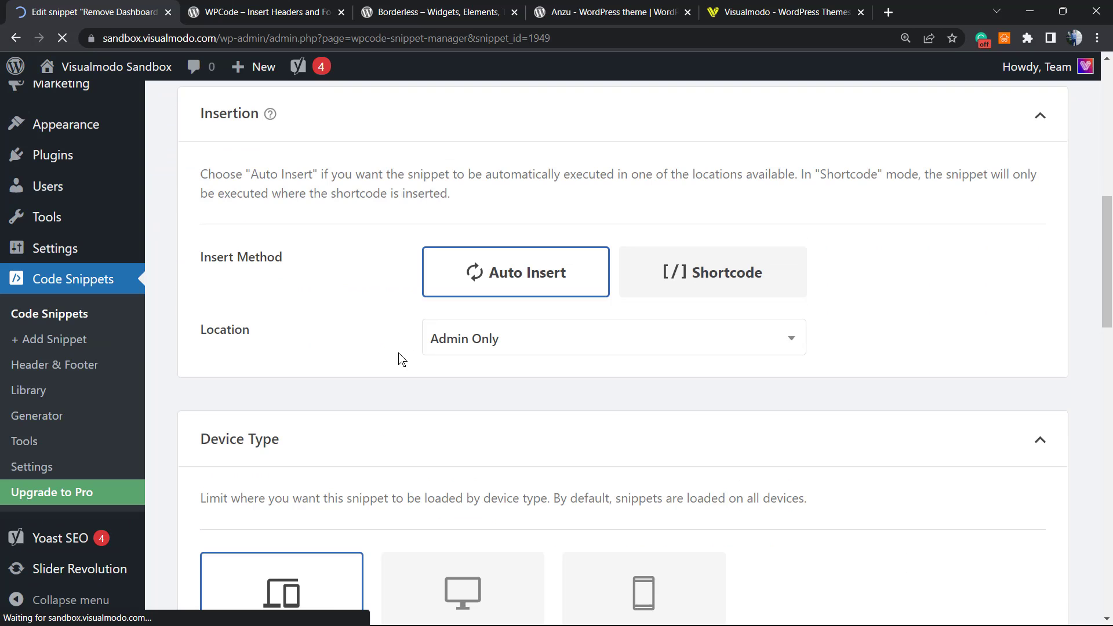
scroll("down", 3)
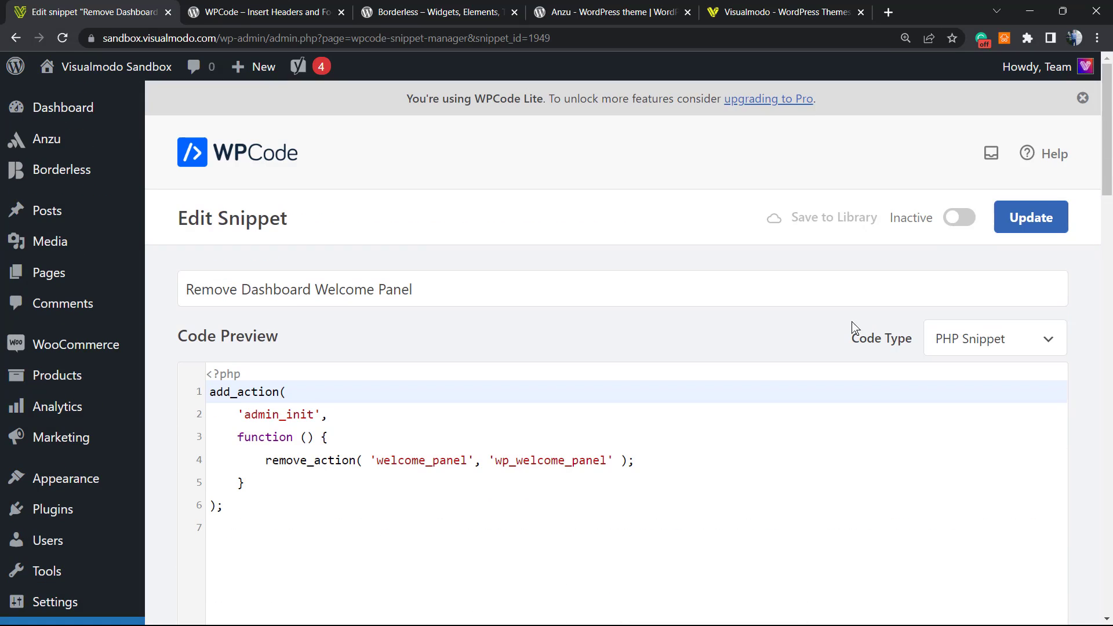
double_click(911, 217)
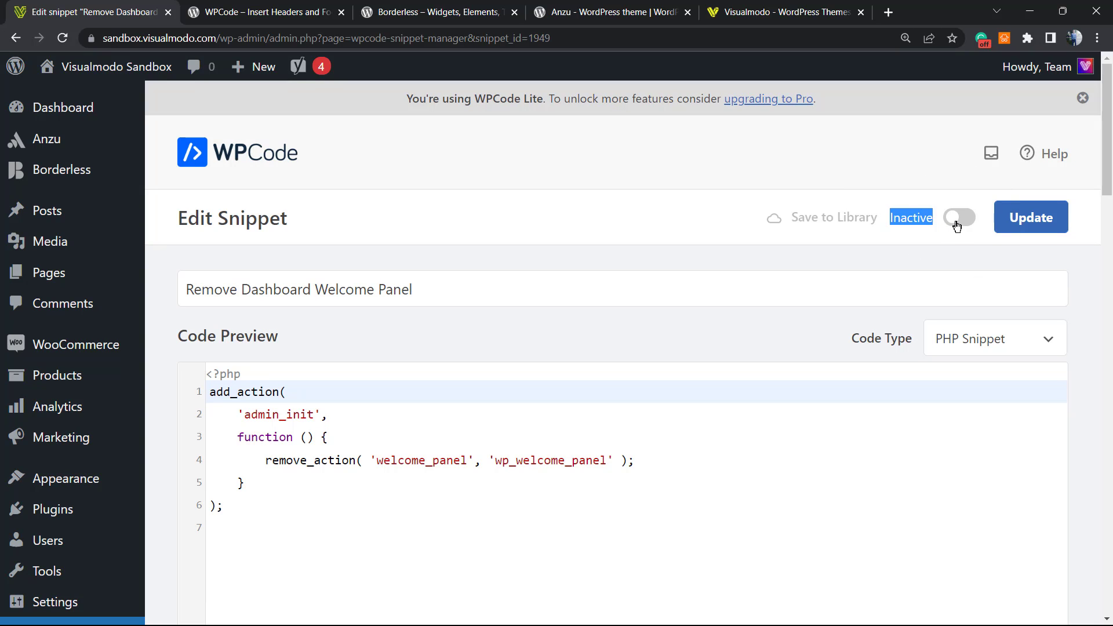
mouse_move(576, 319)
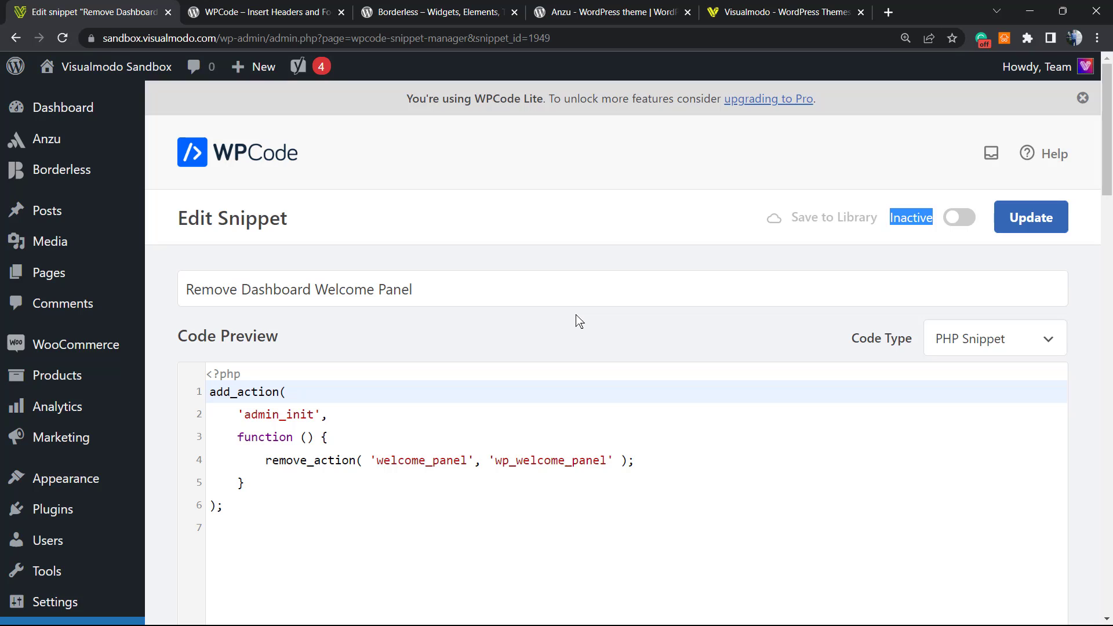
mouse_move(386, 216)
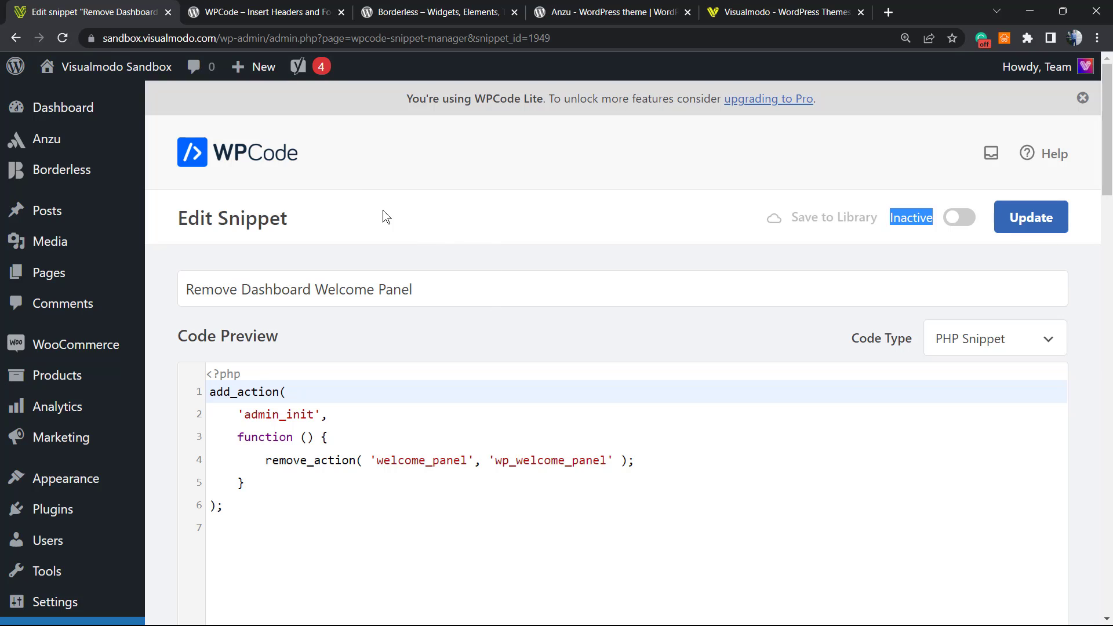
left_click(298, 67)
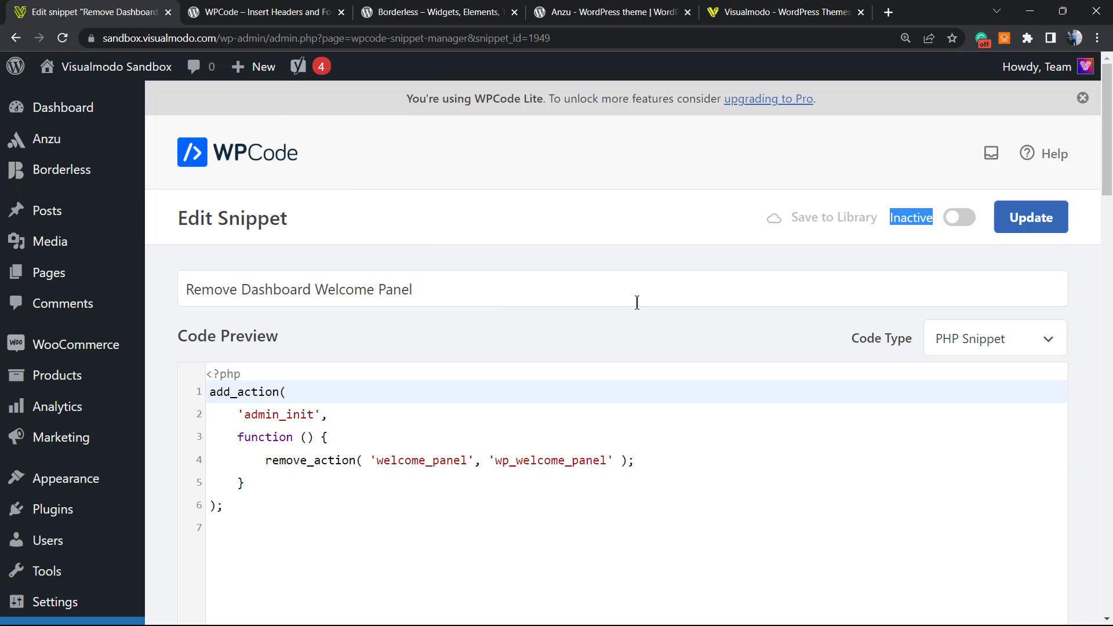
mouse_move(591, 331)
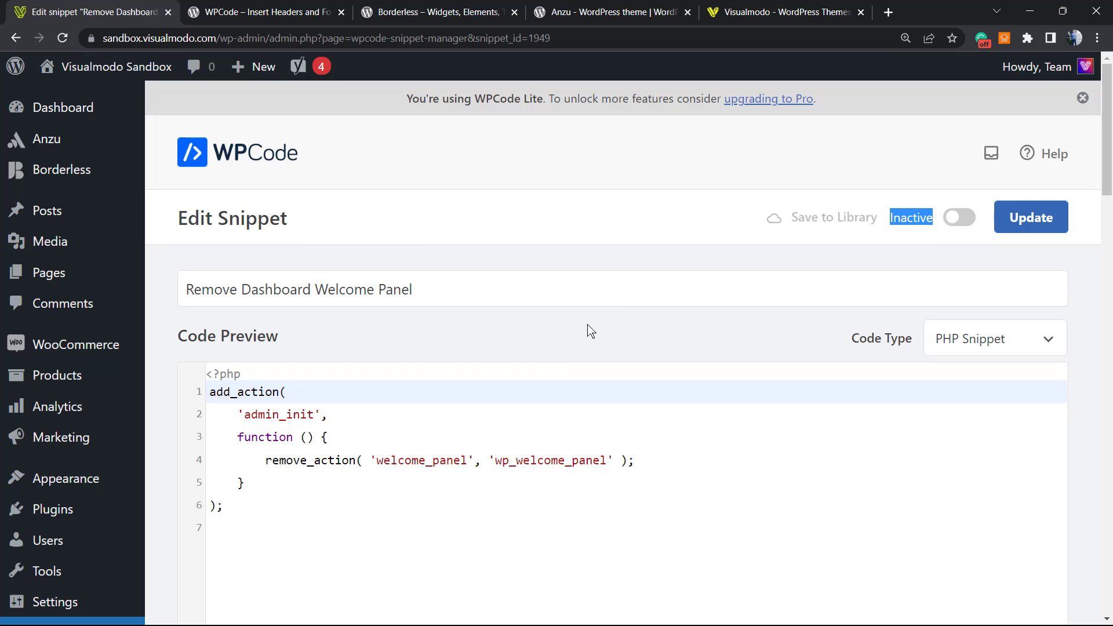
Step: Switch via the WPCode tab to the Borderless plugin page and highlight its name
left_click(269, 10)
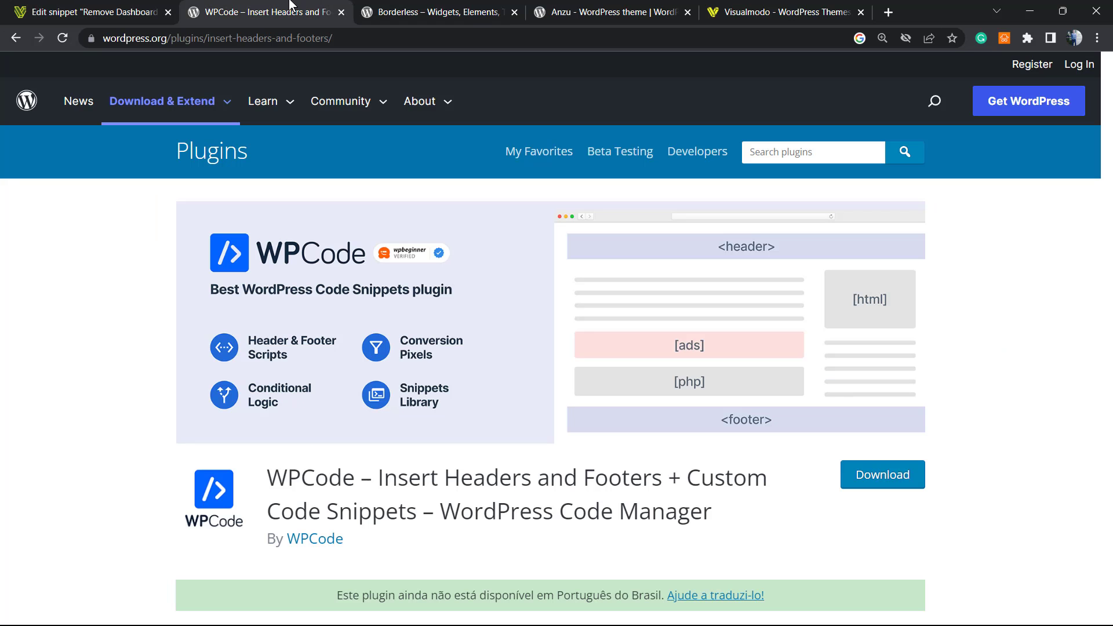
left_click(442, 12)
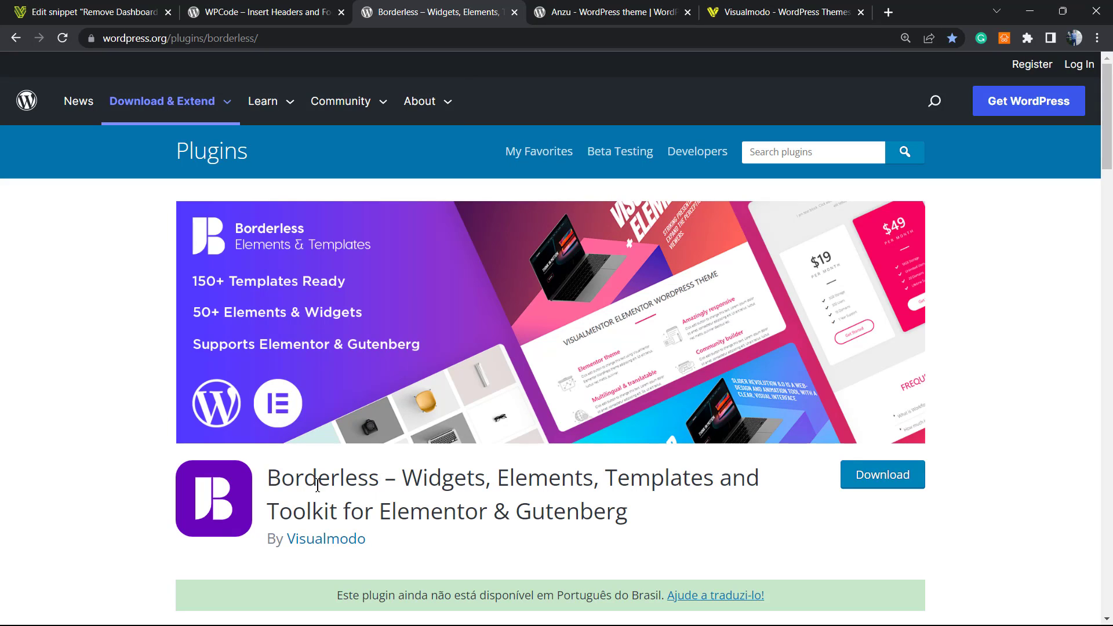
double_click(323, 478)
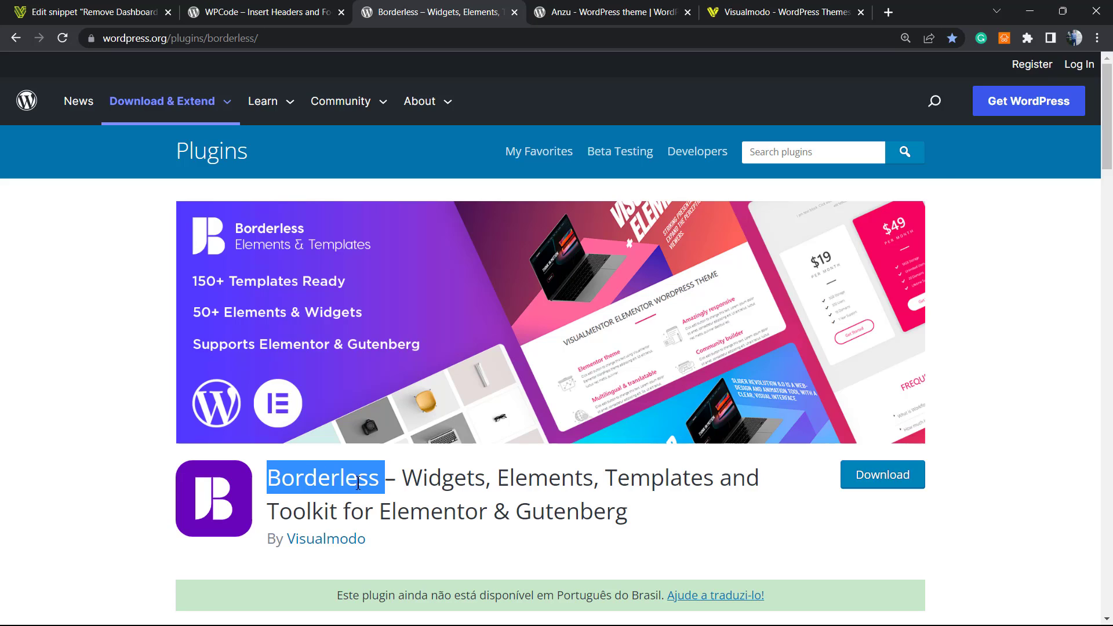
mouse_move(455, 388)
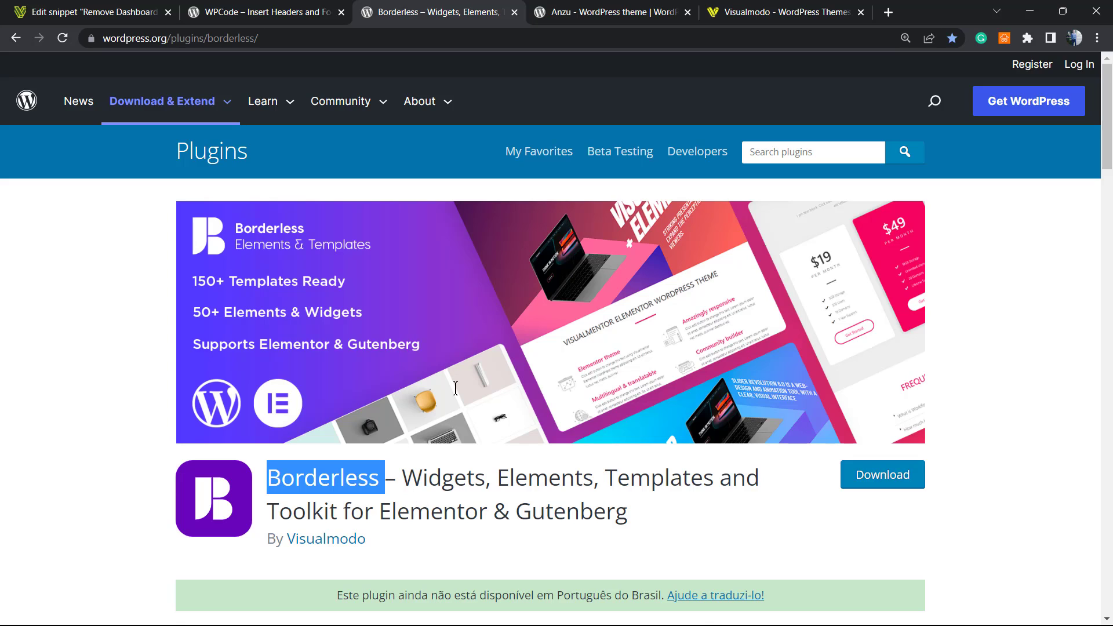
Step: Switch to the Anzu theme page and scroll down through it
left_click(612, 12)
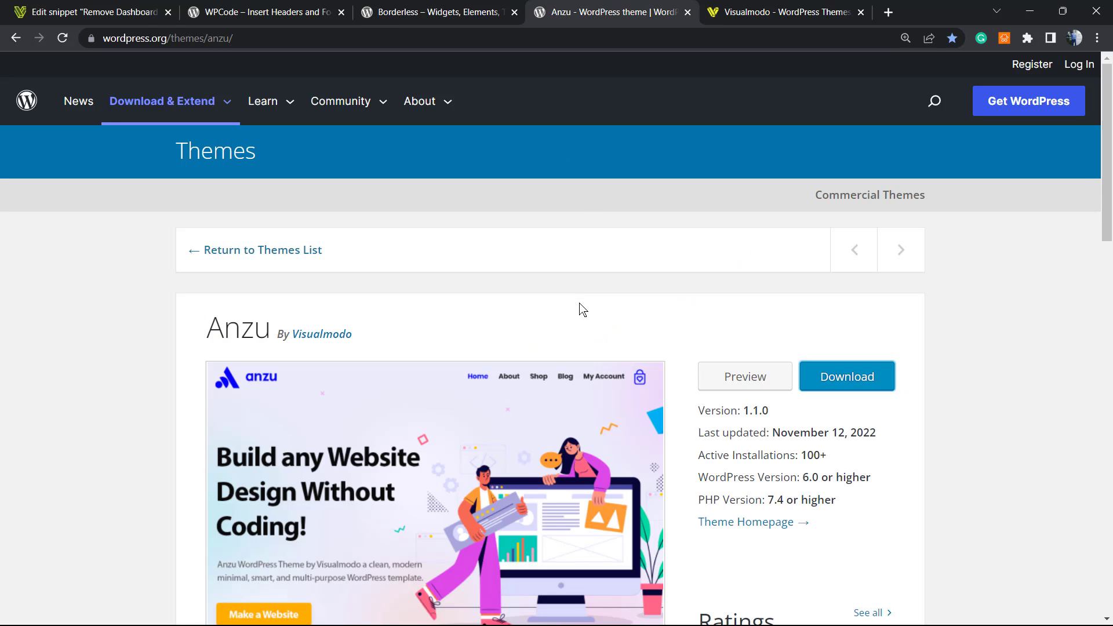
mouse_move(578, 317)
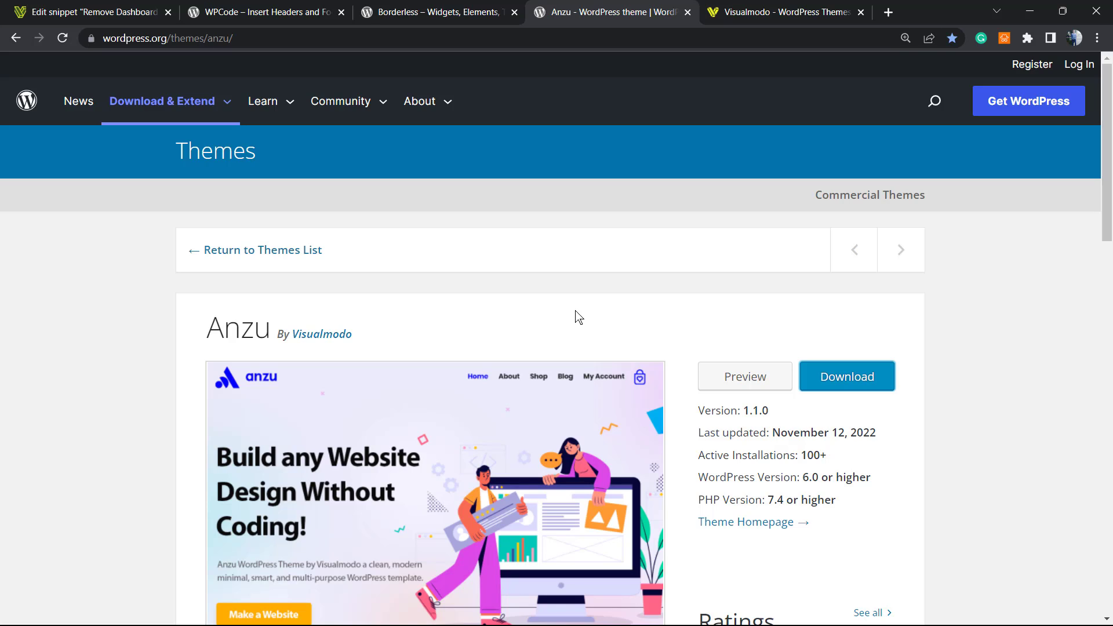
mouse_move(575, 317)
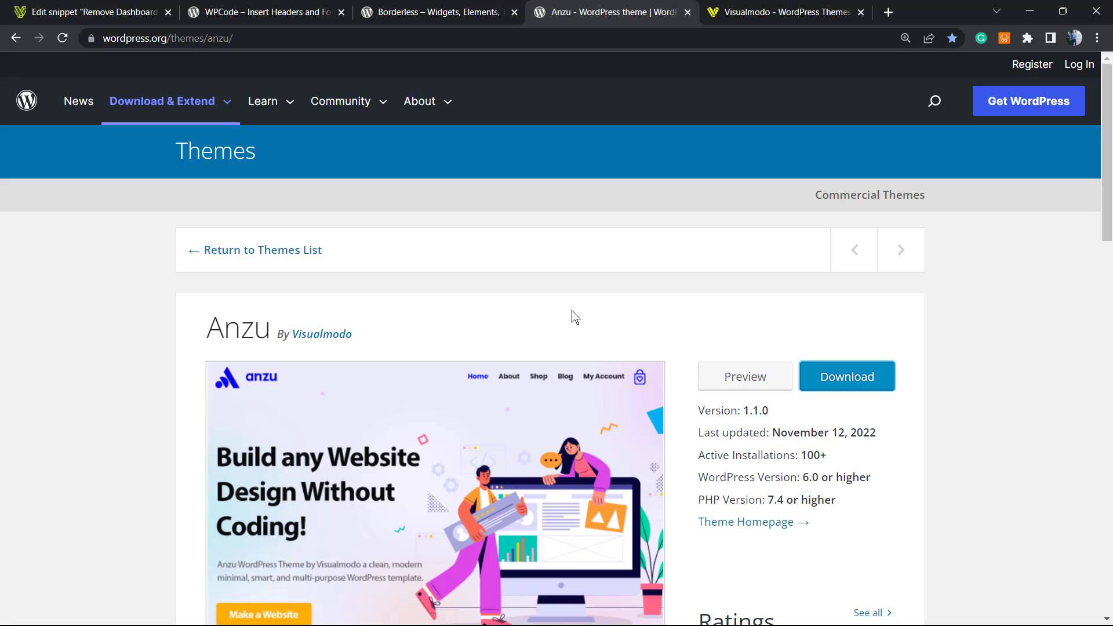
mouse_move(575, 318)
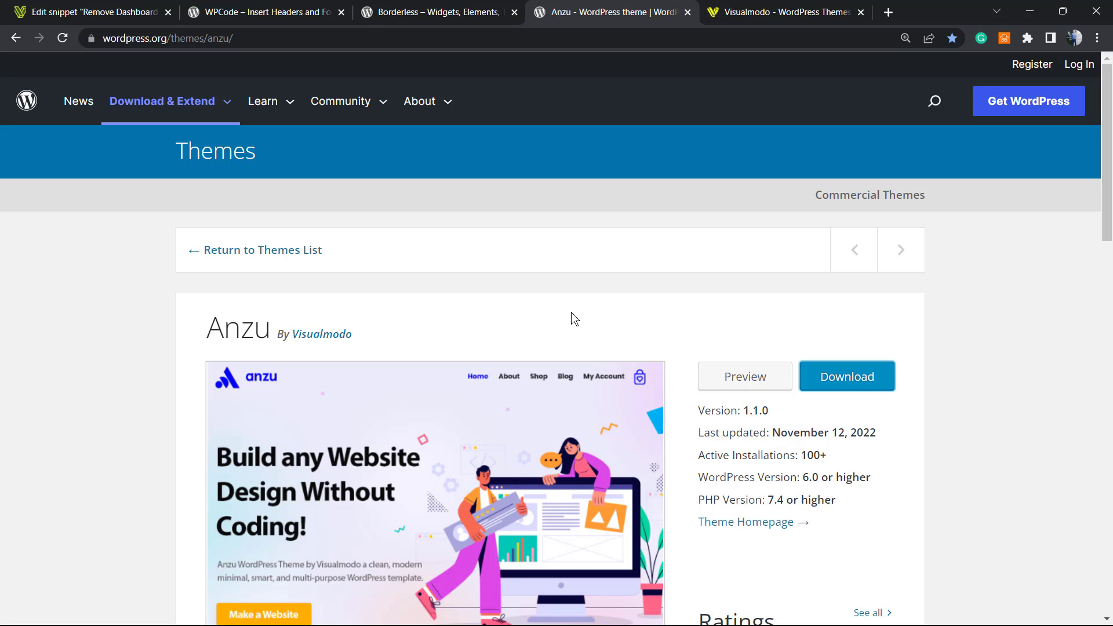
mouse_move(571, 332)
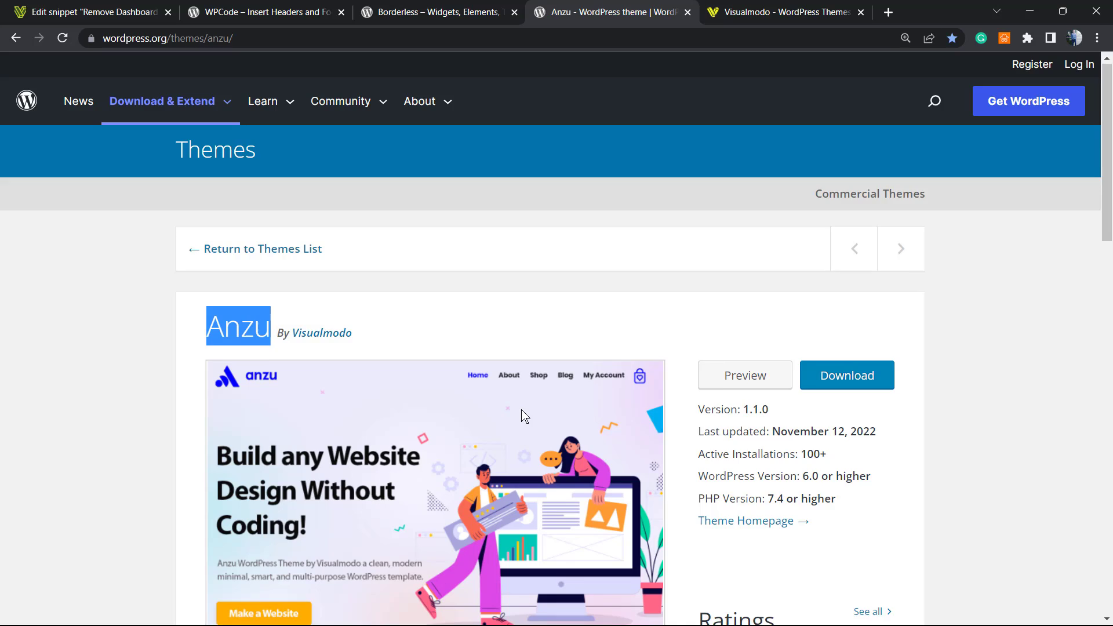
scroll("down", 3)
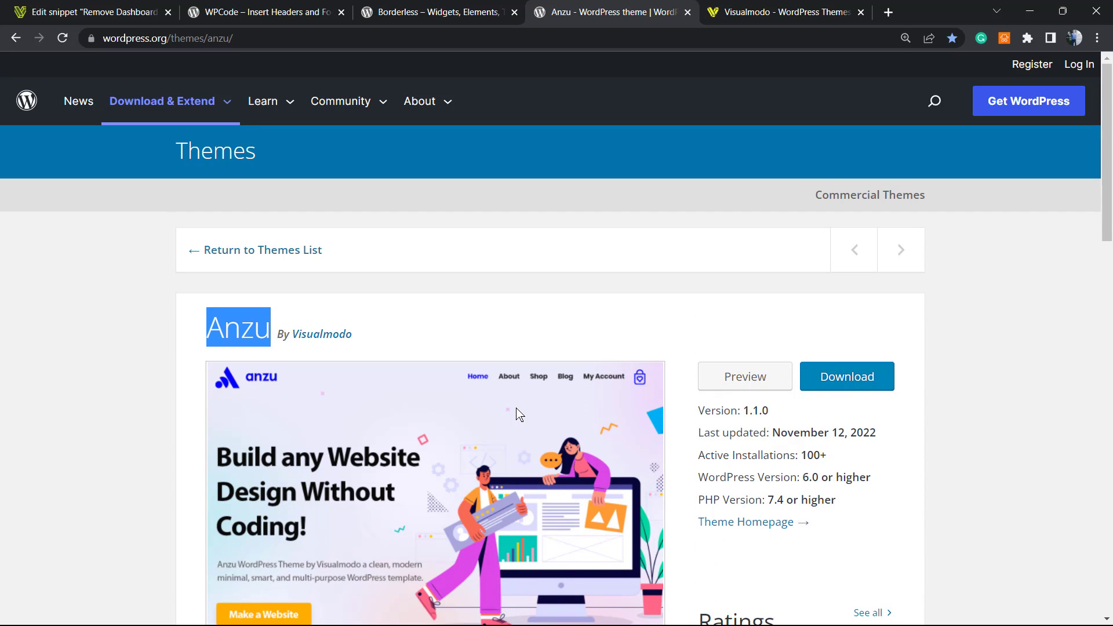
mouse_move(512, 413)
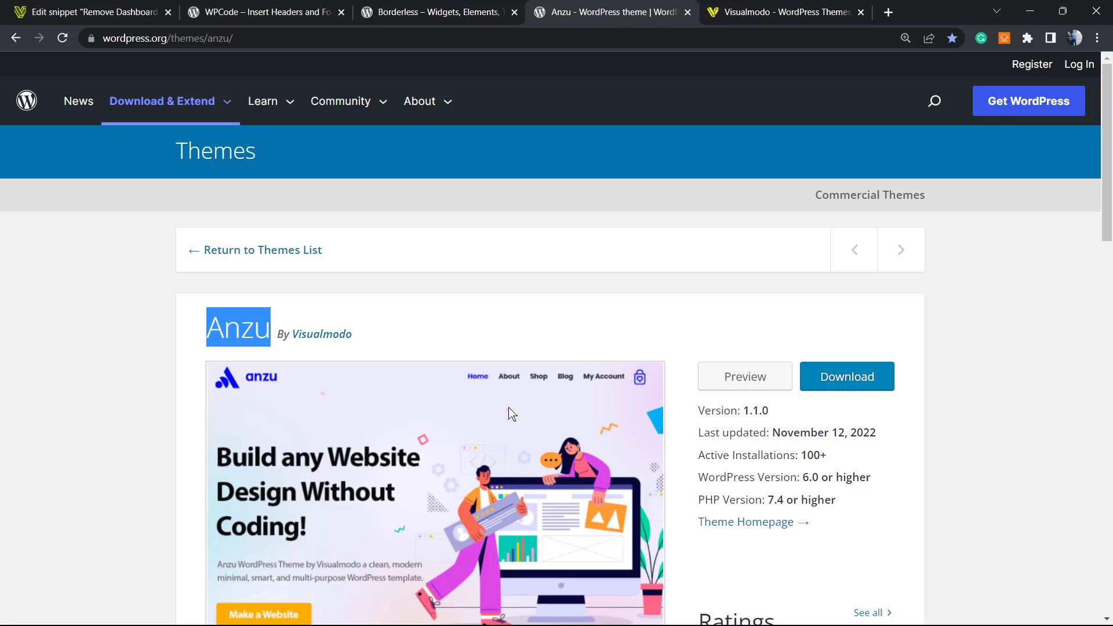
mouse_move(520, 424)
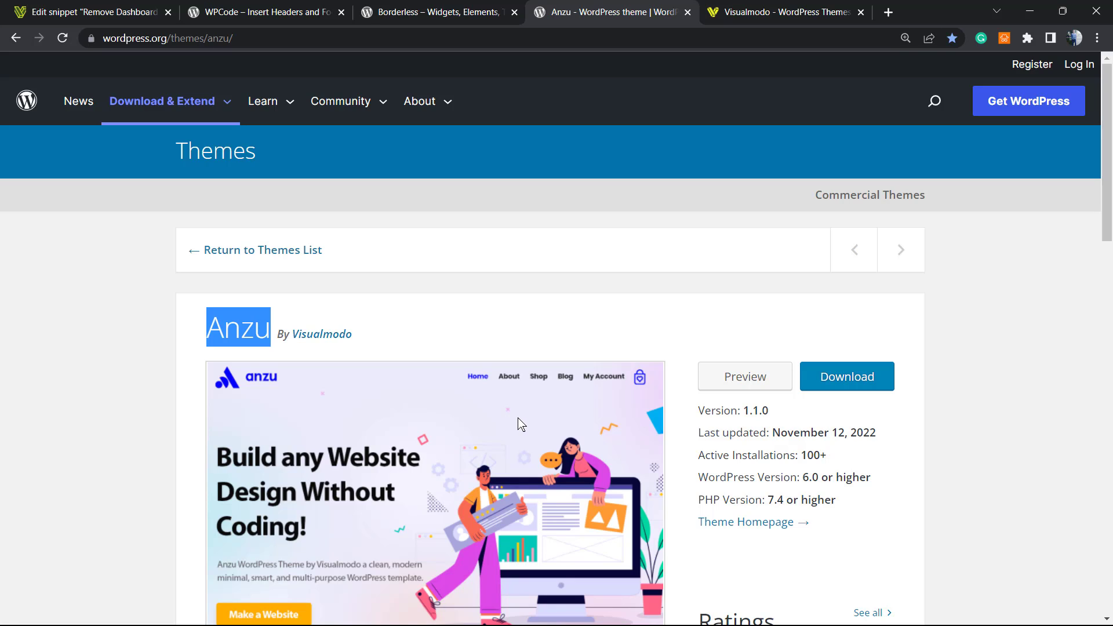
Step: Switch to the Visualmodo website tab
left_click(792, 12)
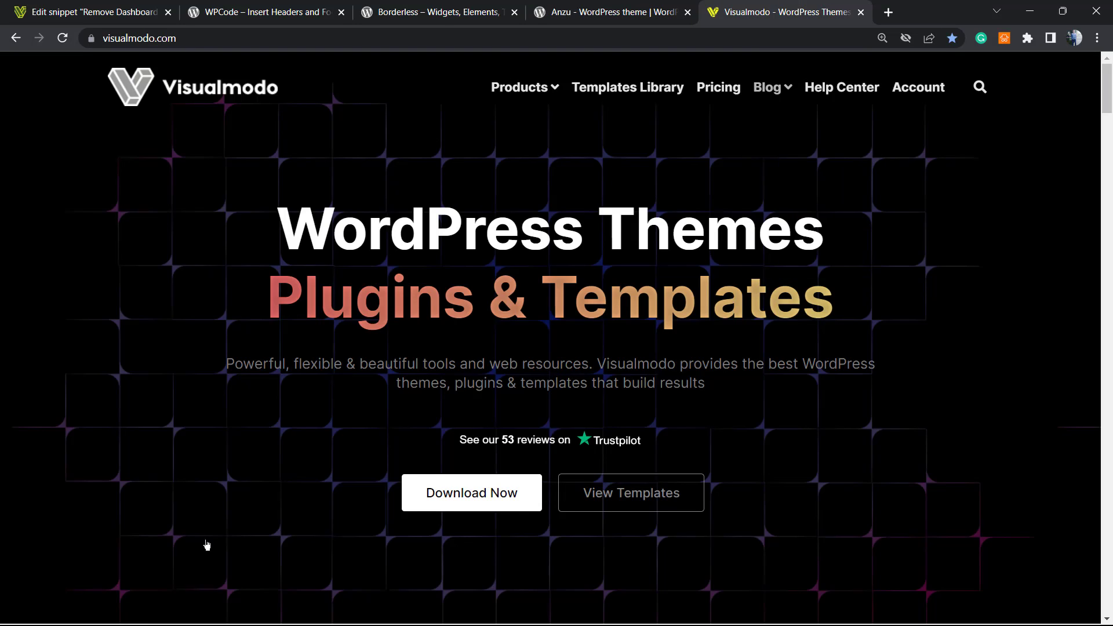
mouse_move(201, 480)
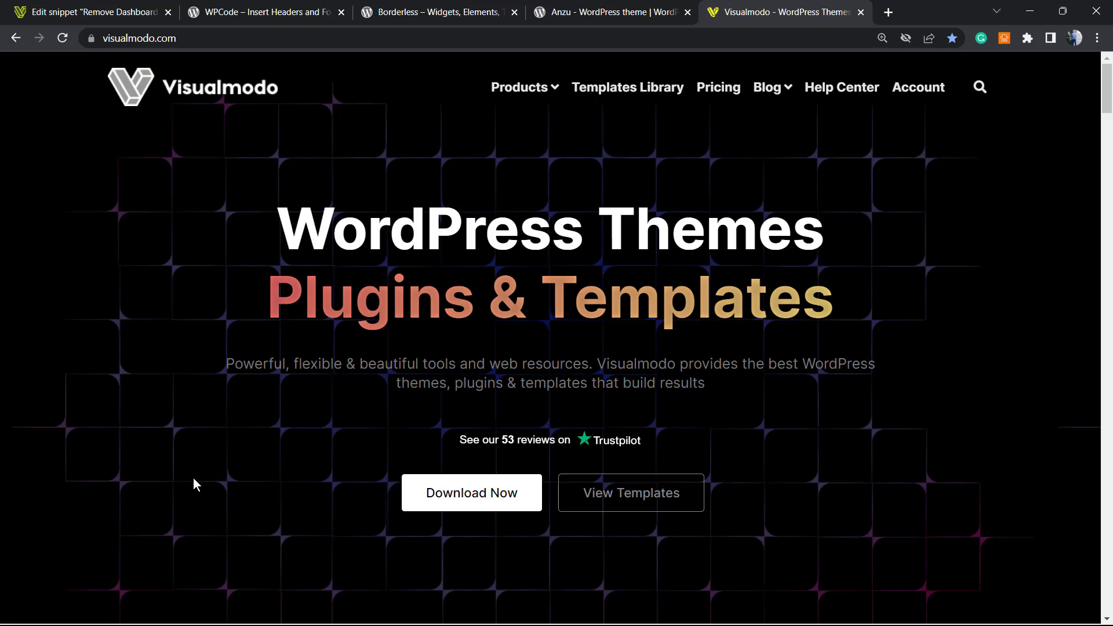
mouse_move(240, 459)
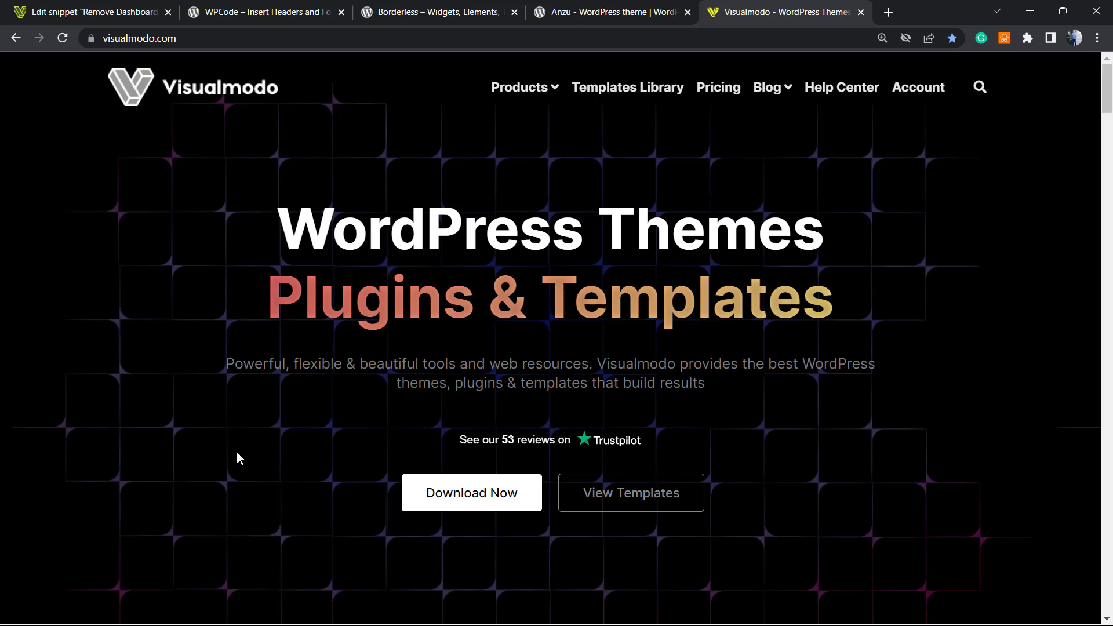
mouse_move(251, 463)
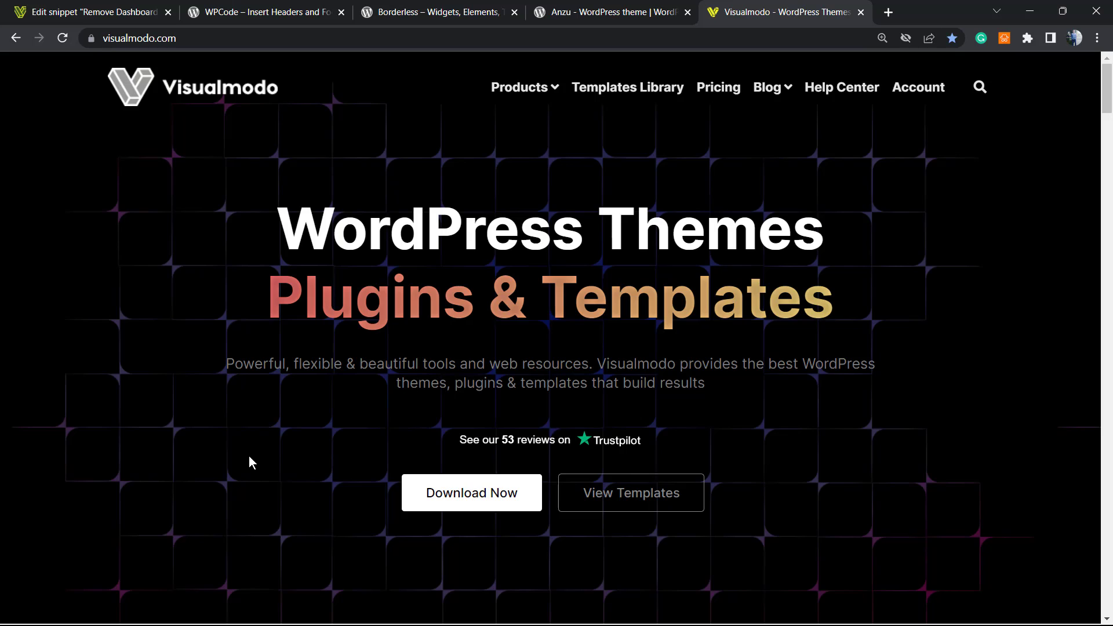
mouse_move(658, 91)
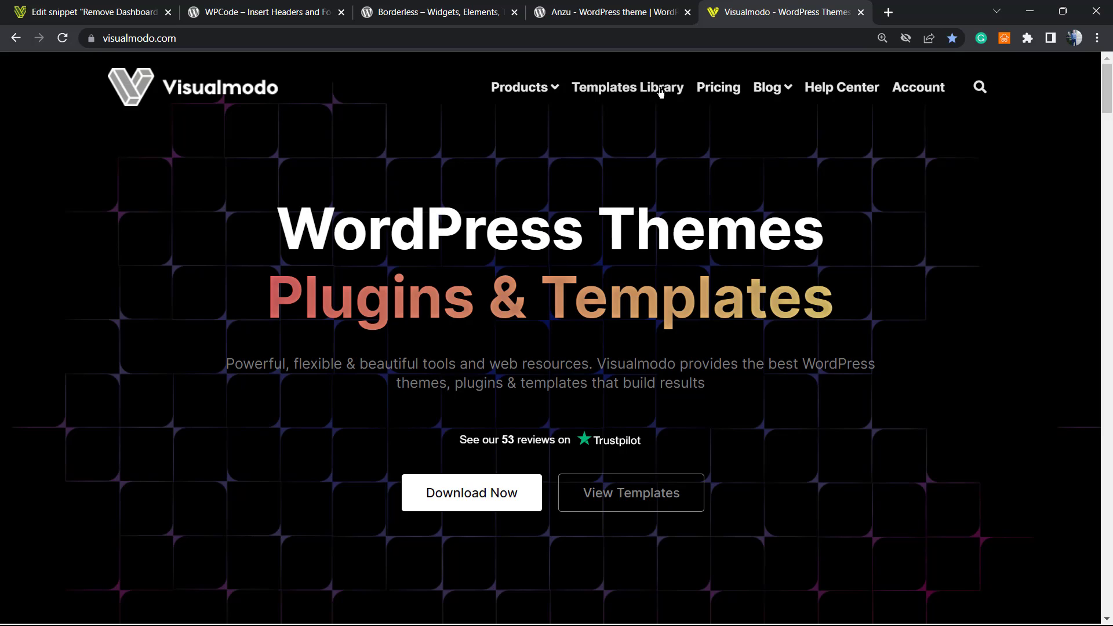
Step: Open Visualmodo's Templates Library and scroll well down through the website template grid
left_click(627, 87)
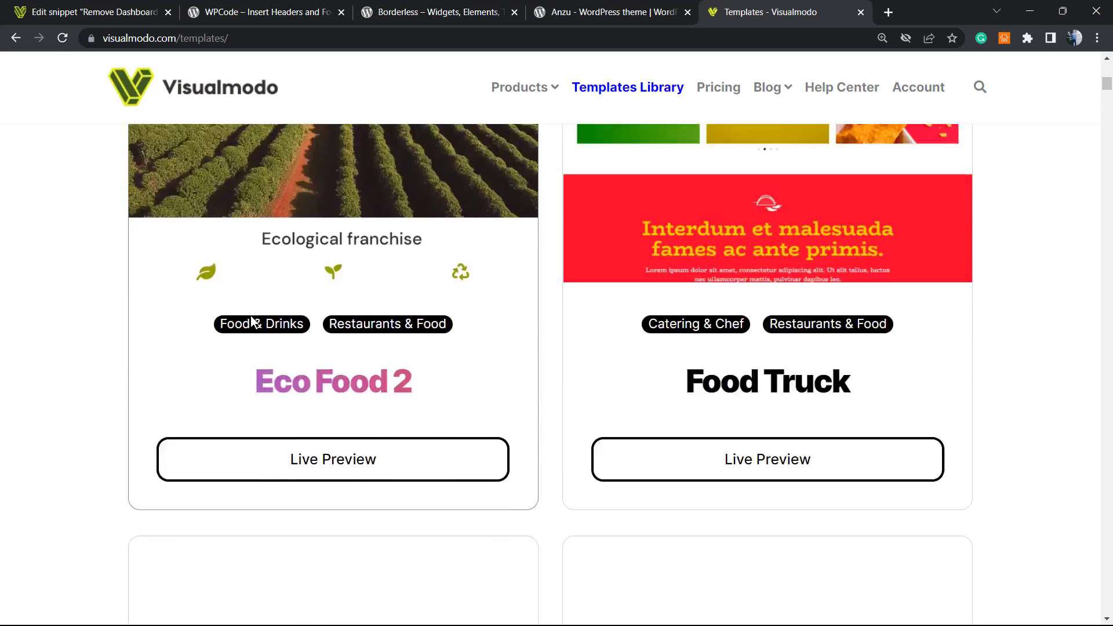
scroll("down", 3)
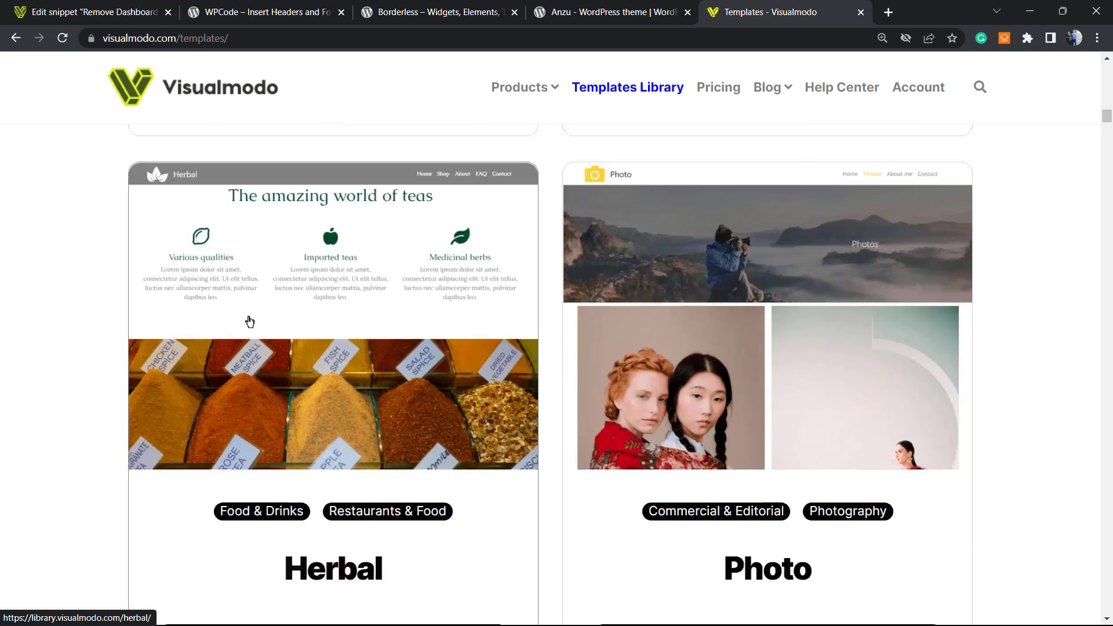
scroll("down", 3)
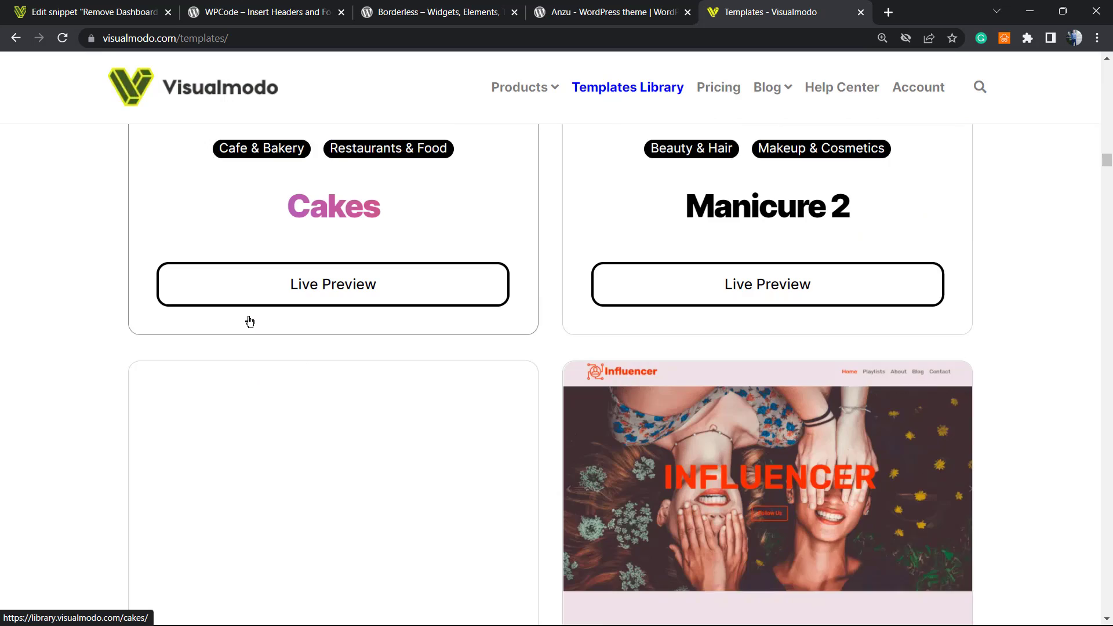
scroll("down", 3)
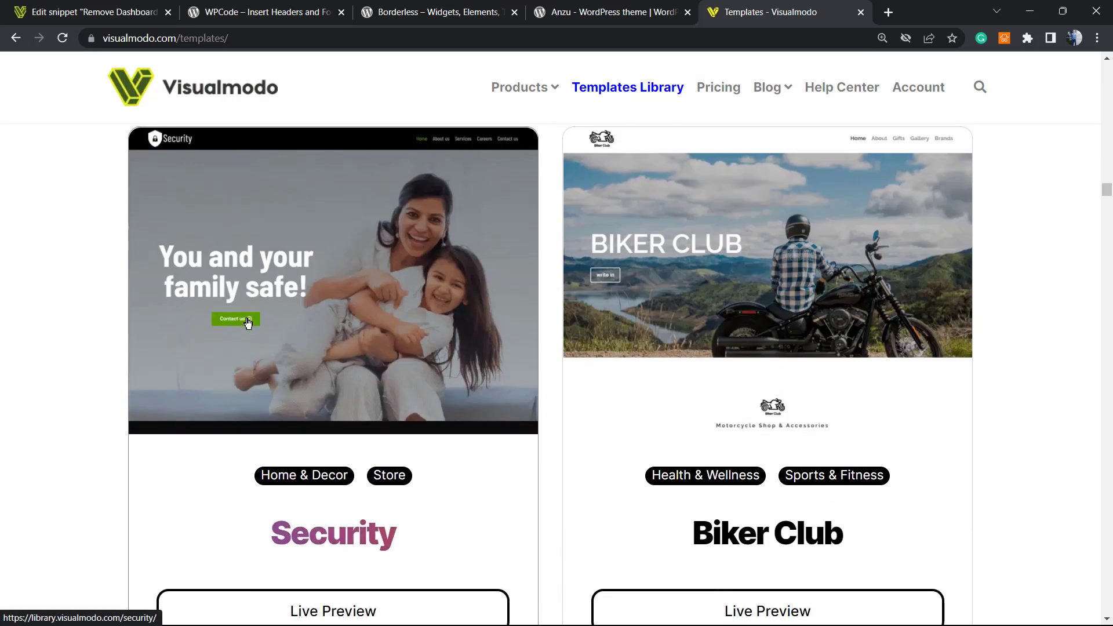
scroll("down", 3)
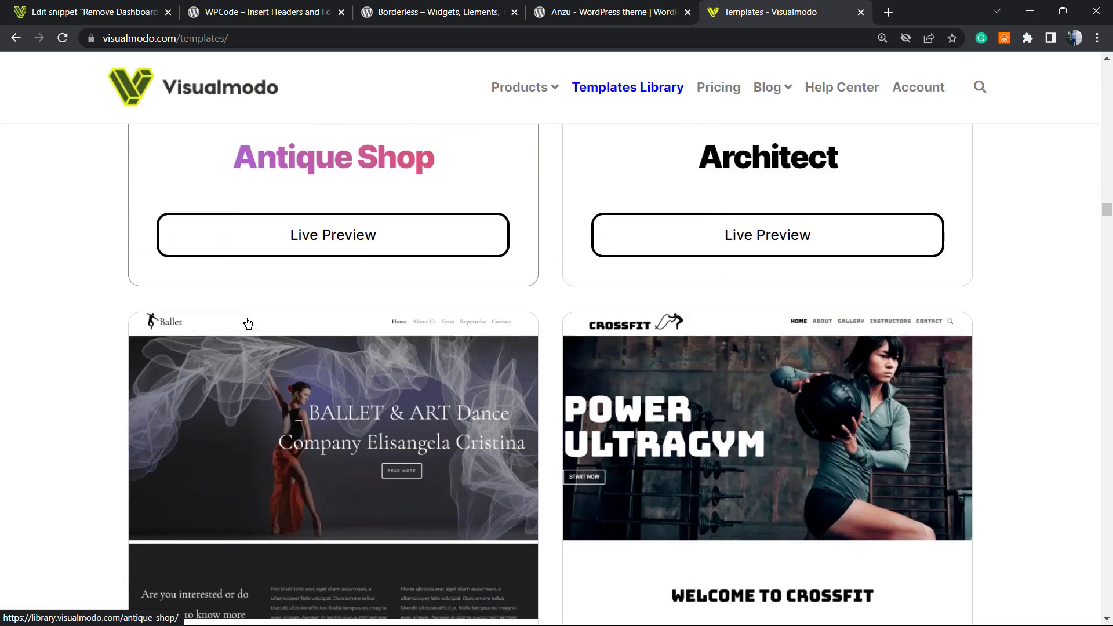
scroll("down", 3)
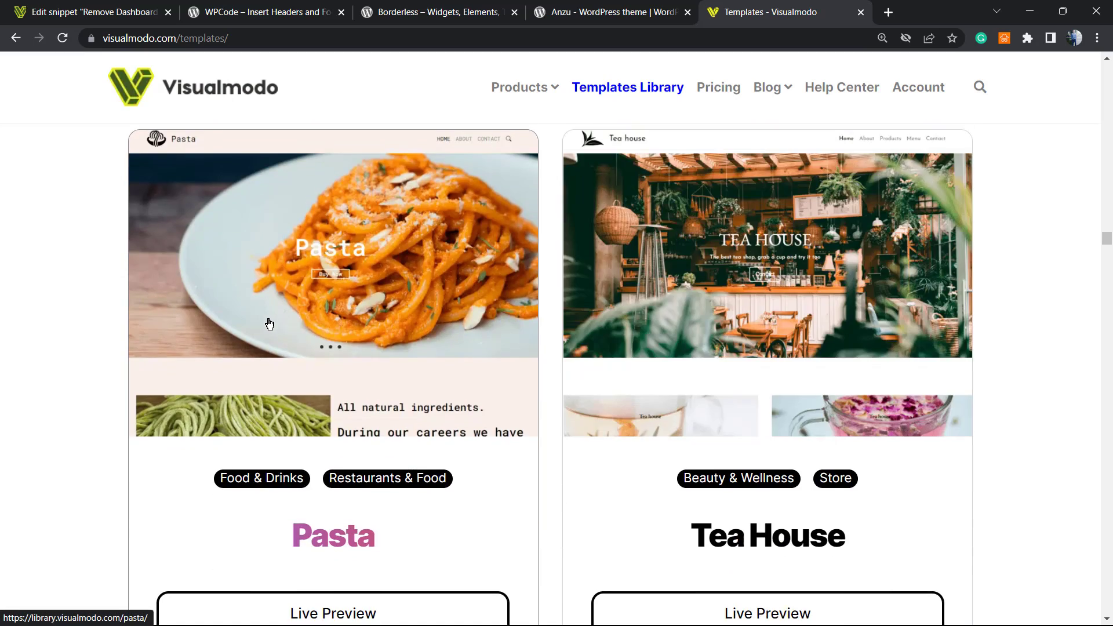
scroll("down", 3)
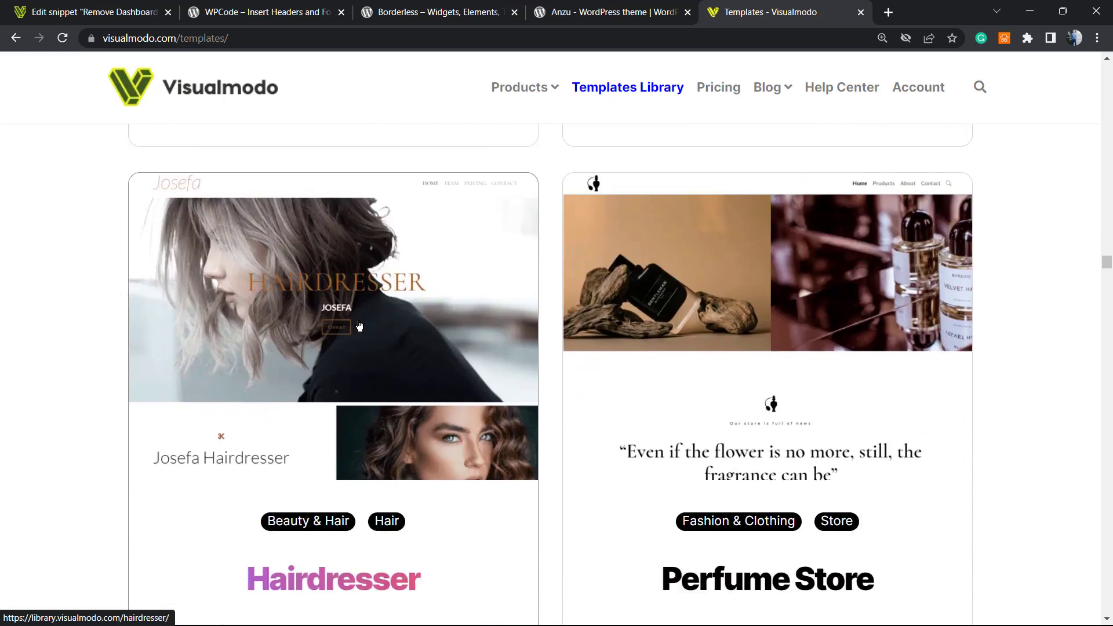
scroll("down", 3)
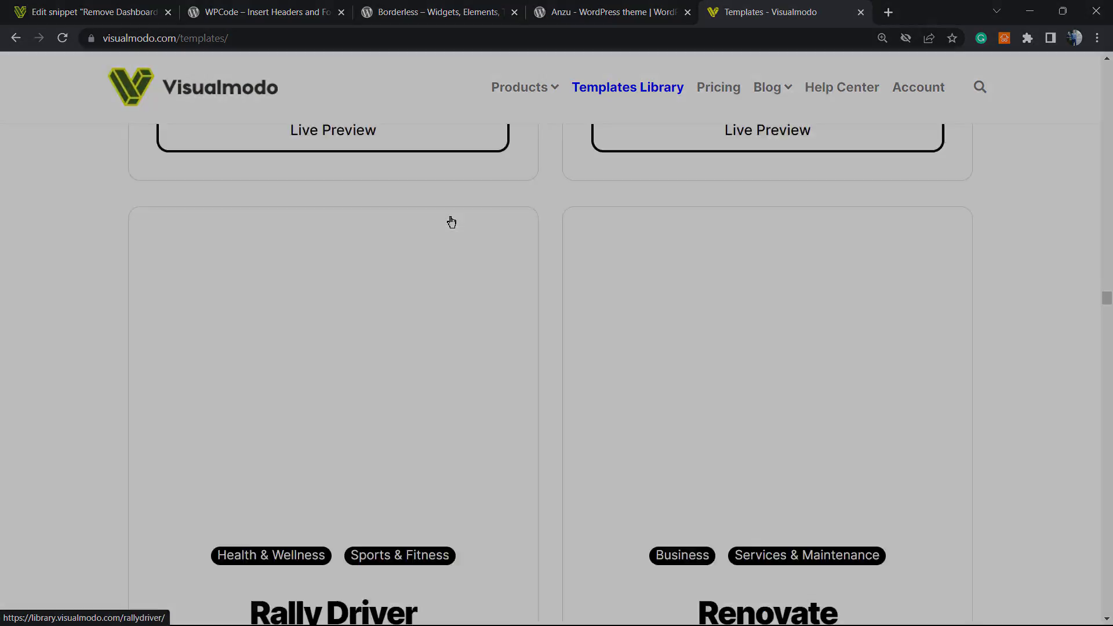